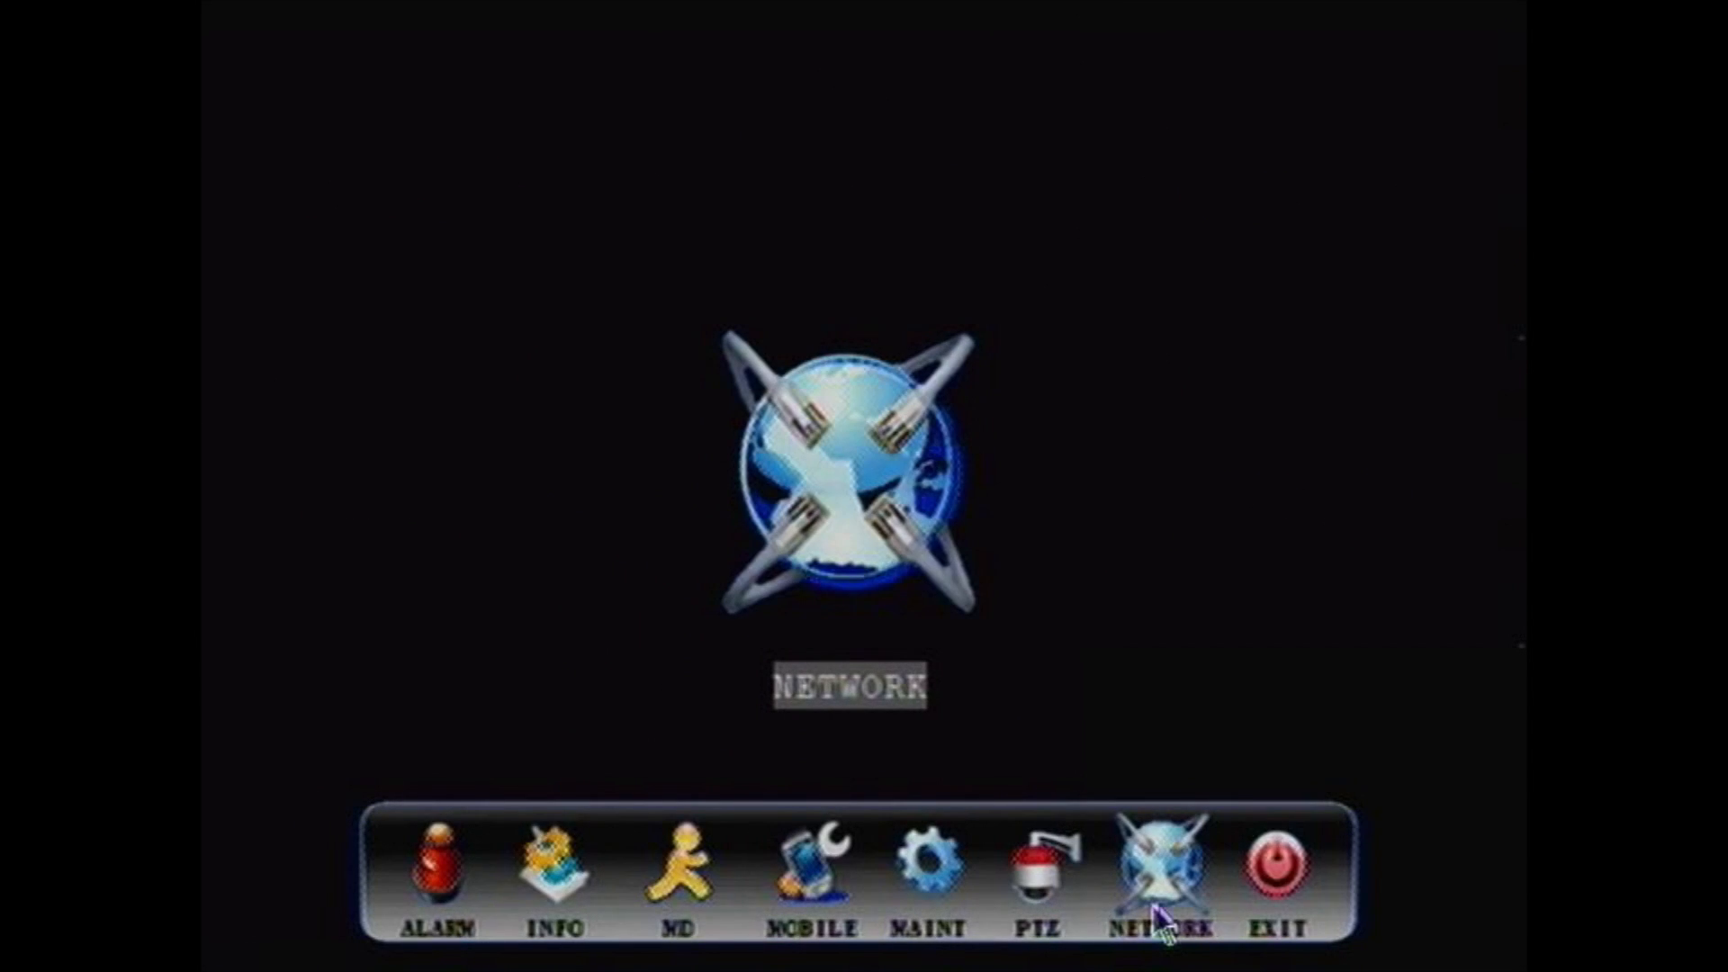
# Set the DVR network to DHCP with UPnP open, save, and exit to the main menu
pyautogui.click(1159, 868)
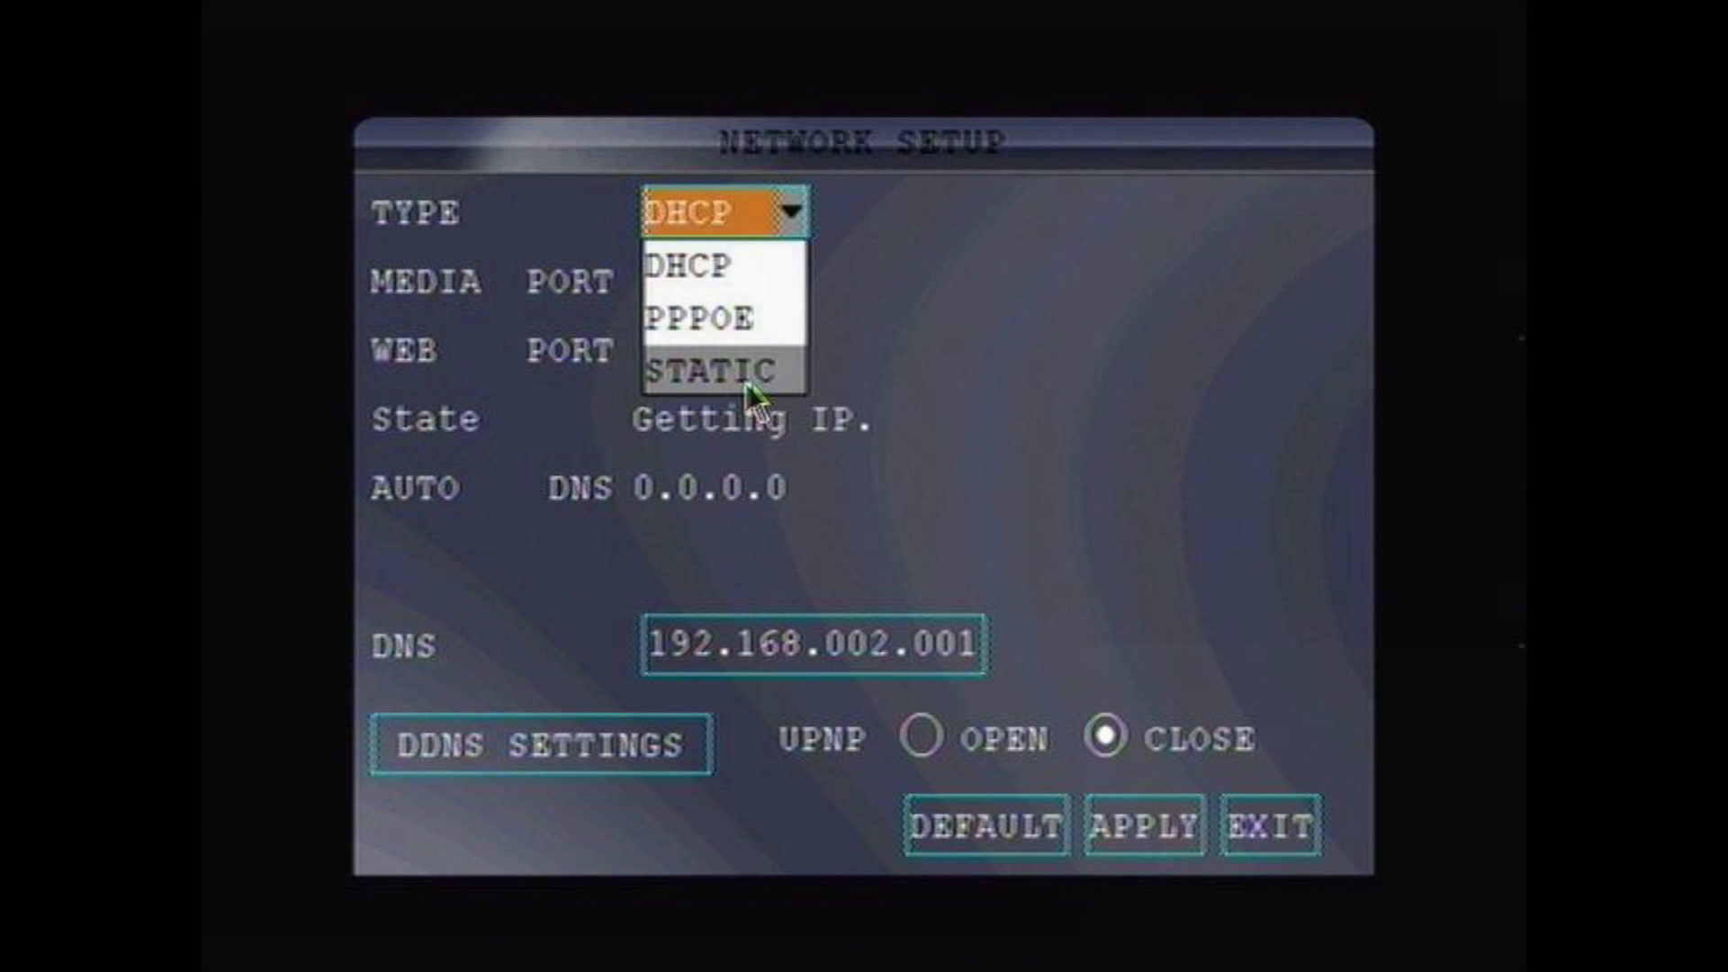
pyautogui.click(1144, 828)
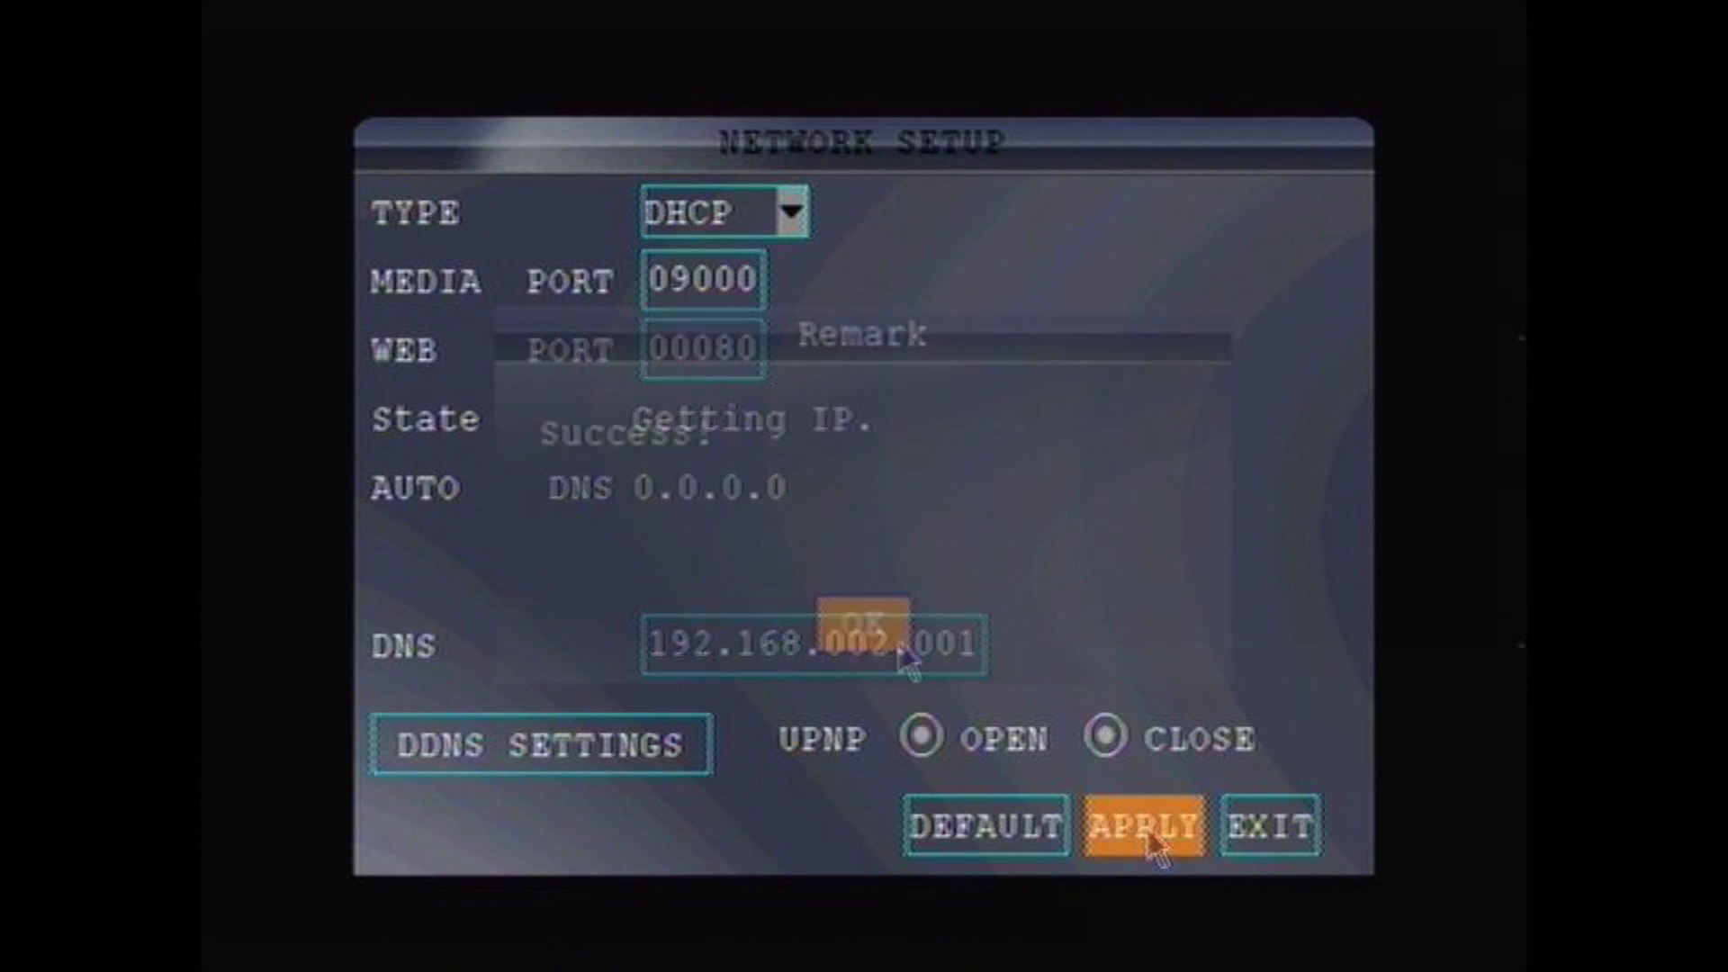
pyautogui.click(1141, 828)
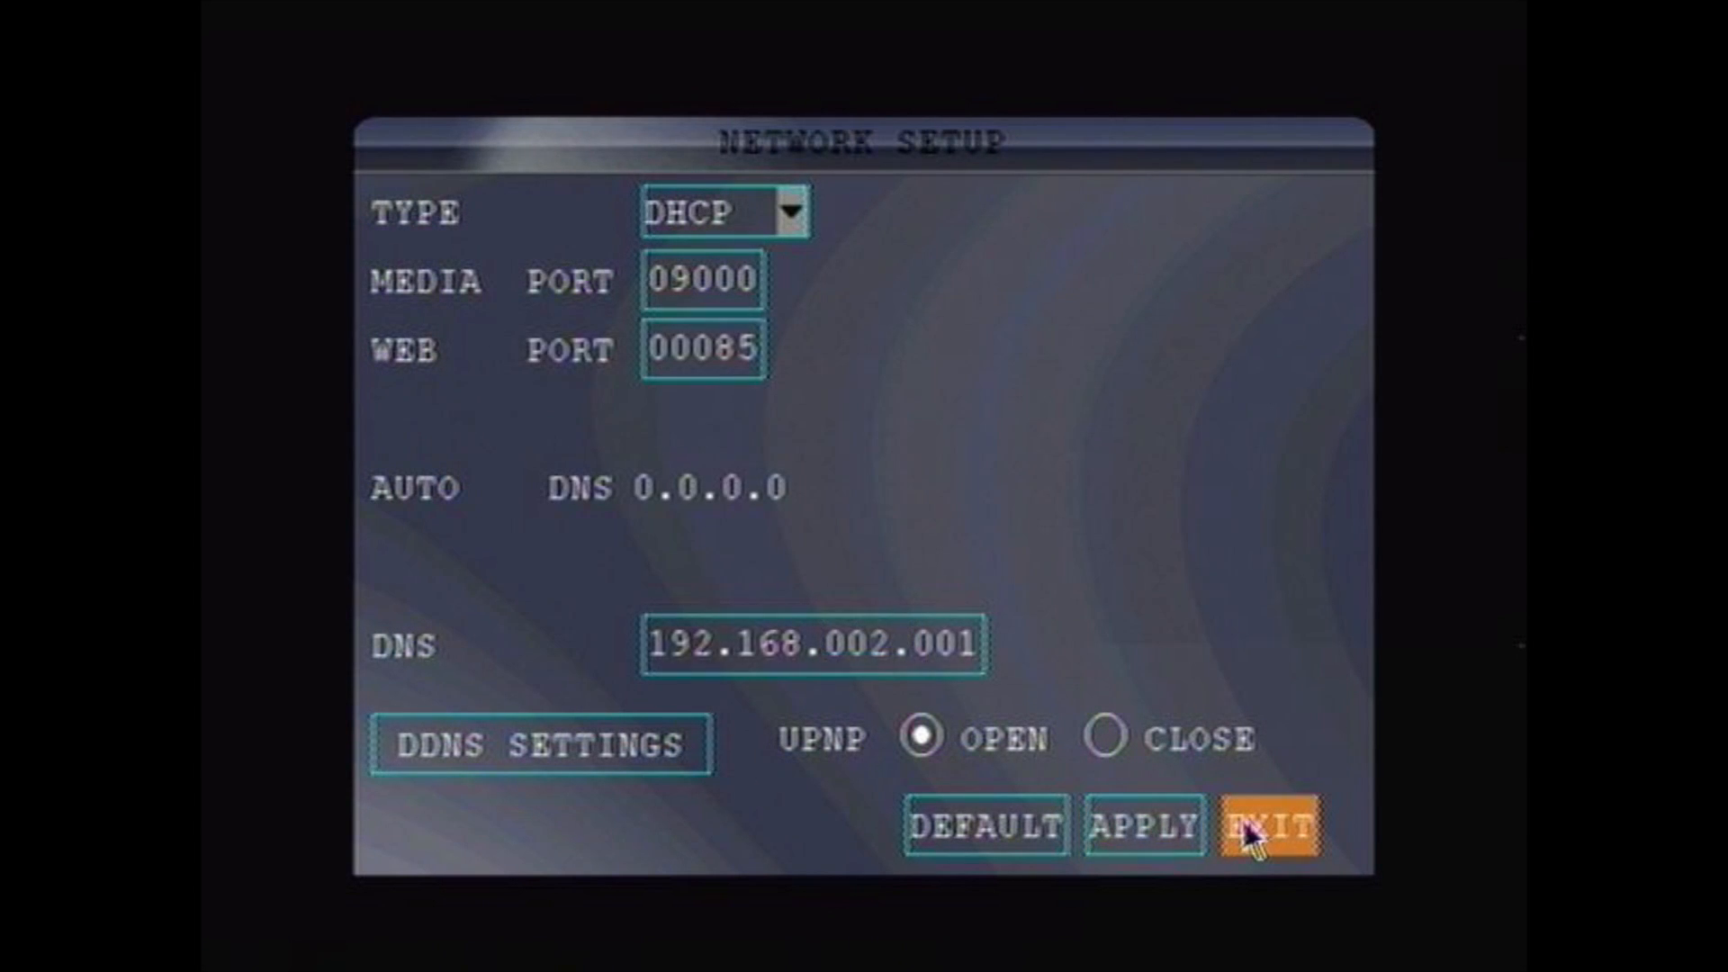
pyautogui.click(1282, 828)
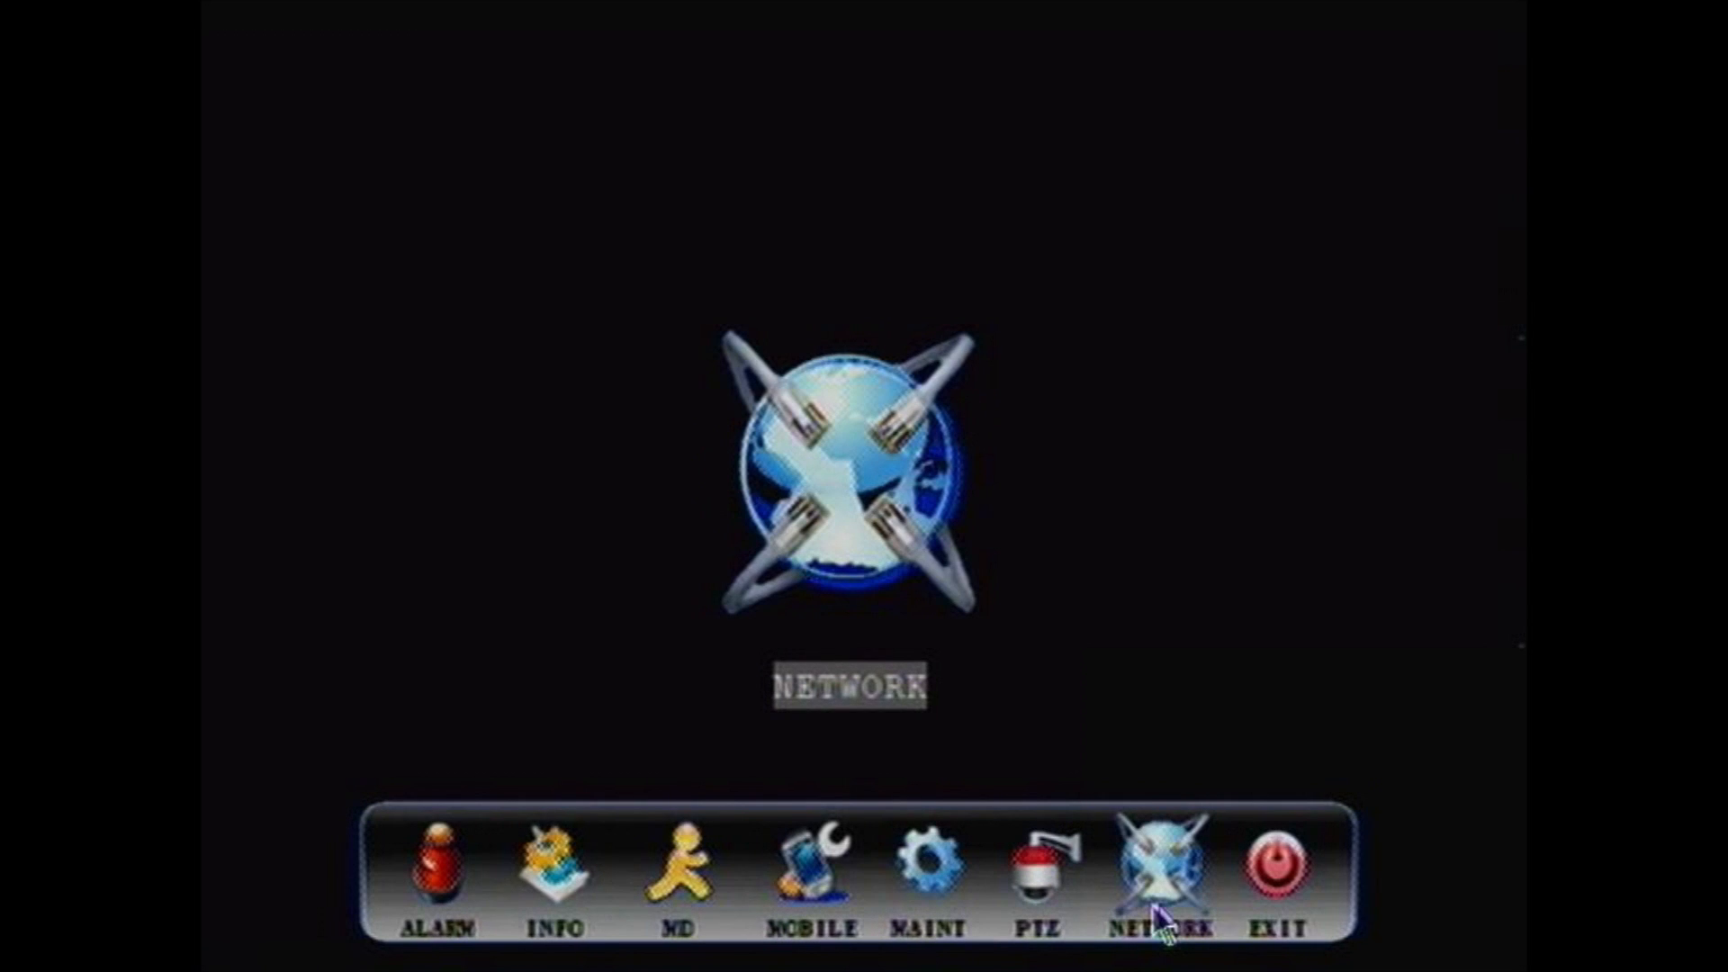
# Exit the DVR main menu and switch to the Windows desktop
pyautogui.click(1159, 865)
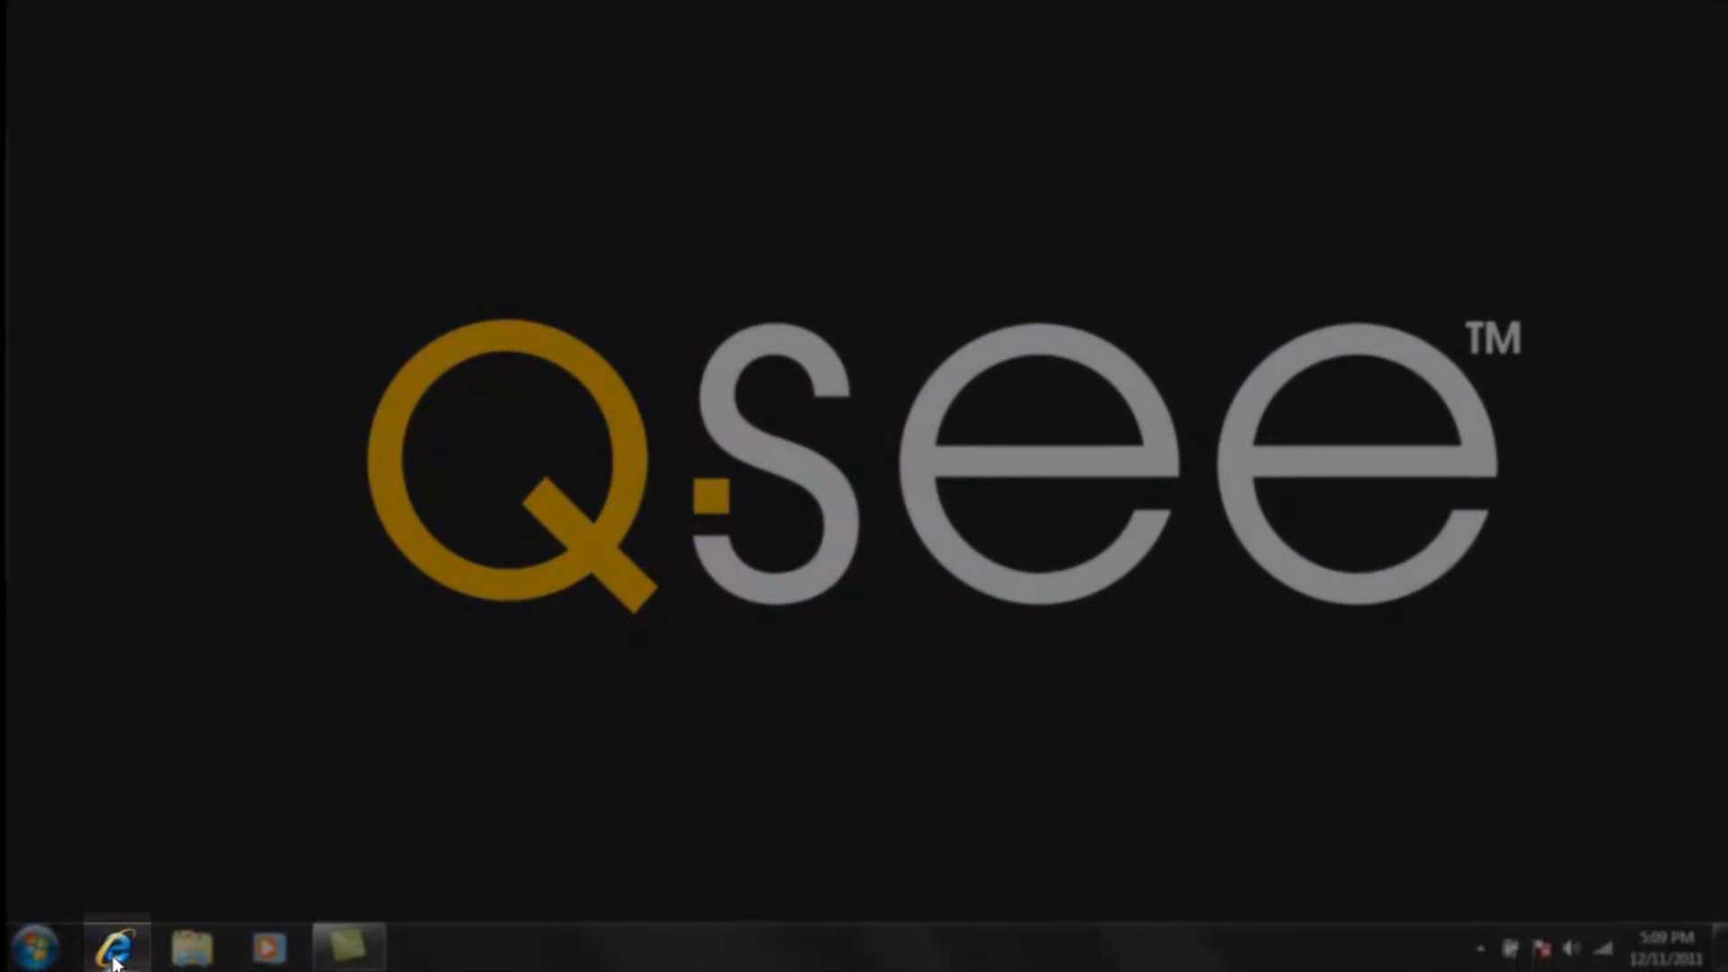
pyautogui.click(114, 946)
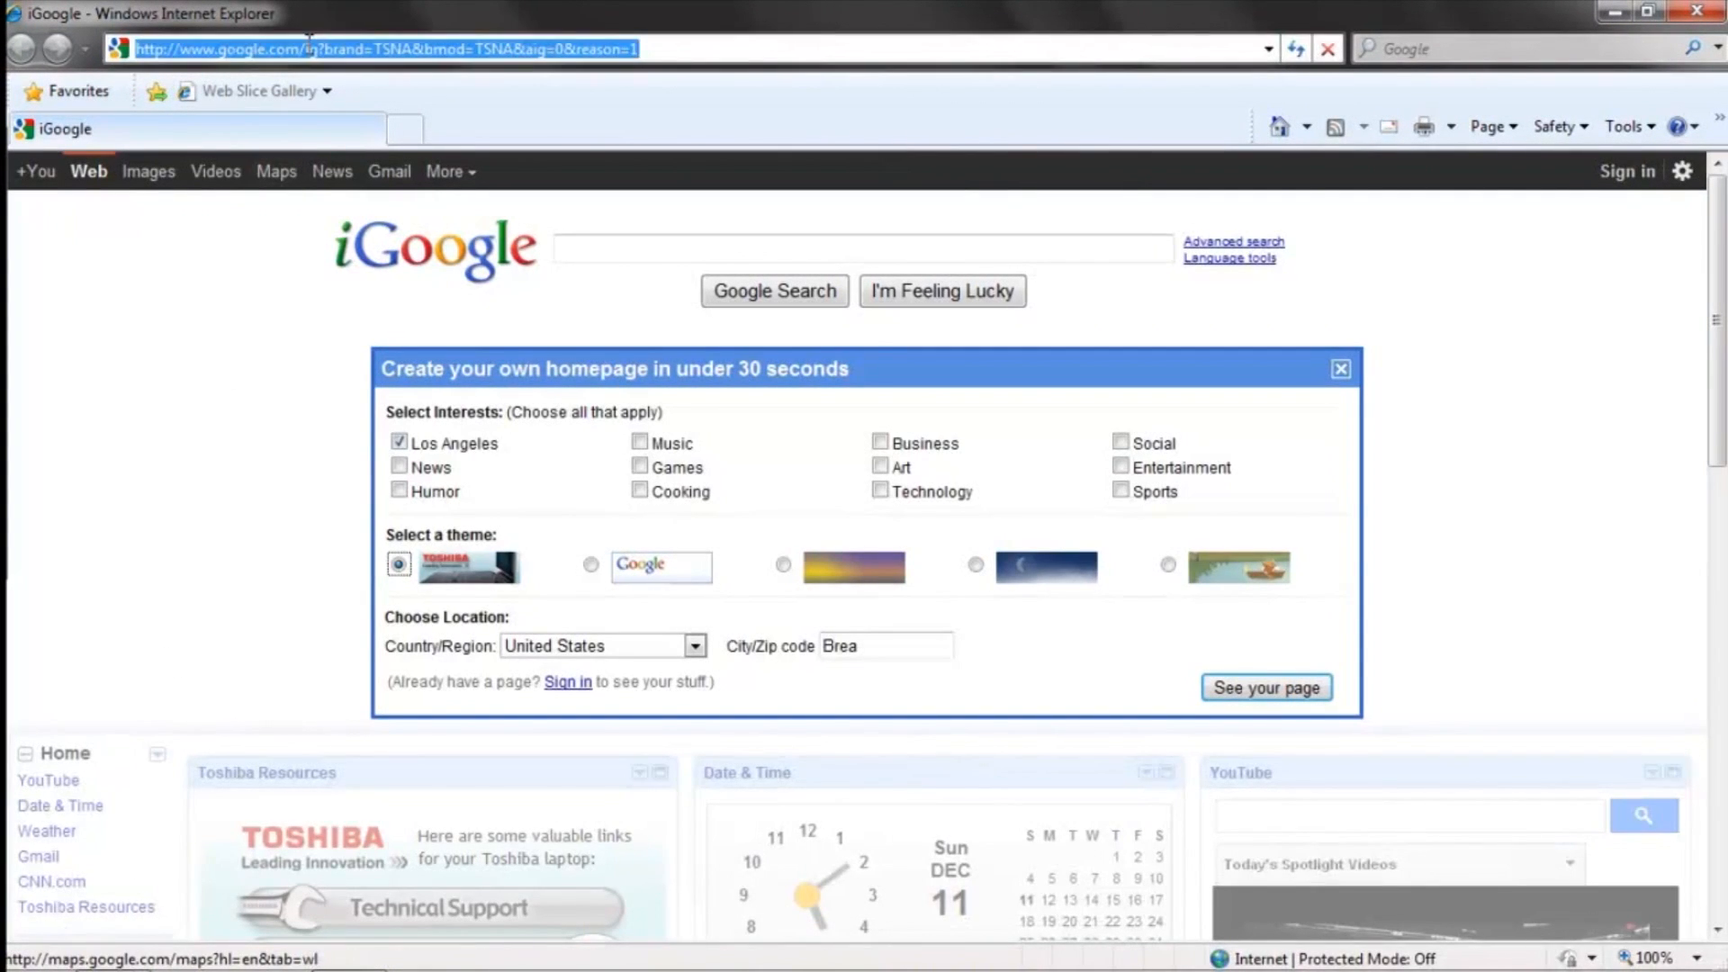
pyautogui.write('192')
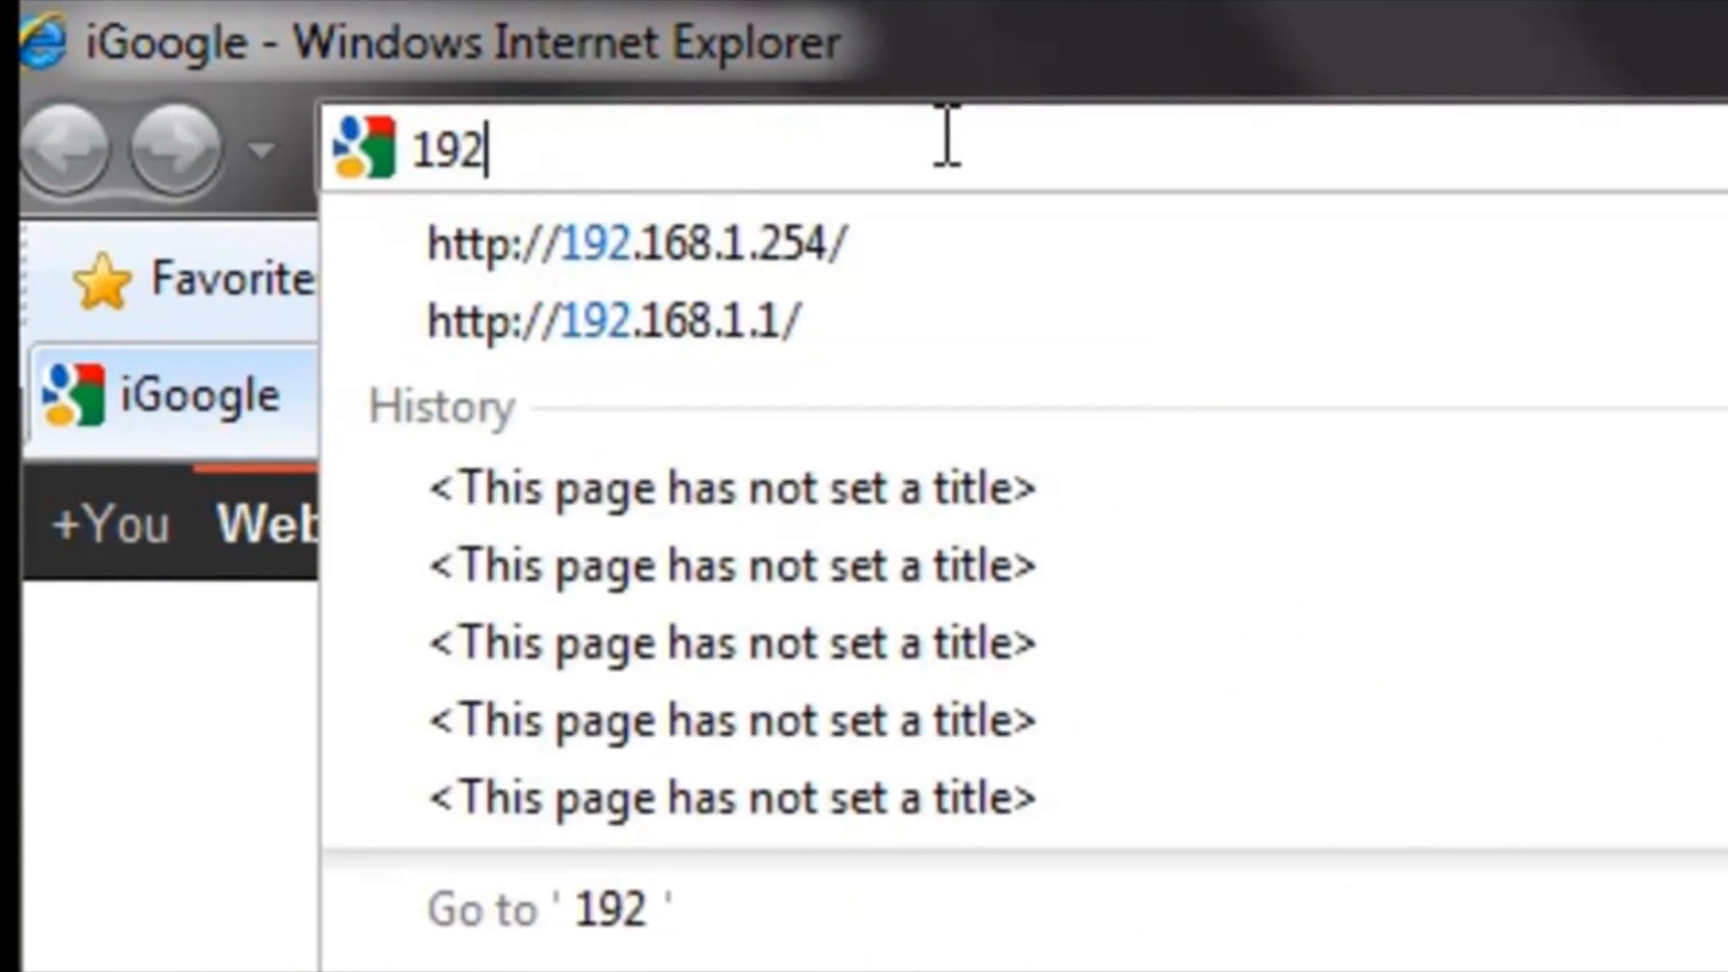
pyautogui.write('.168.')
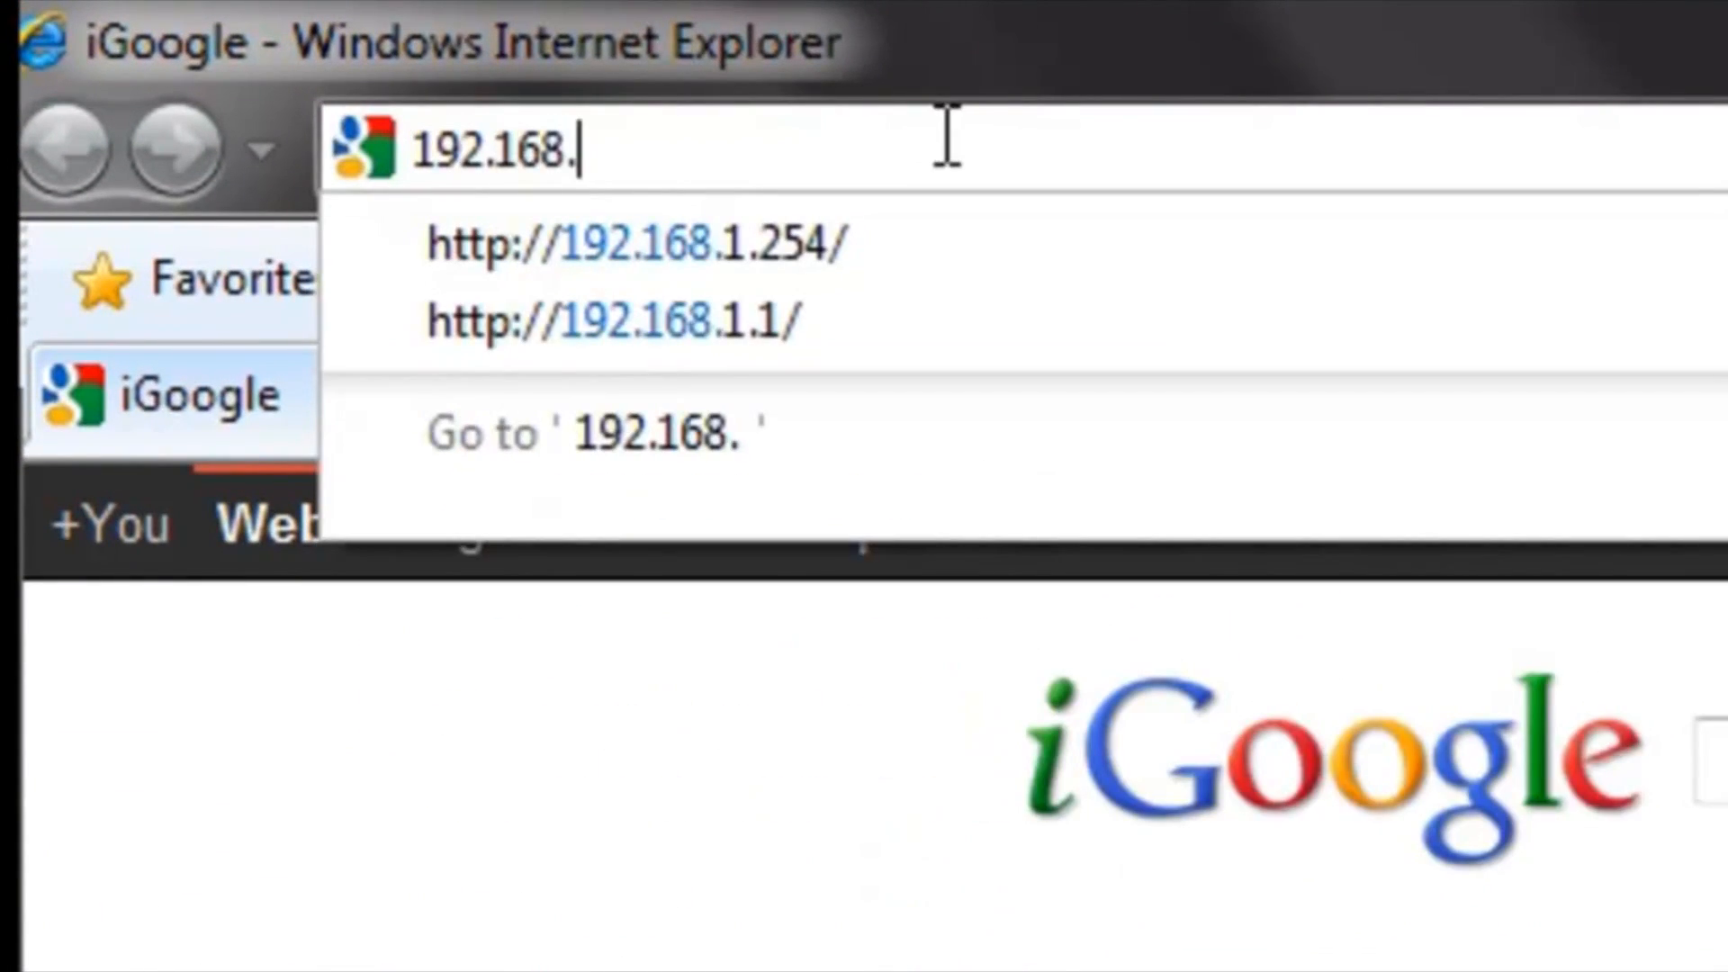
pyautogui.click(634, 245)
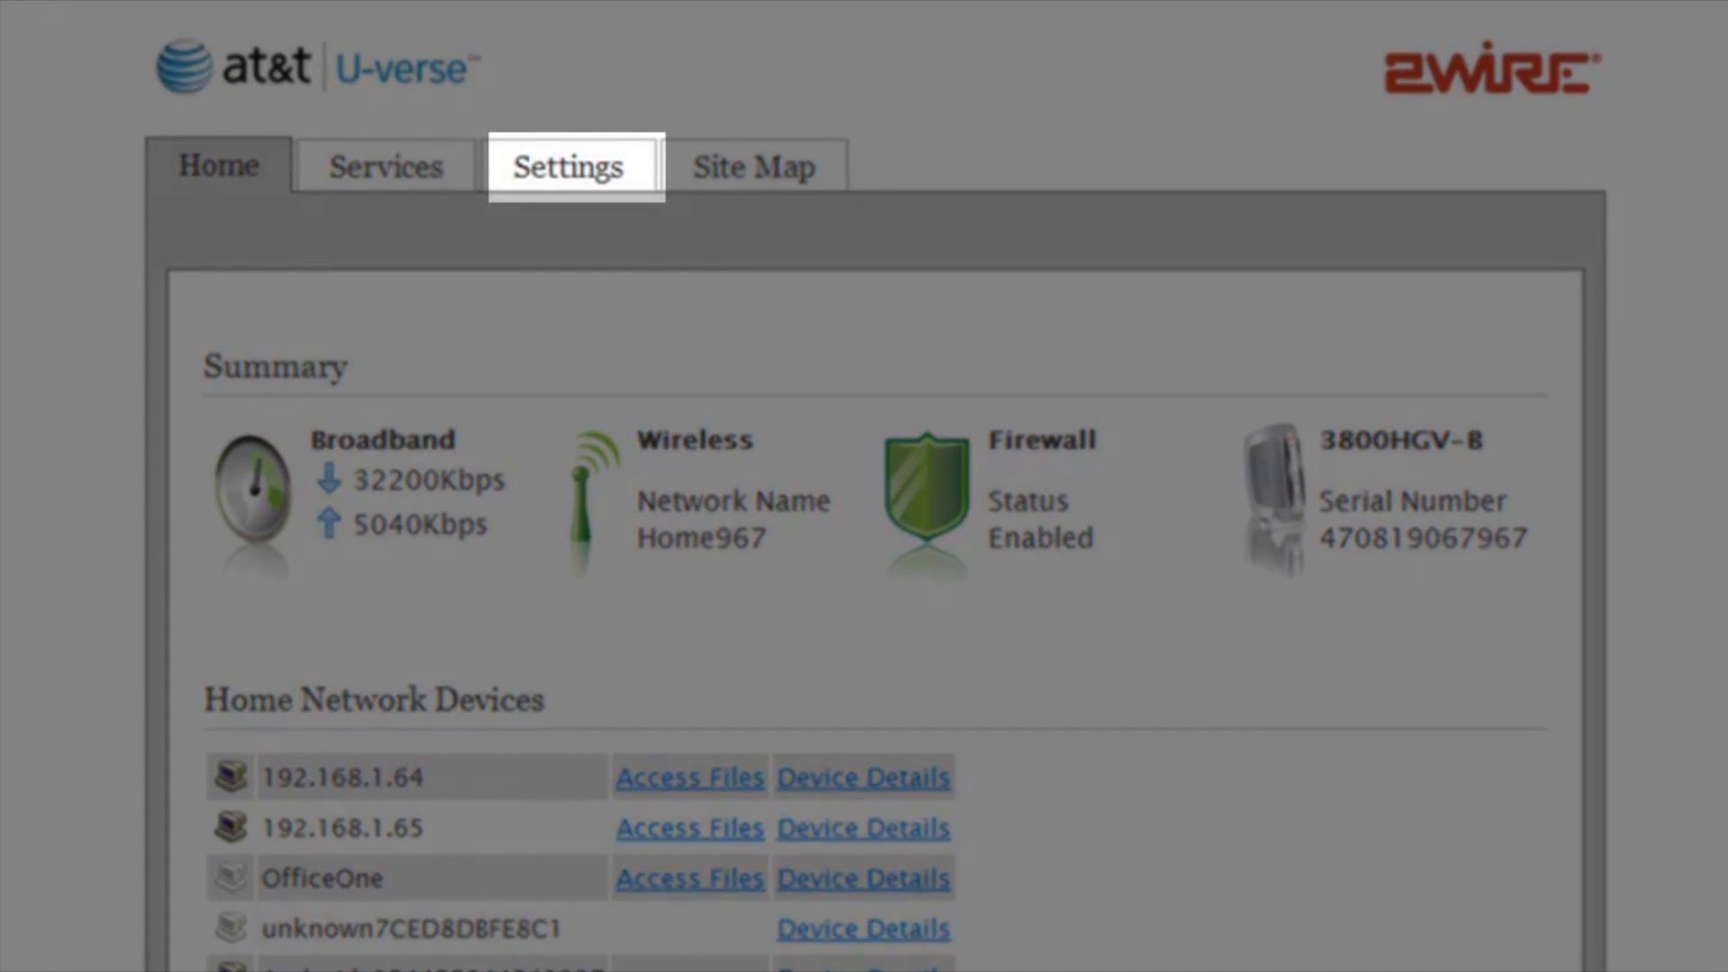
# In Firewall > Applications, Pinholes and DMZ, choose host 192.168.1.65 for a new profile
pyautogui.click(566, 166)
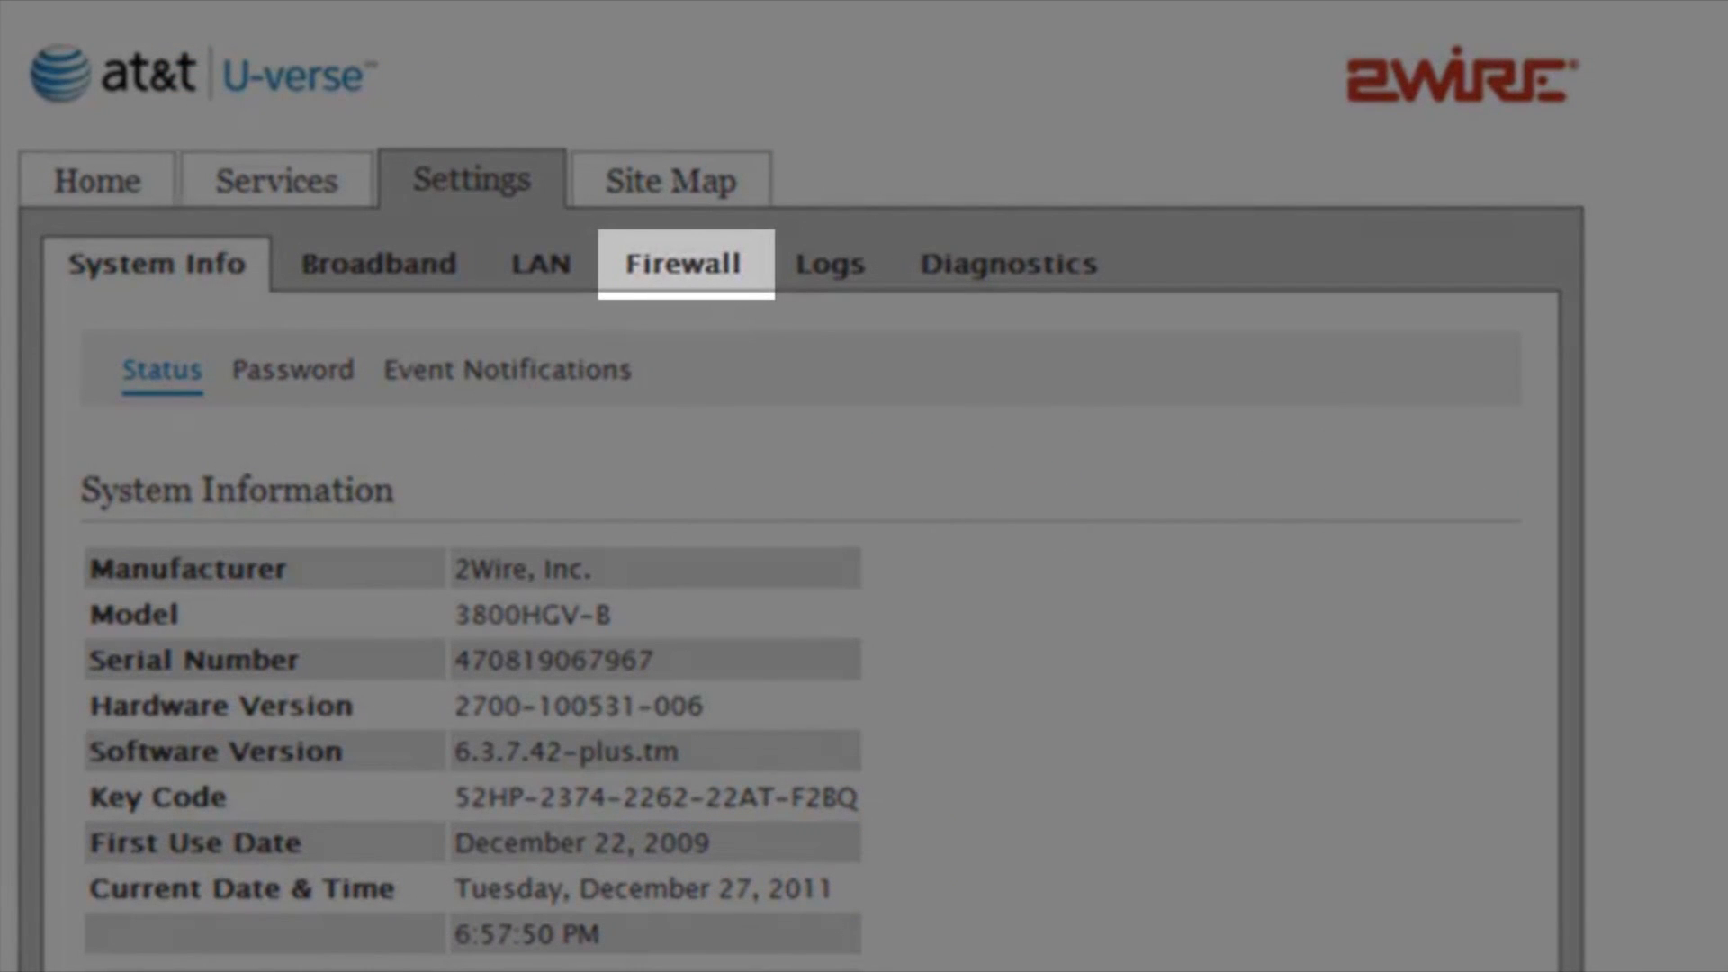
pyautogui.click(682, 262)
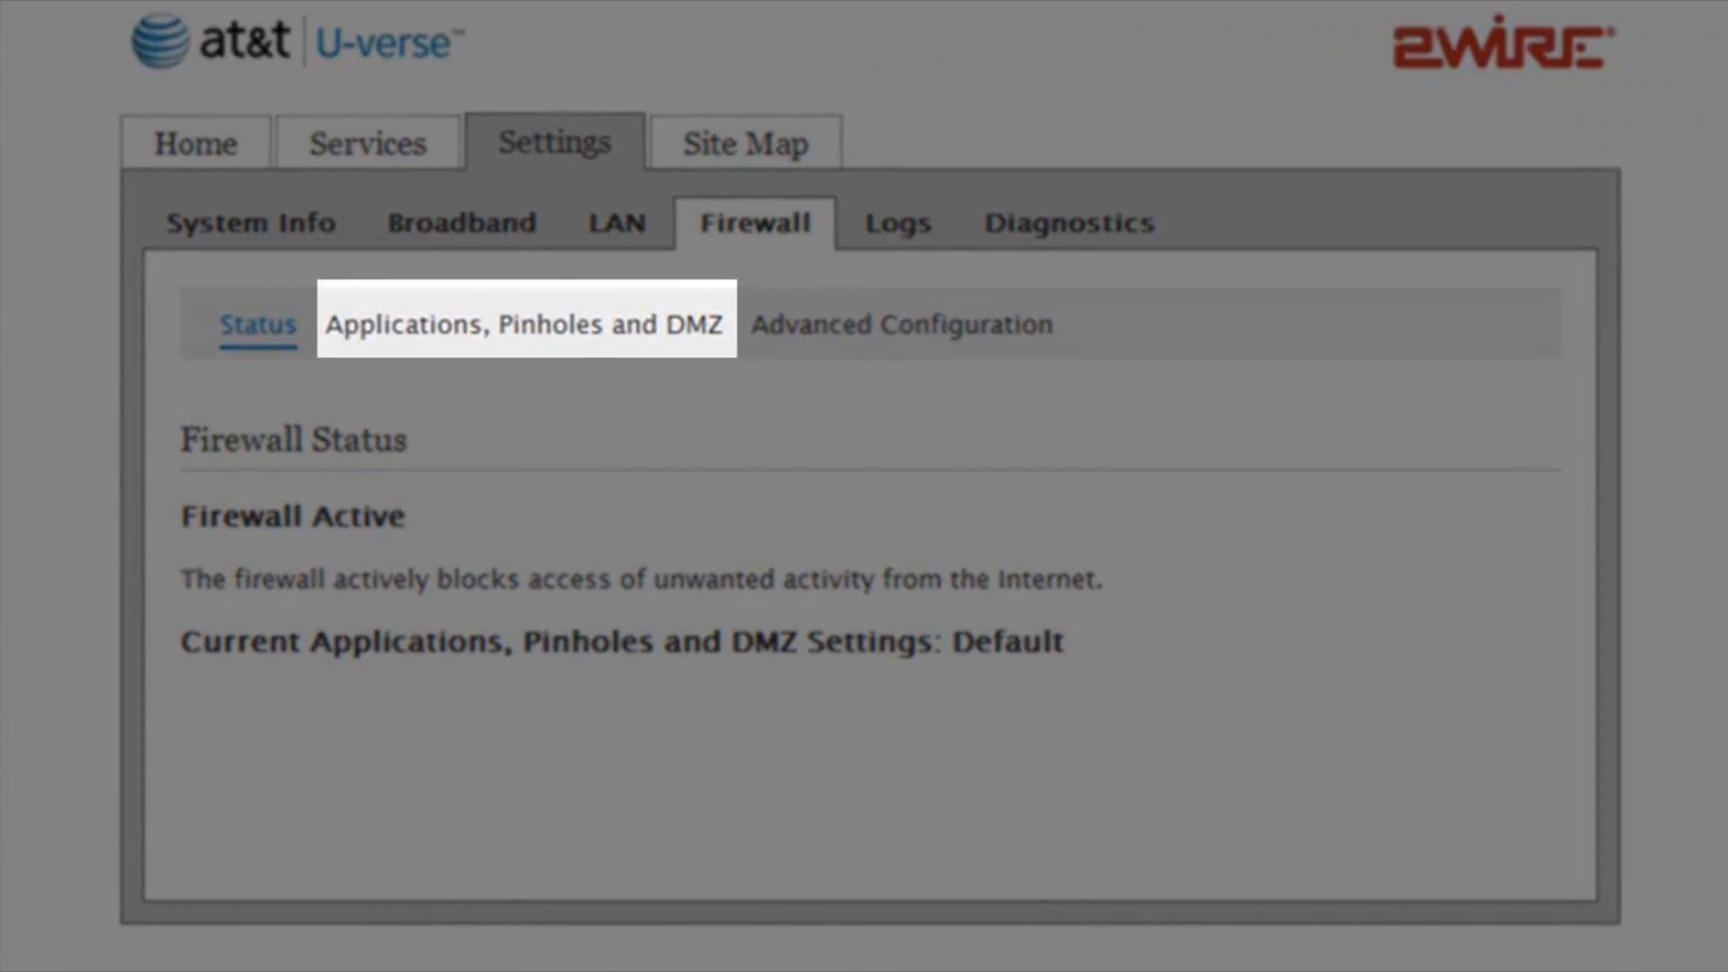
pyautogui.click(525, 324)
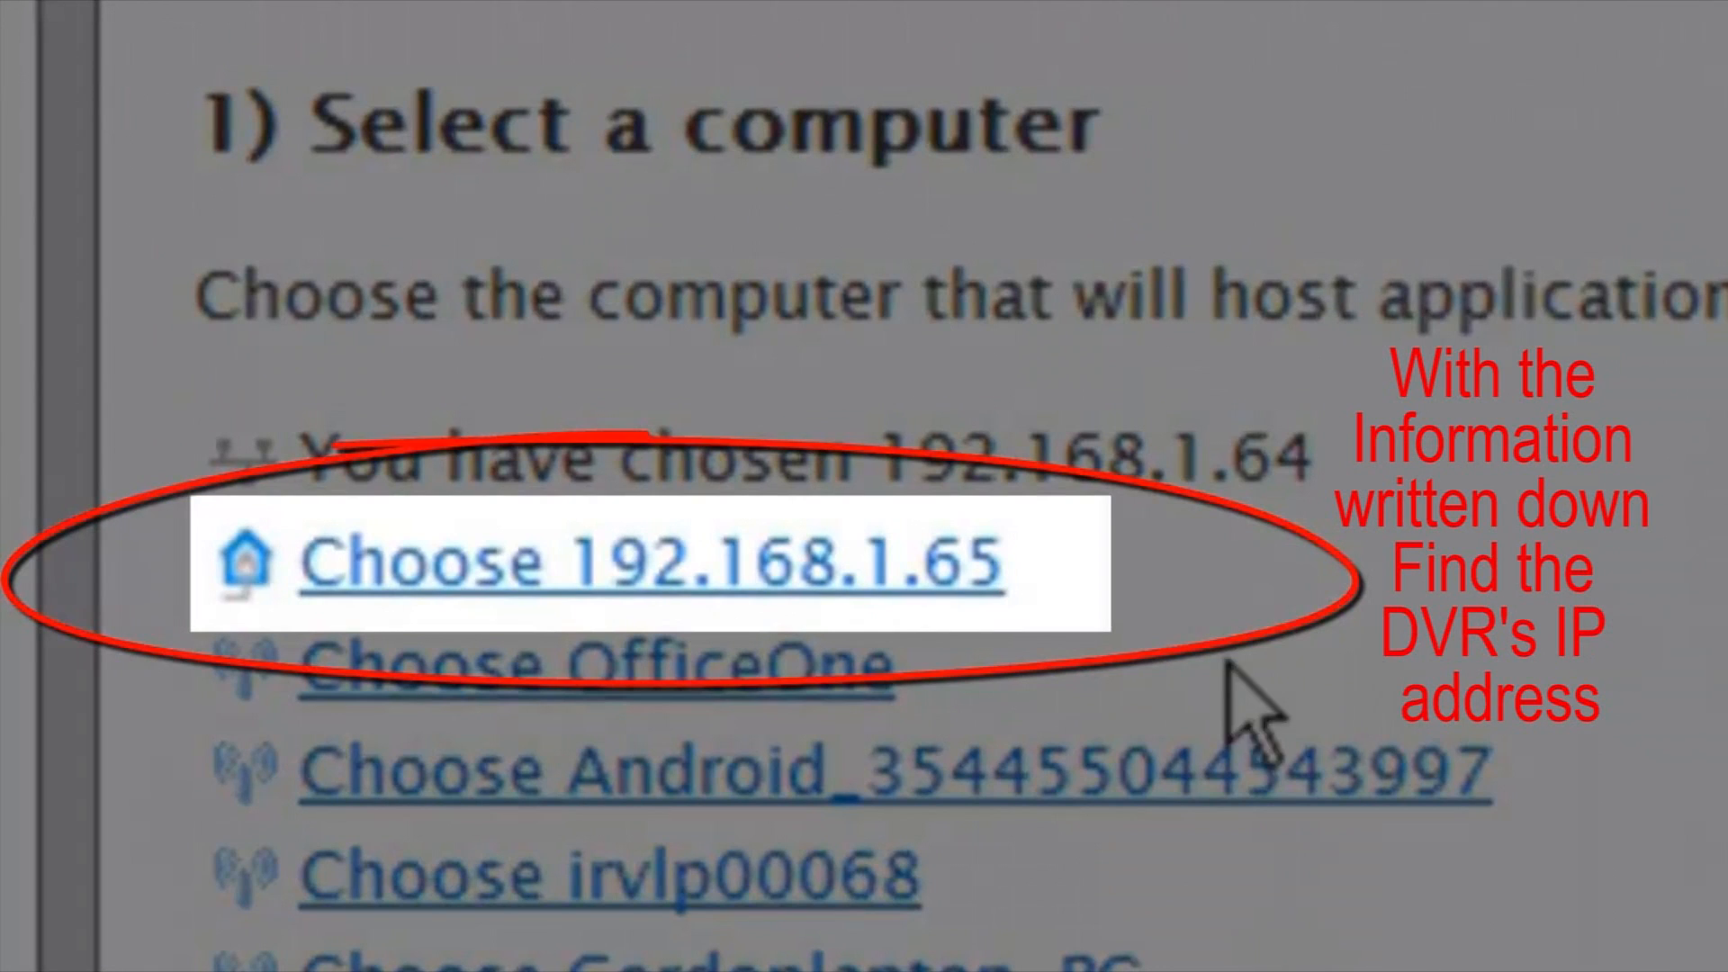
pyautogui.moveTo(948, 595)
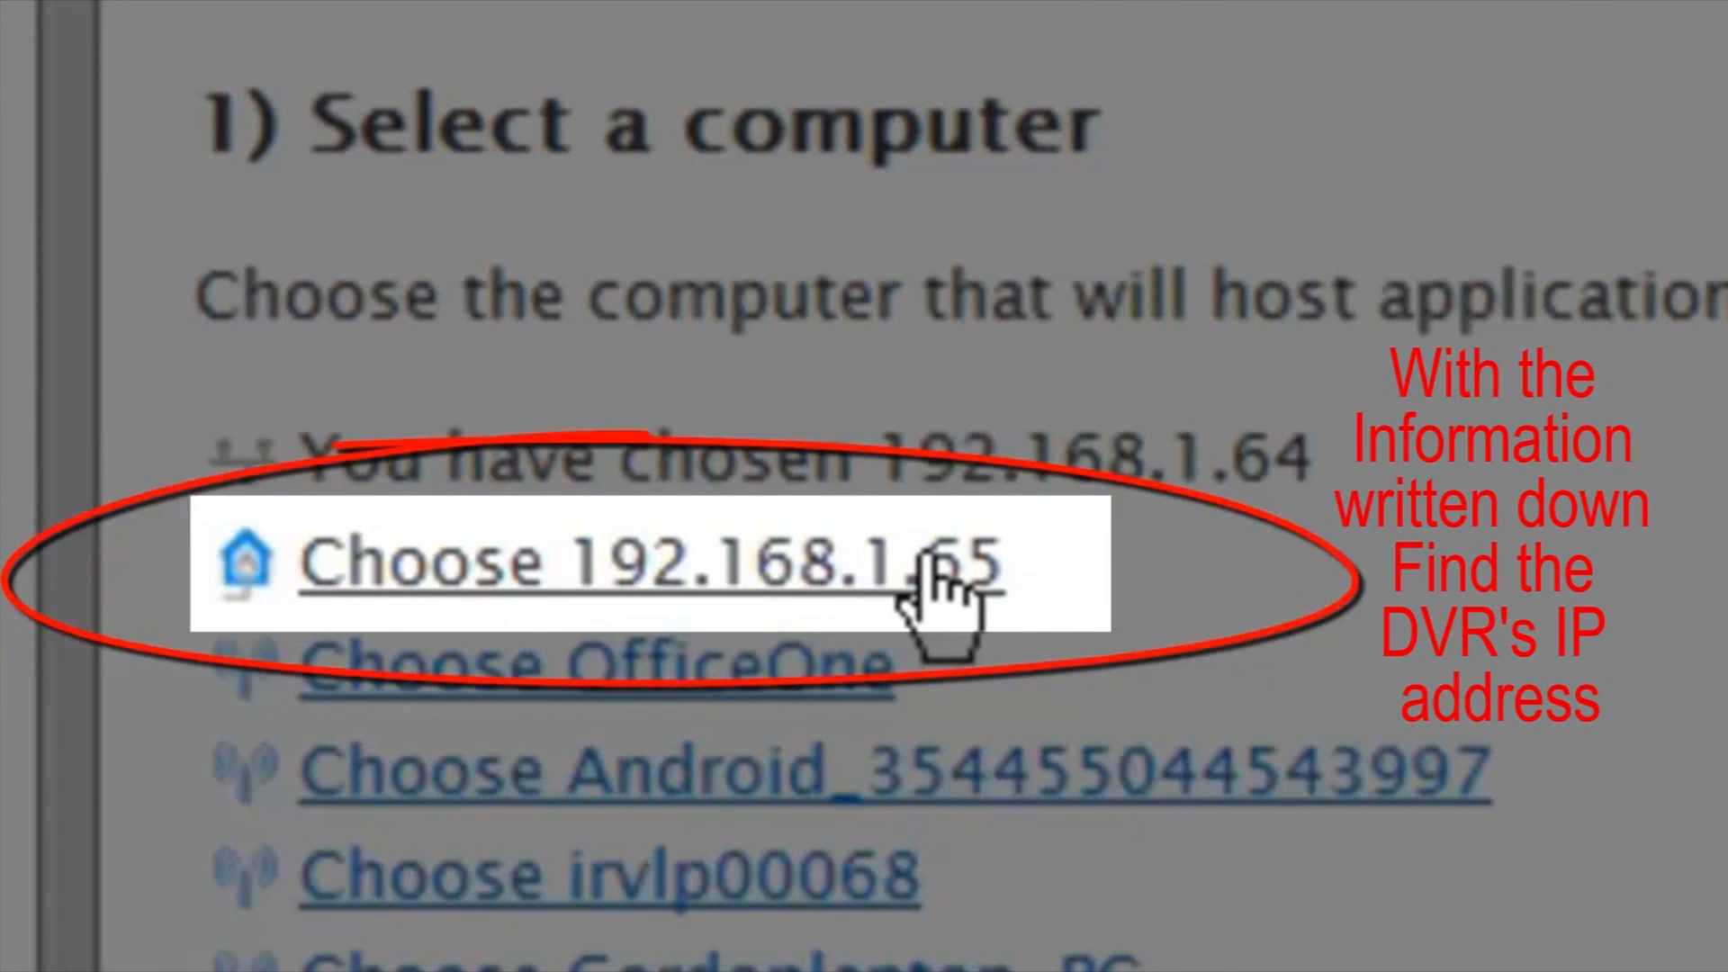
pyautogui.click(606, 561)
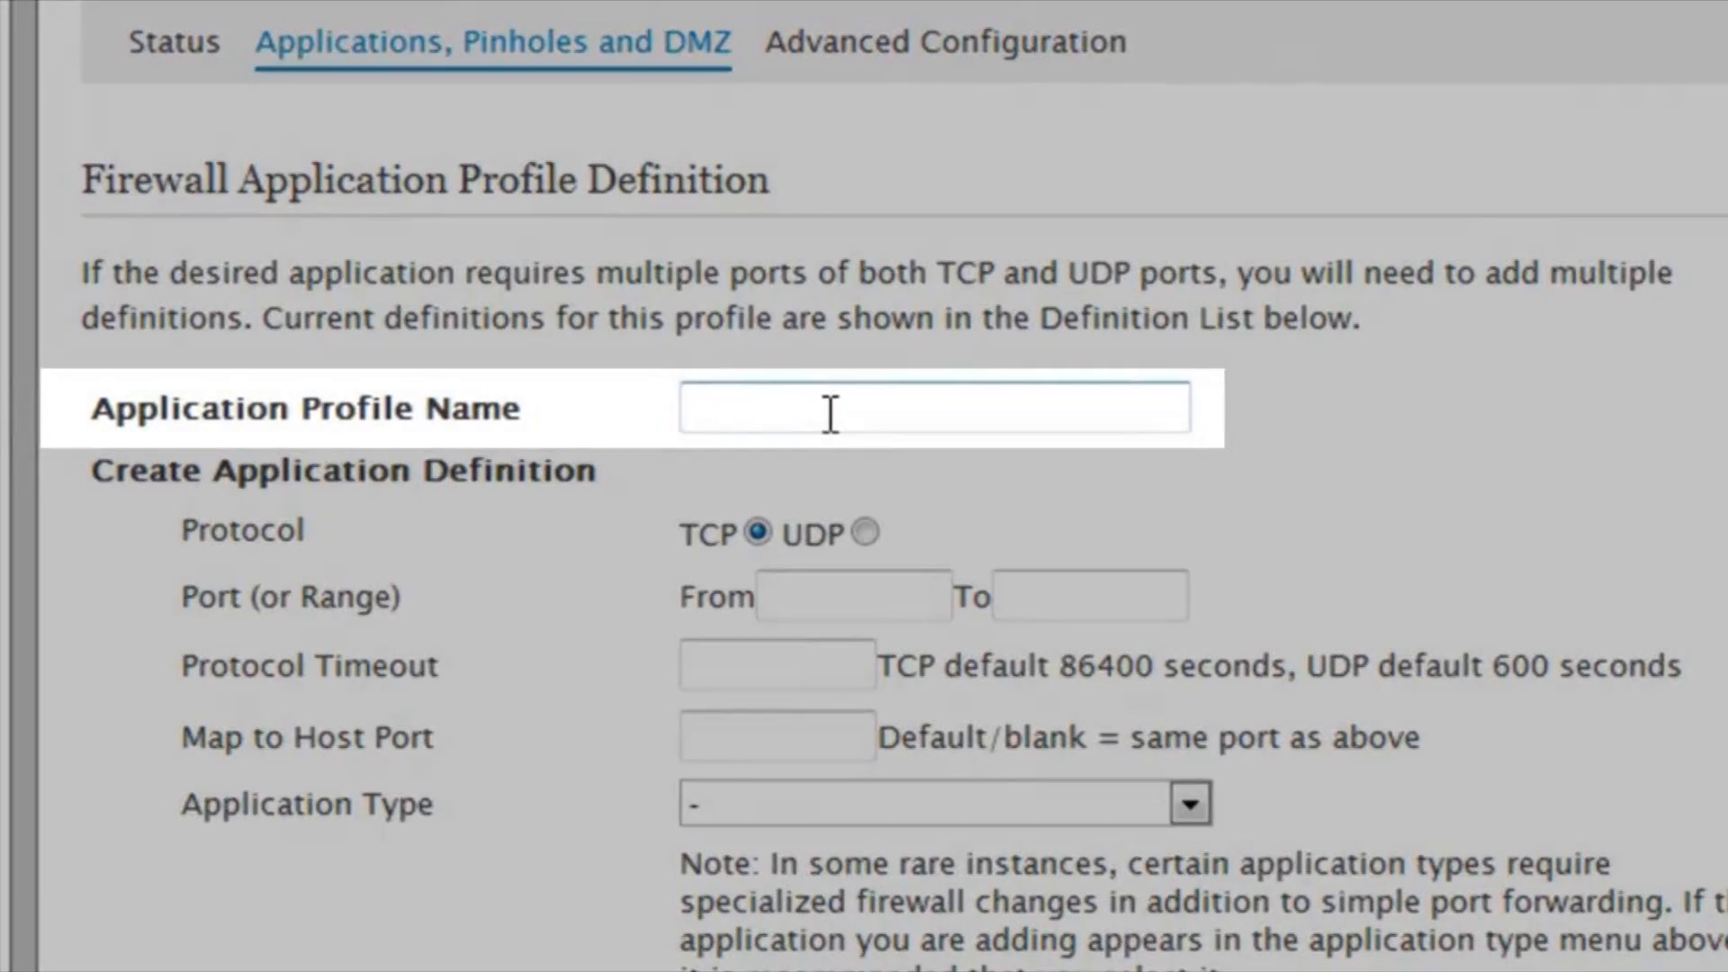
# Name the profile DVR with TCP port 80, timeout 86400 and host port 80
pyautogui.write('DVR')
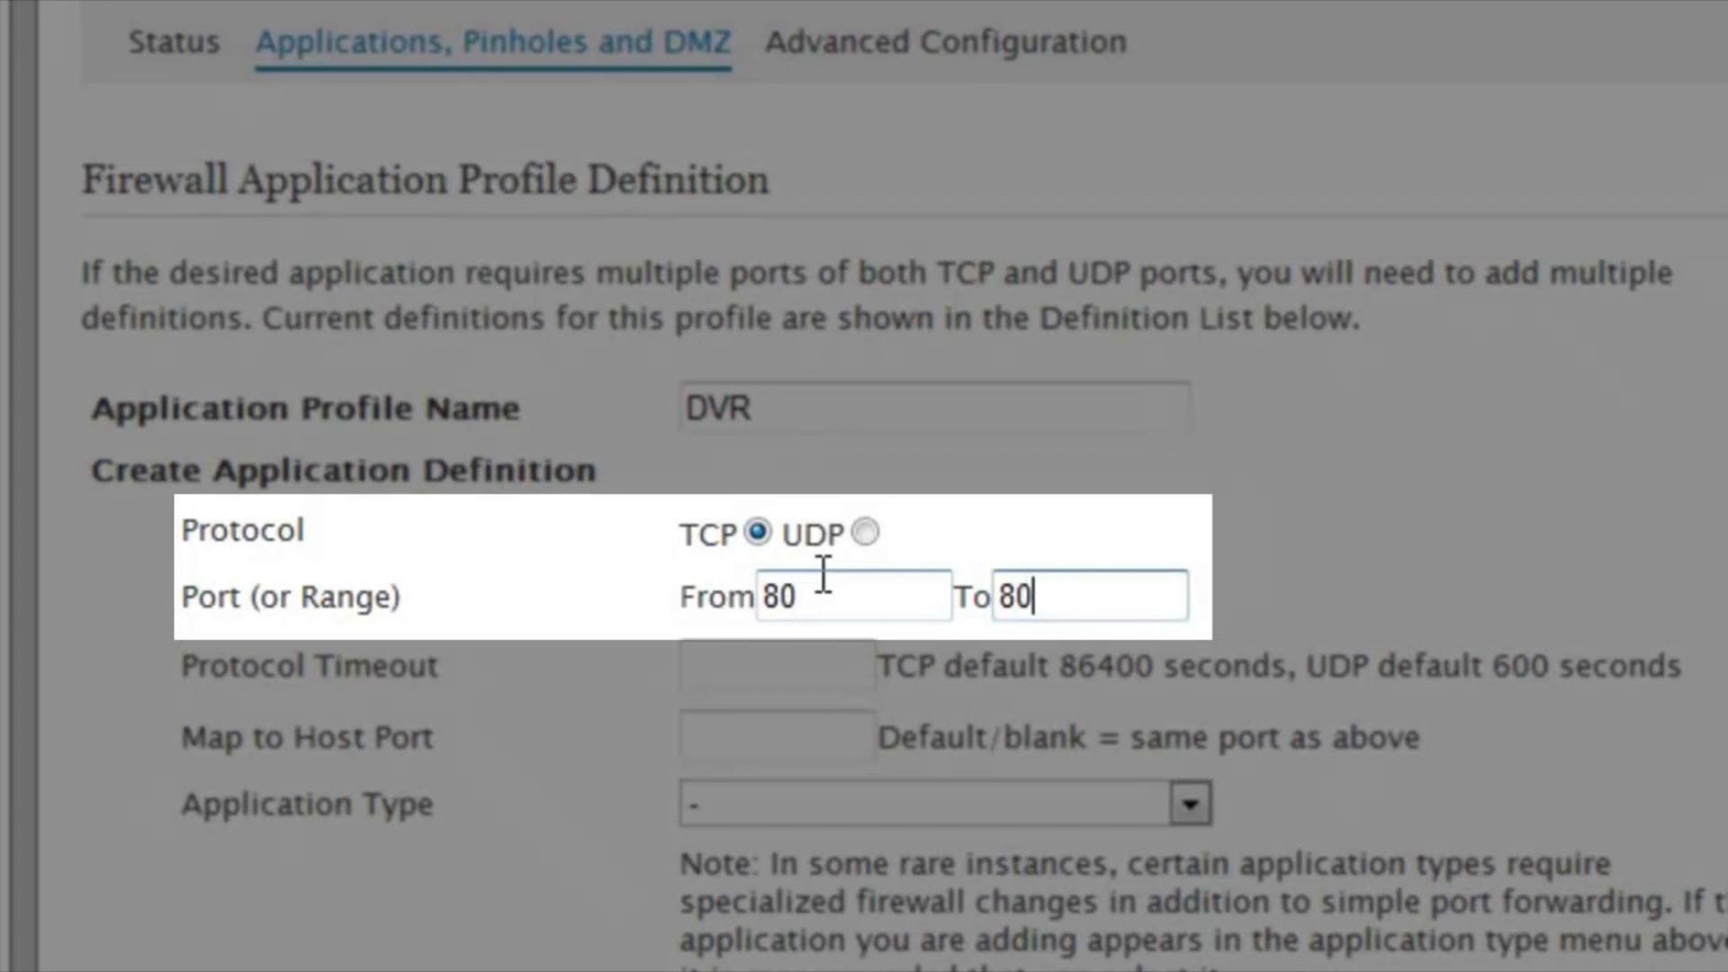
pyautogui.click(776, 666)
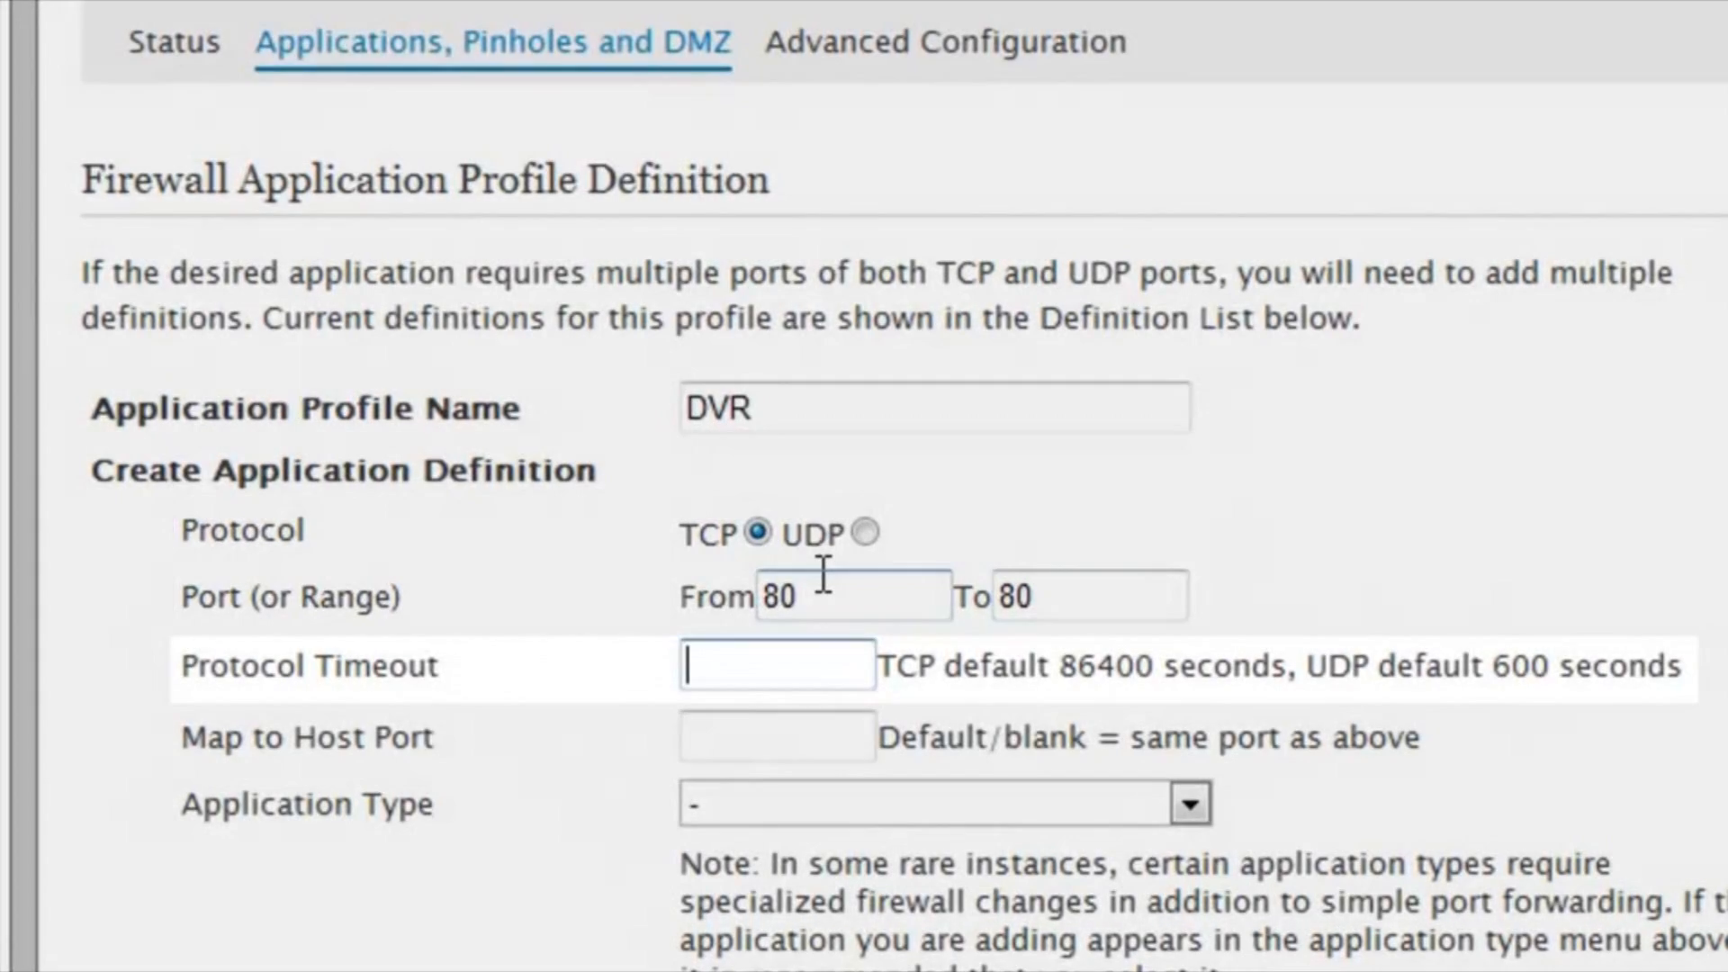
pyautogui.write('86')
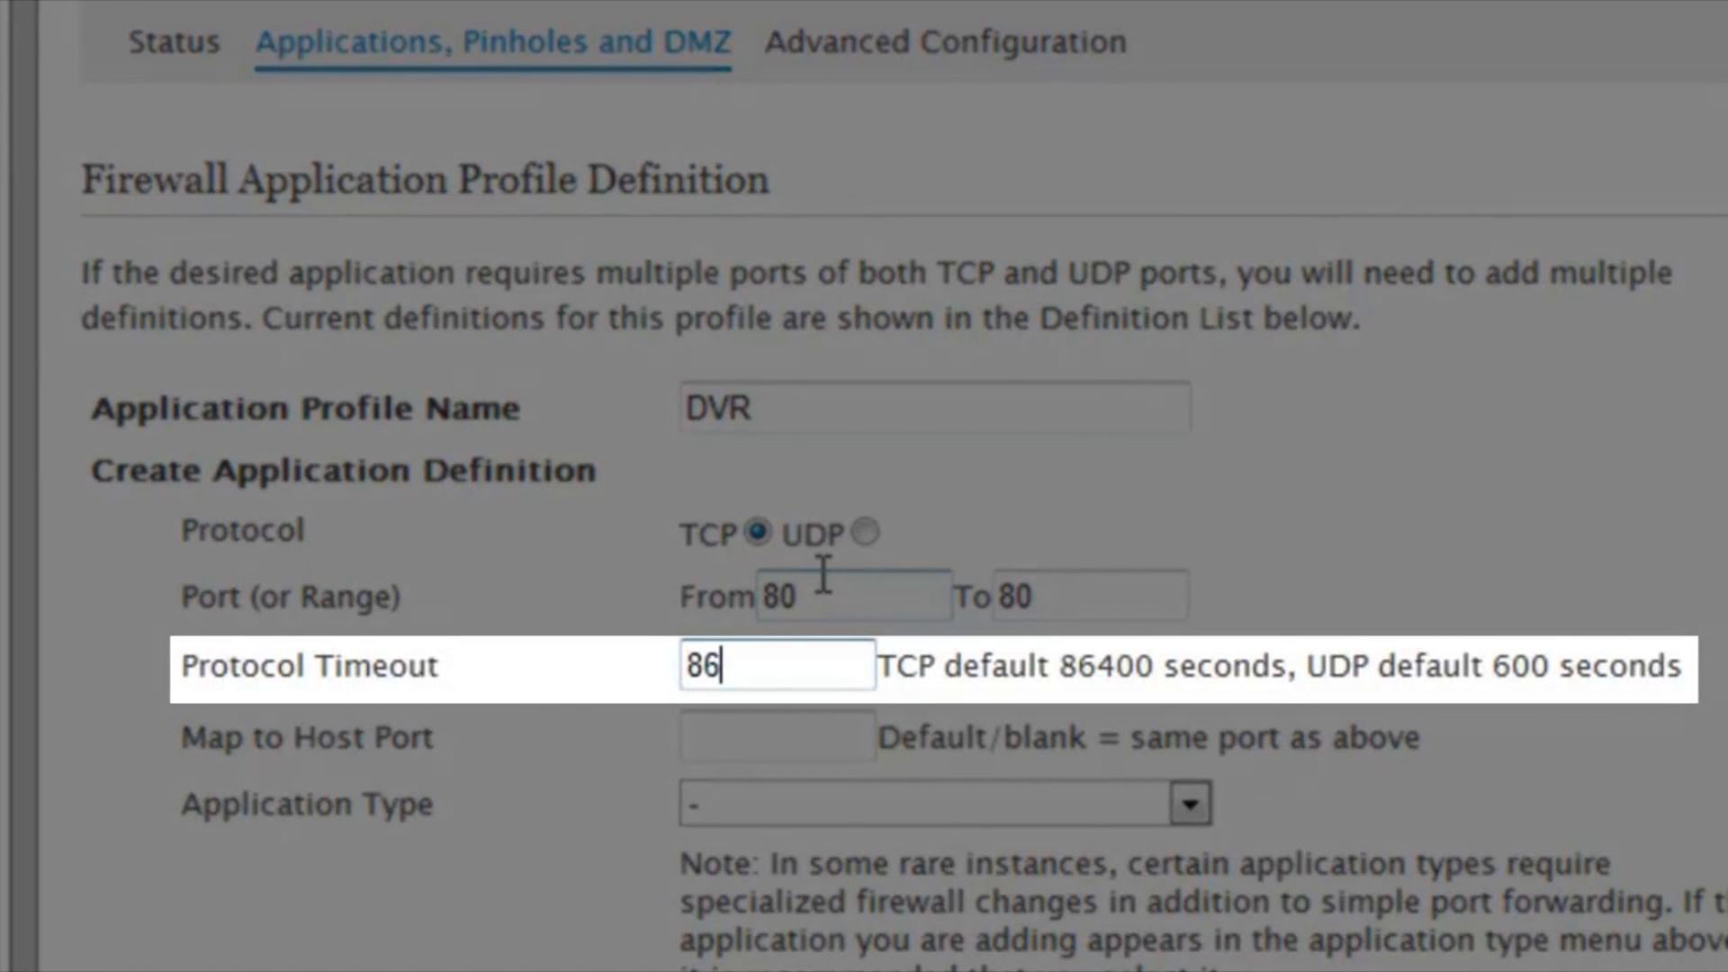
pyautogui.write('400')
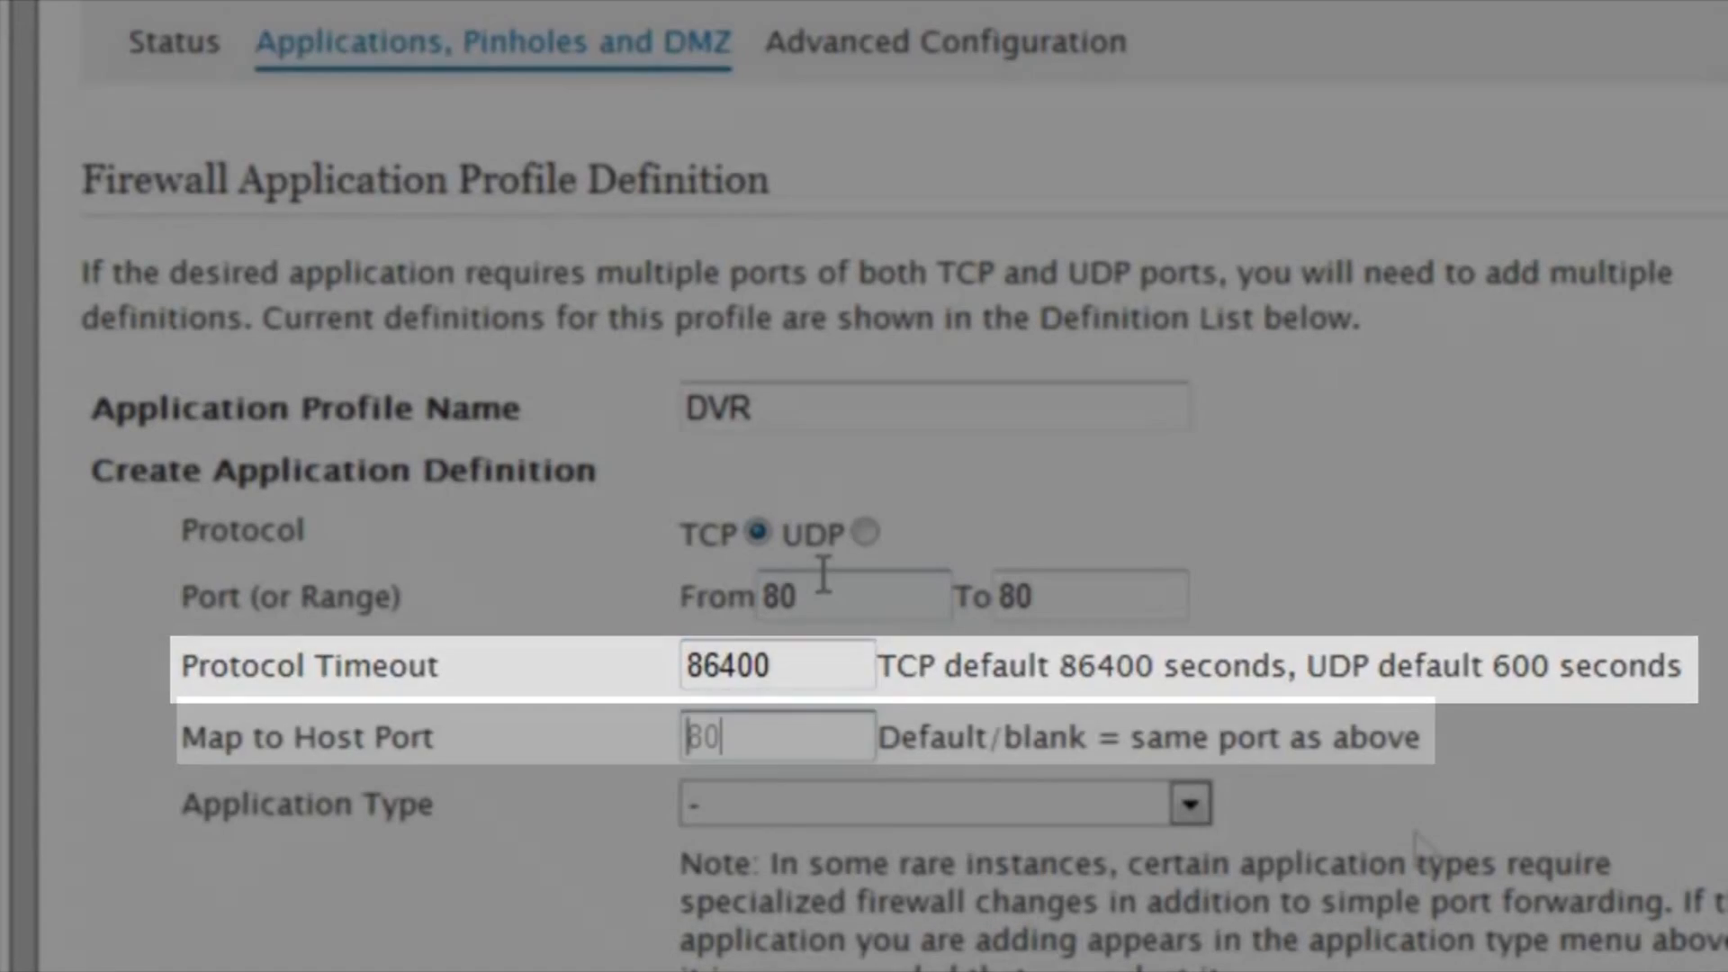
pyautogui.click(776, 736)
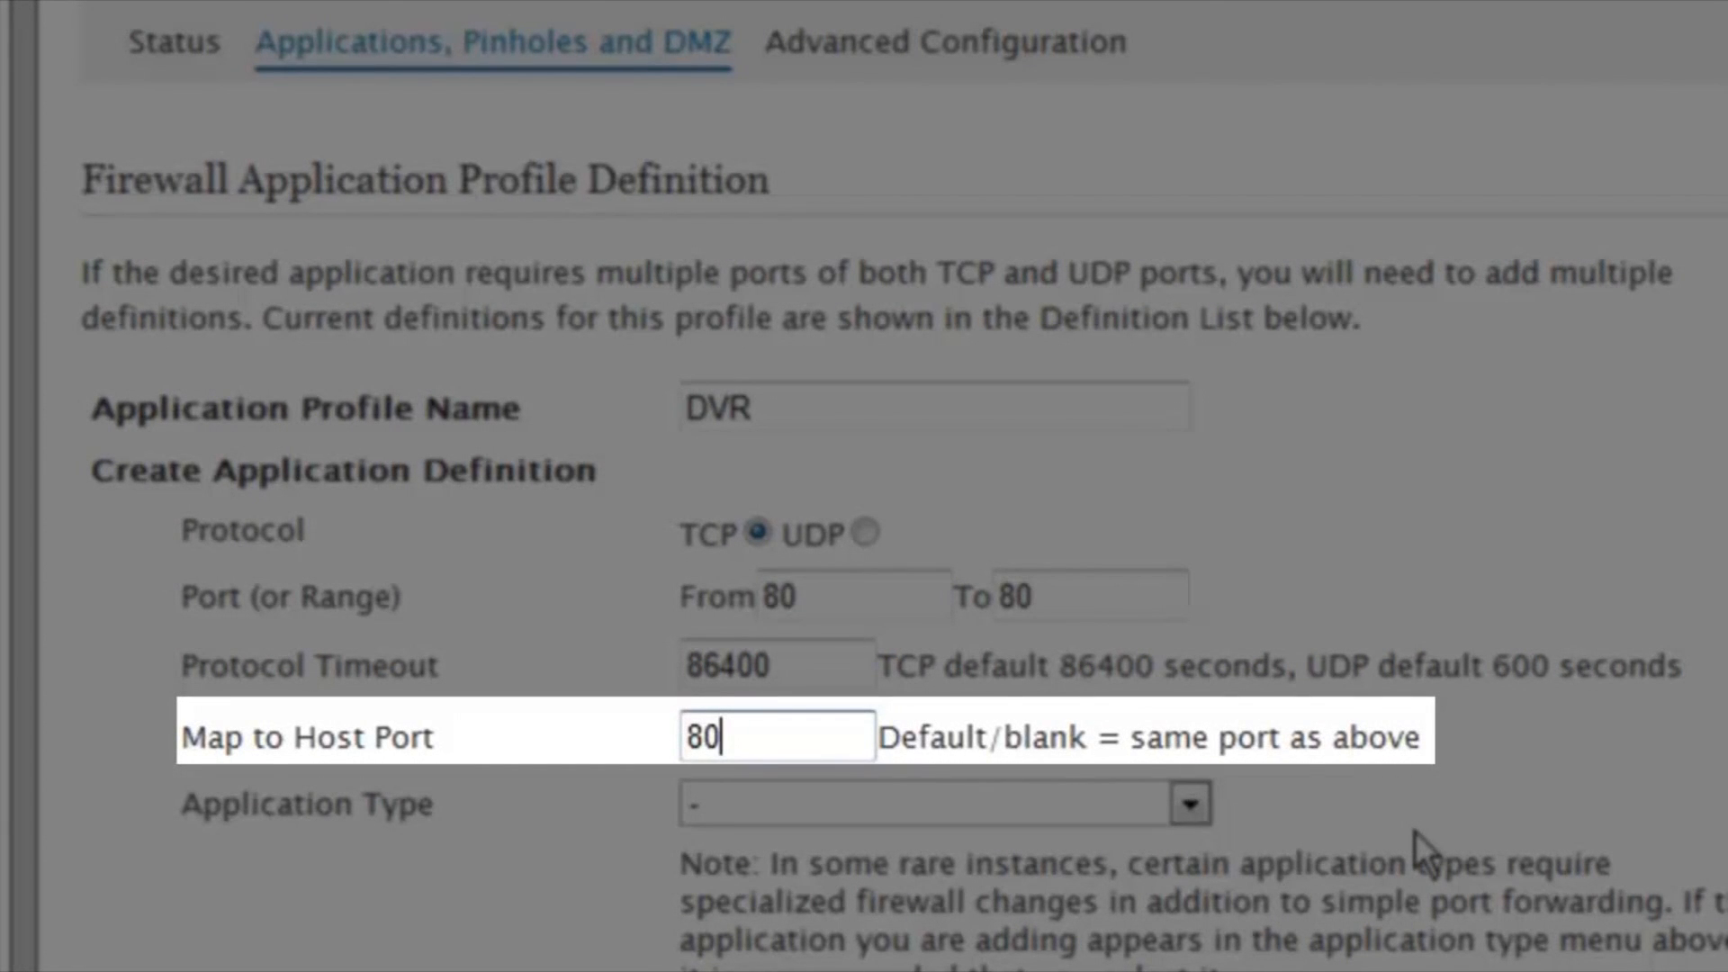
pyautogui.scroll(-3)
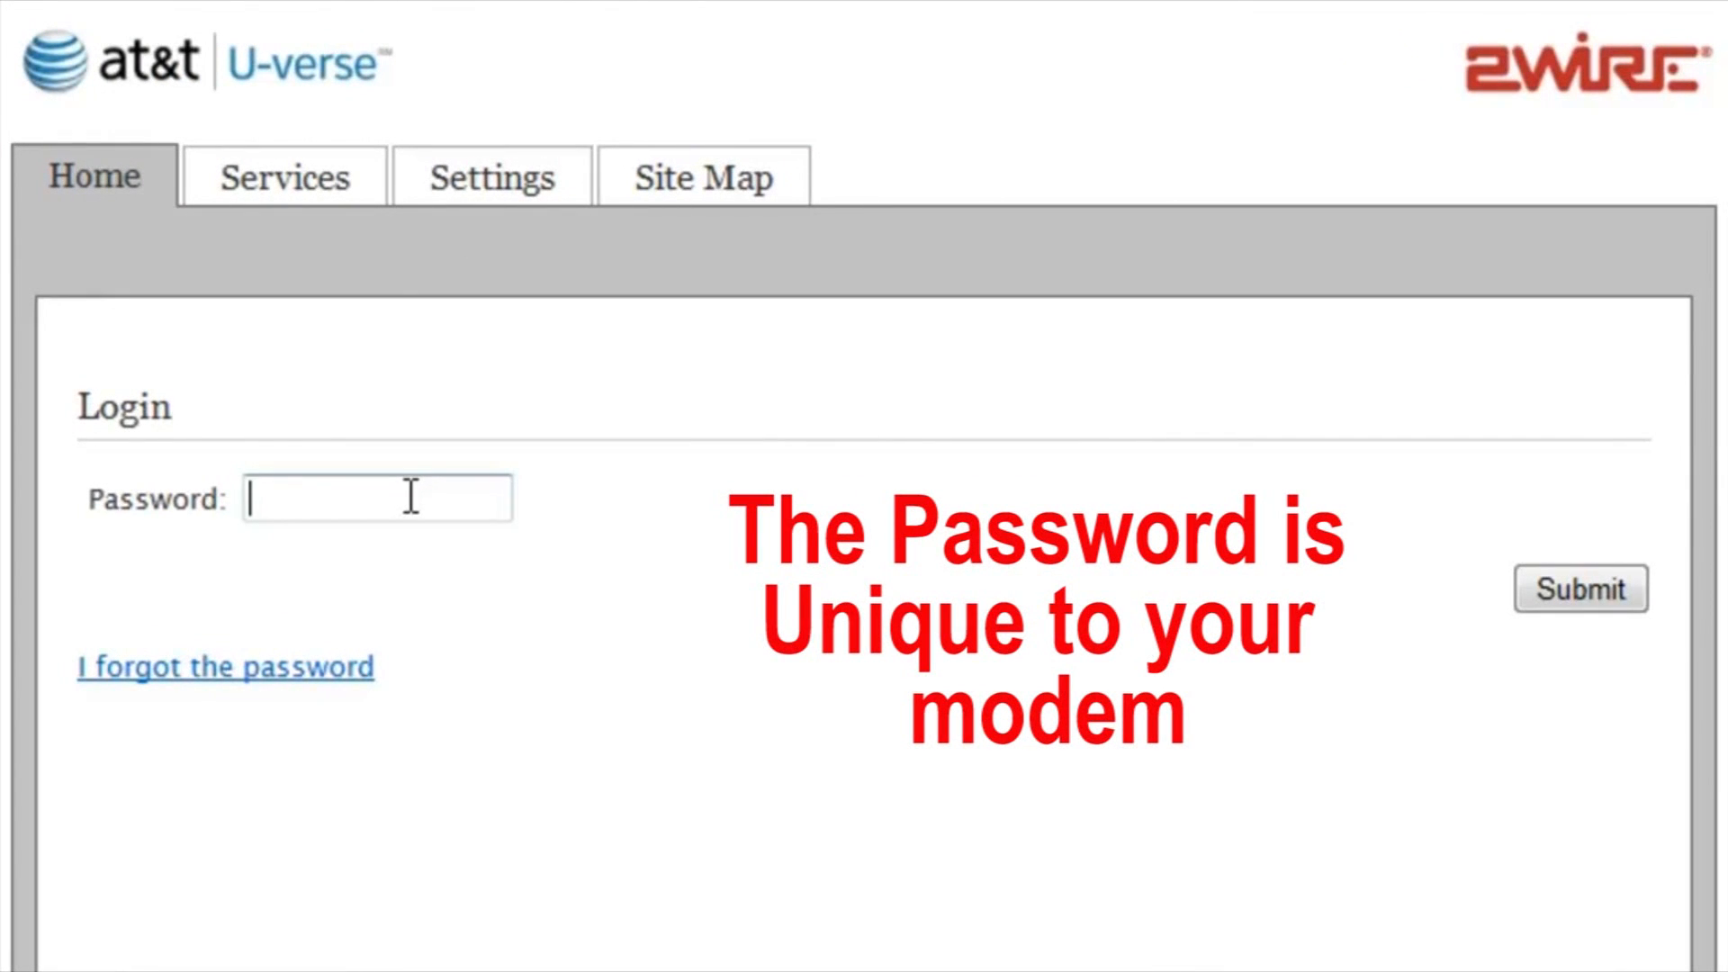
# Enter the modem password and submit to log back in
pyautogui.write('password')
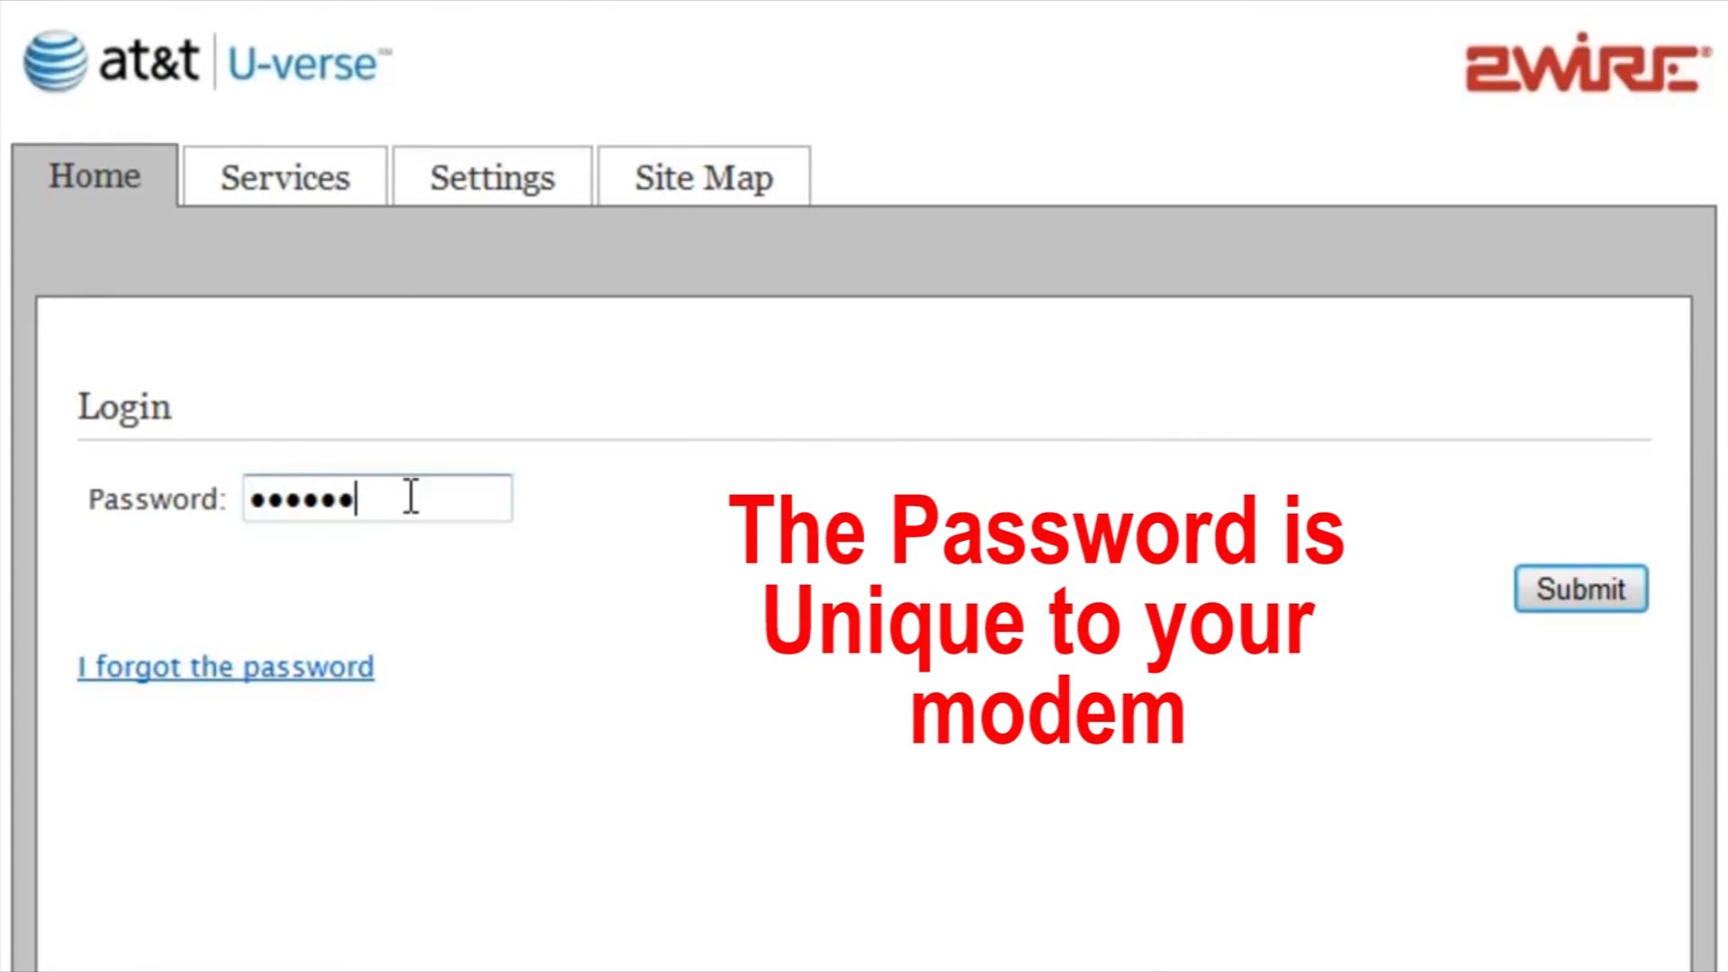
pyautogui.click(1577, 589)
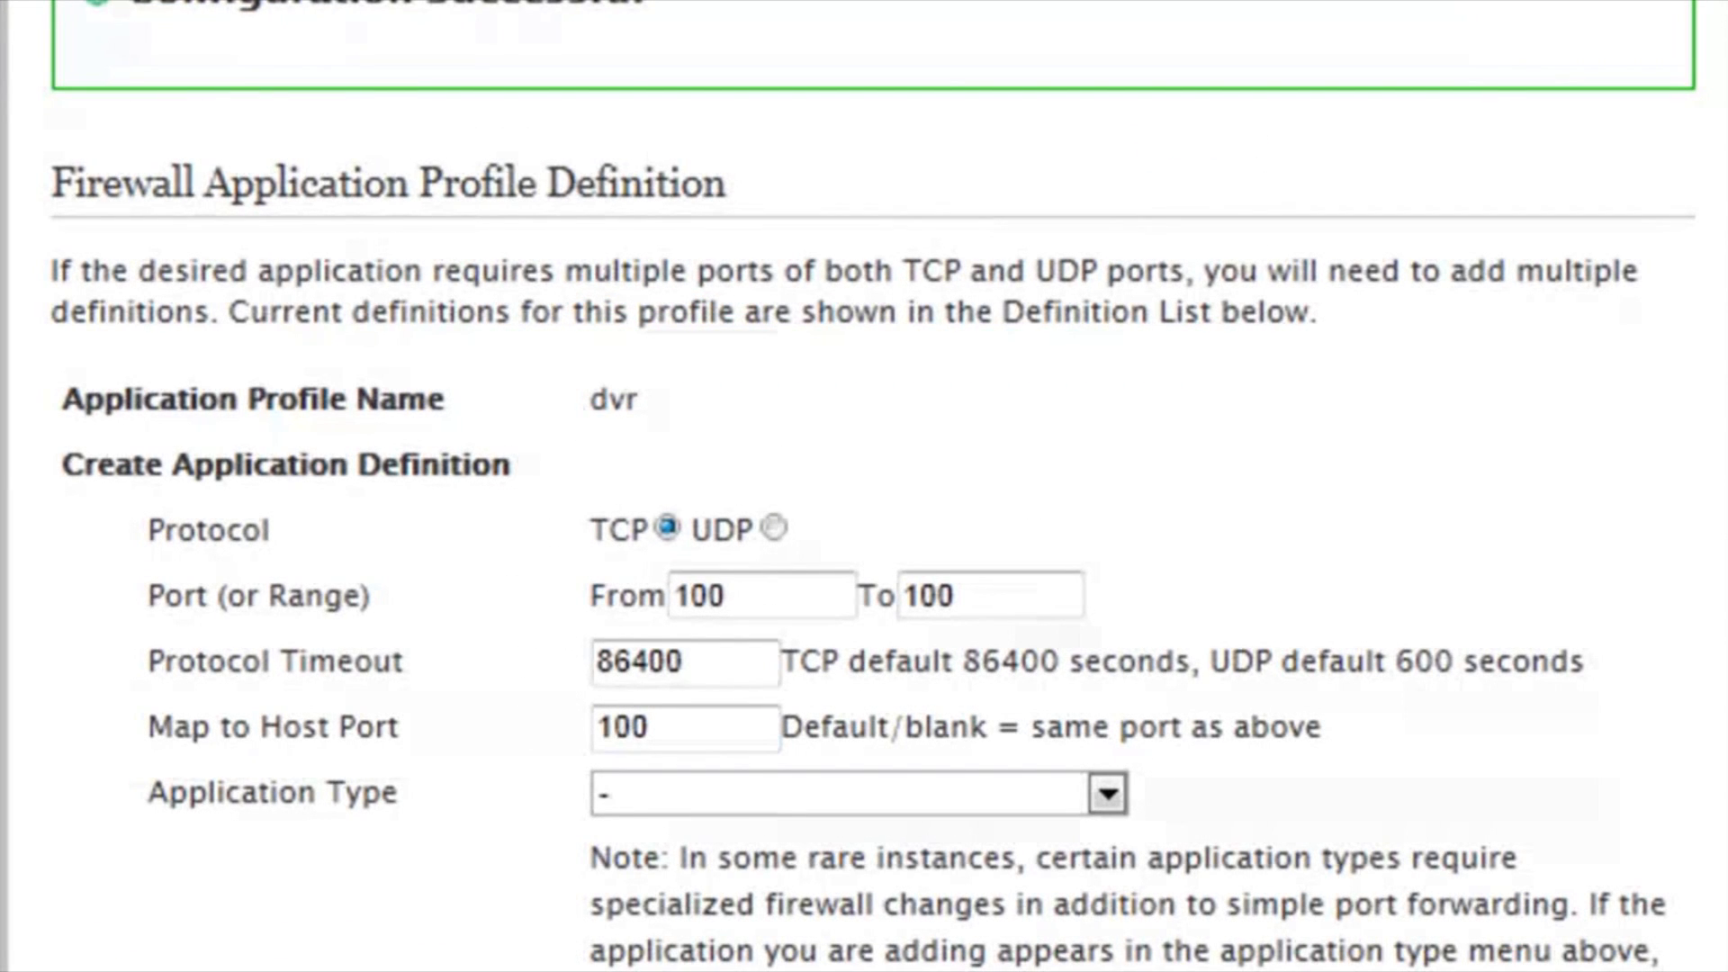
# Add the port 9000 definition to the dvr profile, then go back a page
pyautogui.scroll(-3)
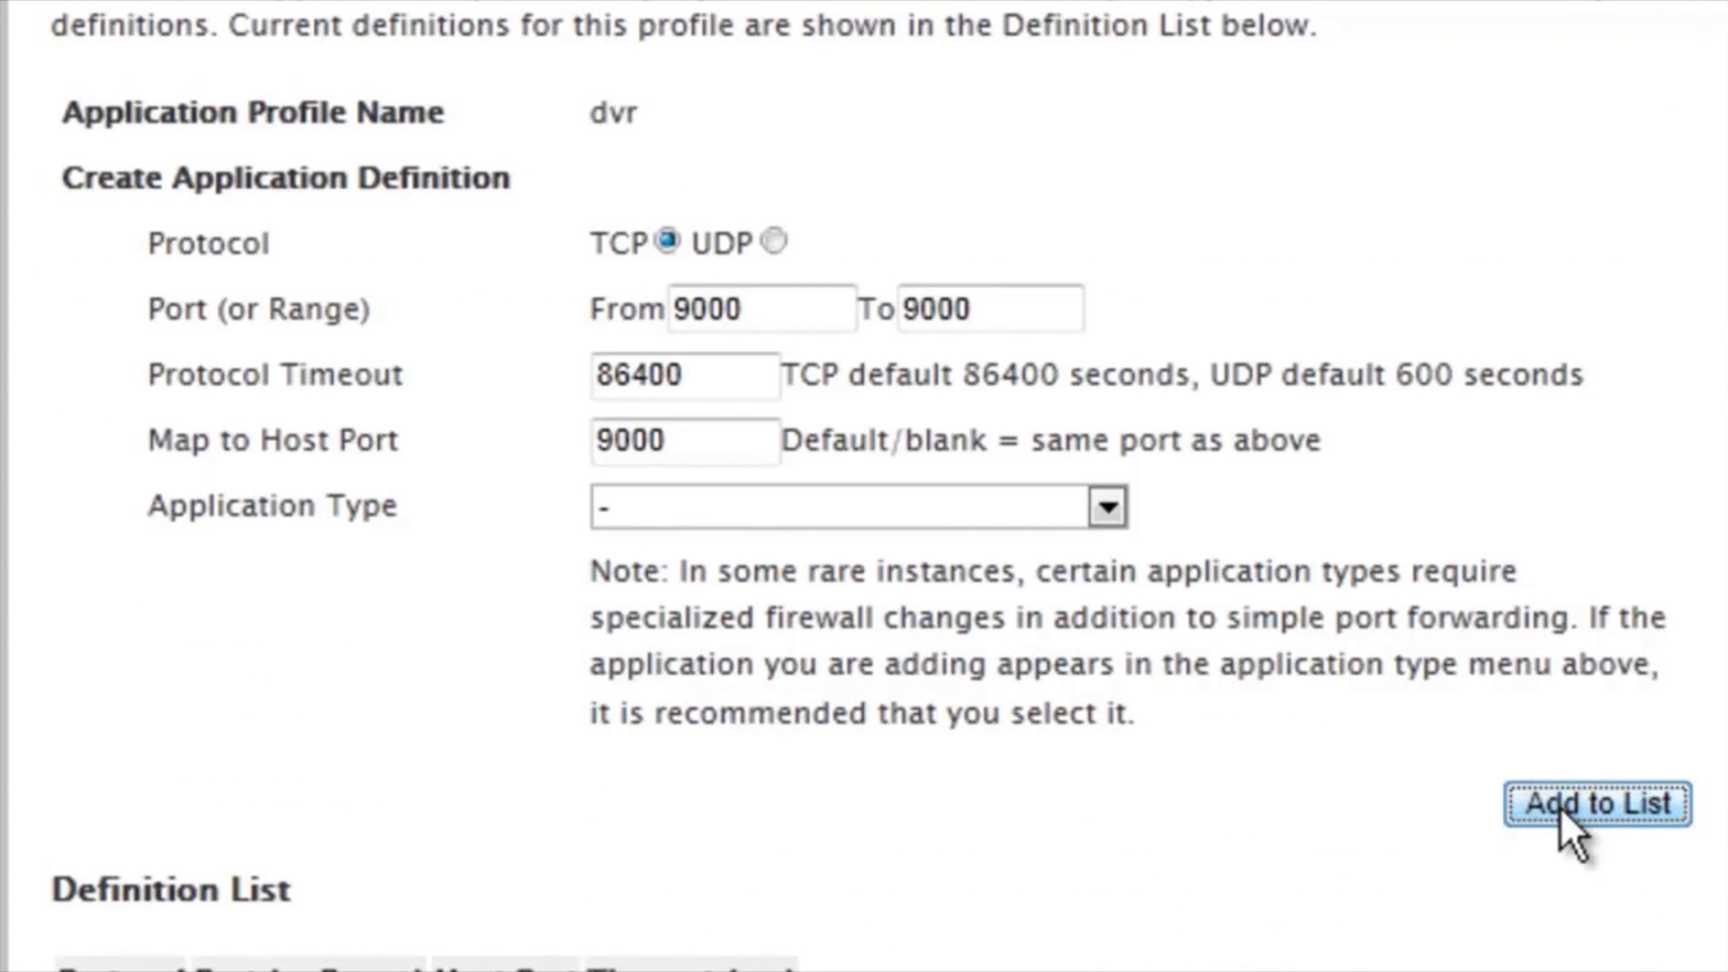
pyautogui.click(1594, 804)
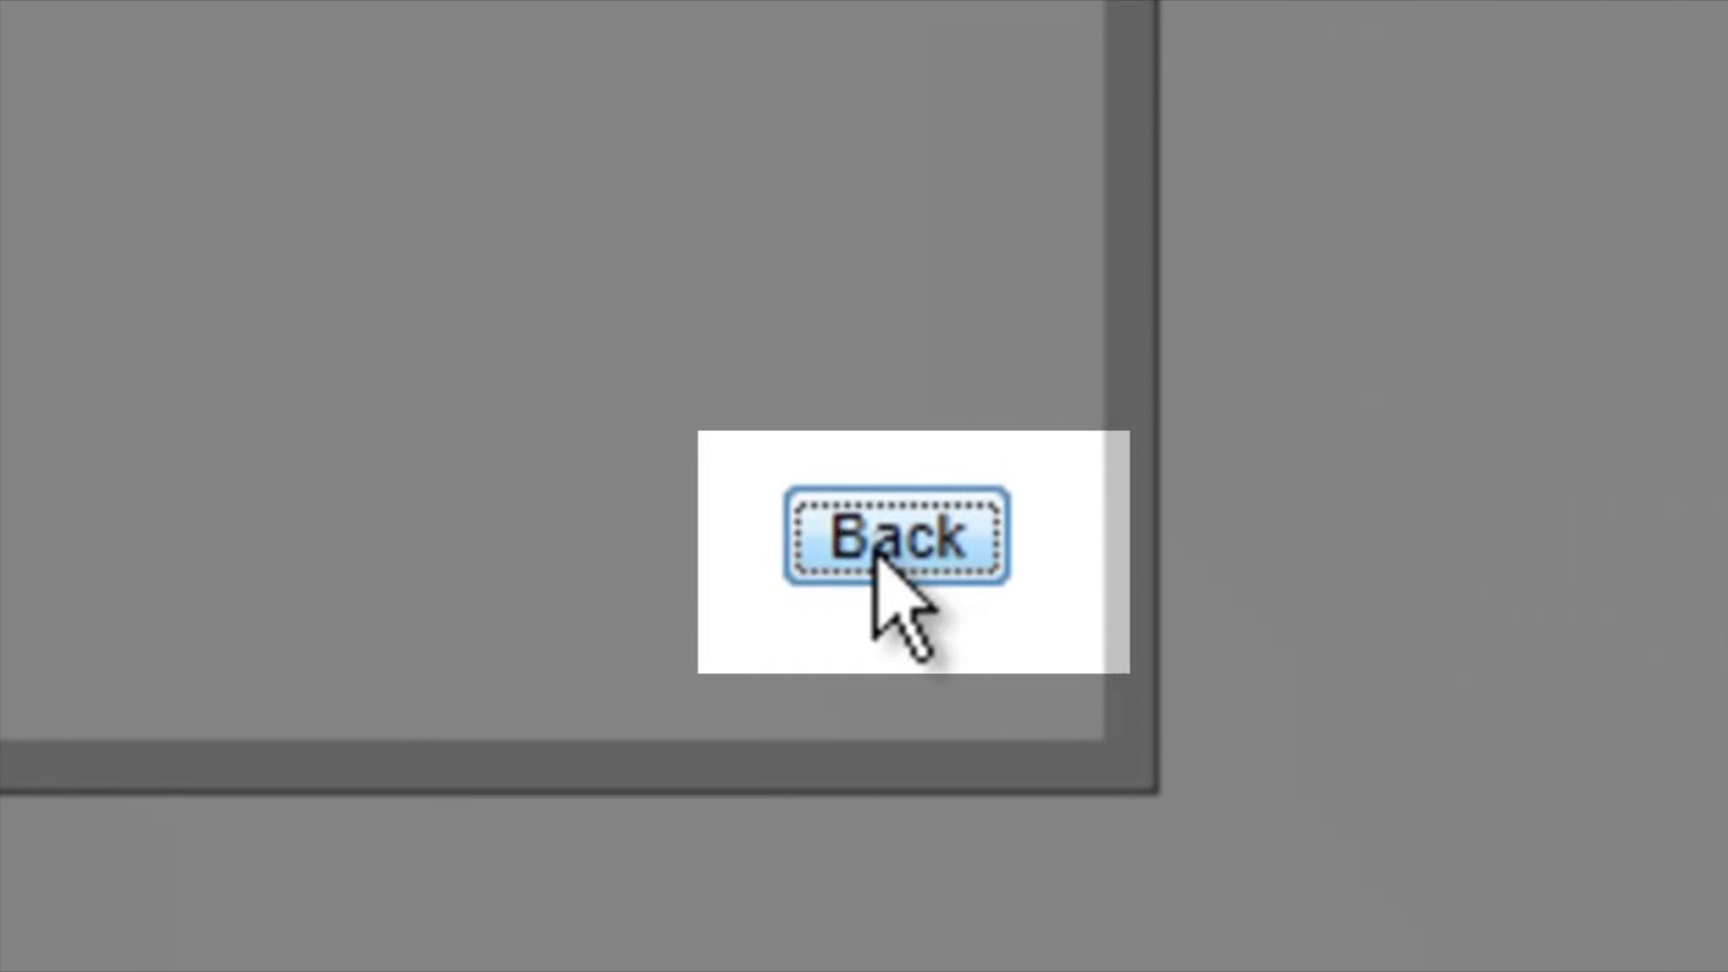
pyautogui.click(893, 539)
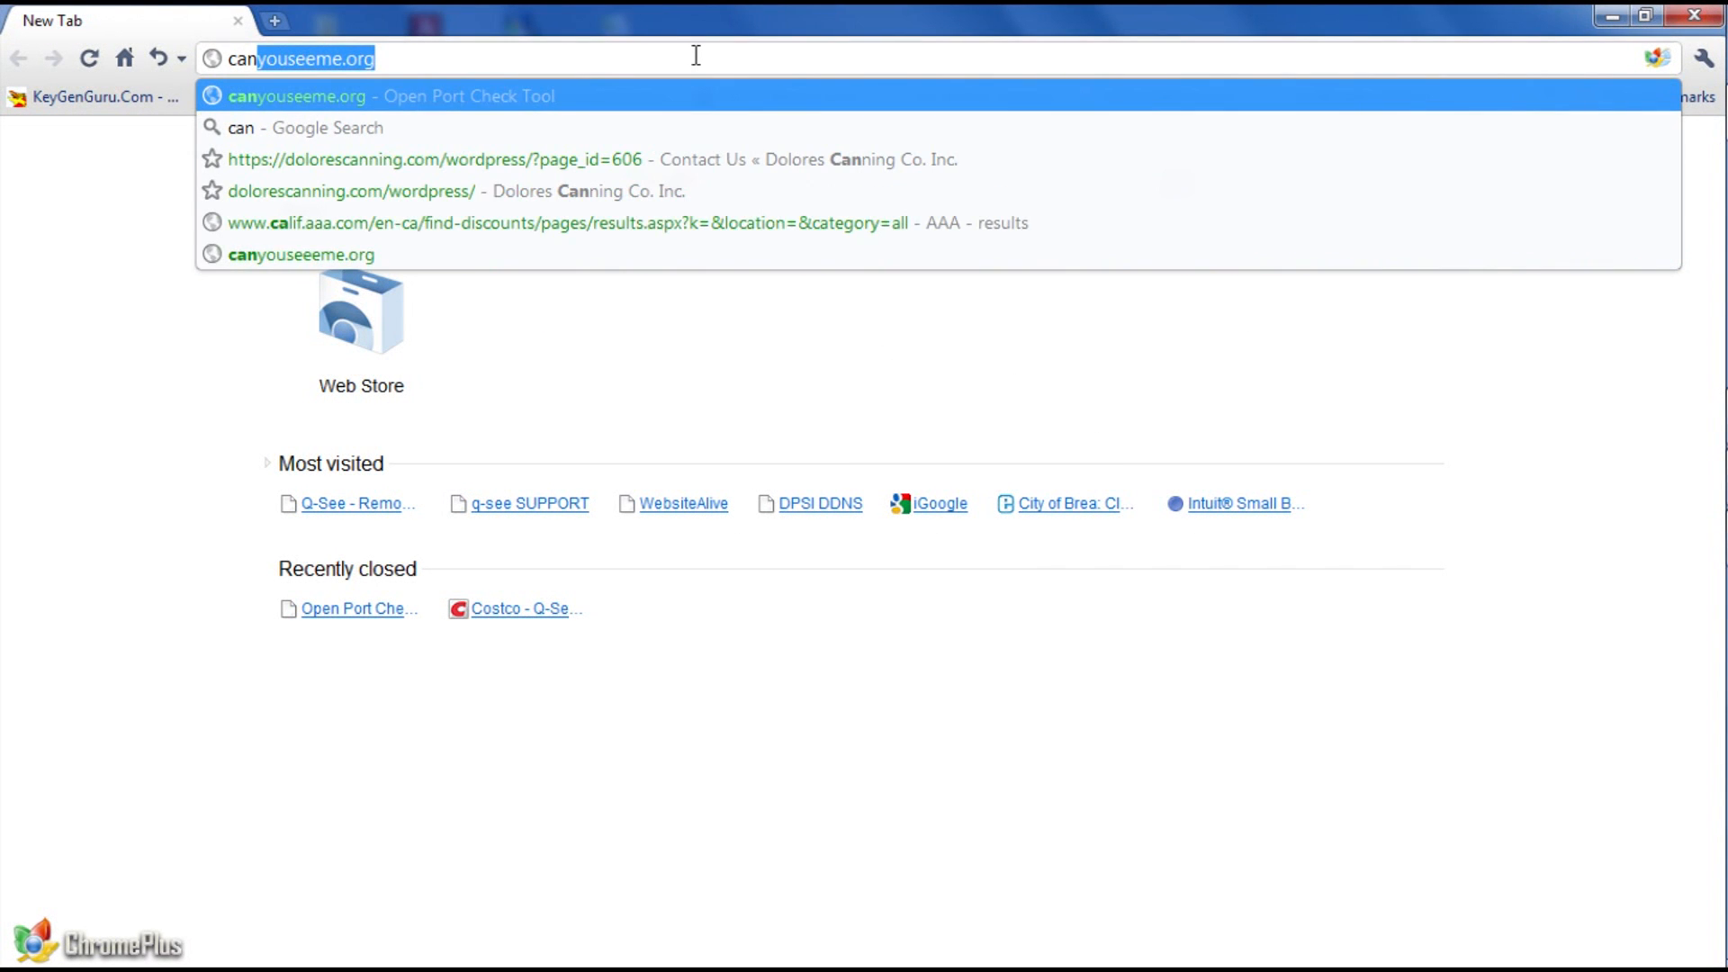
# On canyouseeme.org, check ports 80, 100 and 9000; port 80 succeeds
pyautogui.write('youseeme.org')
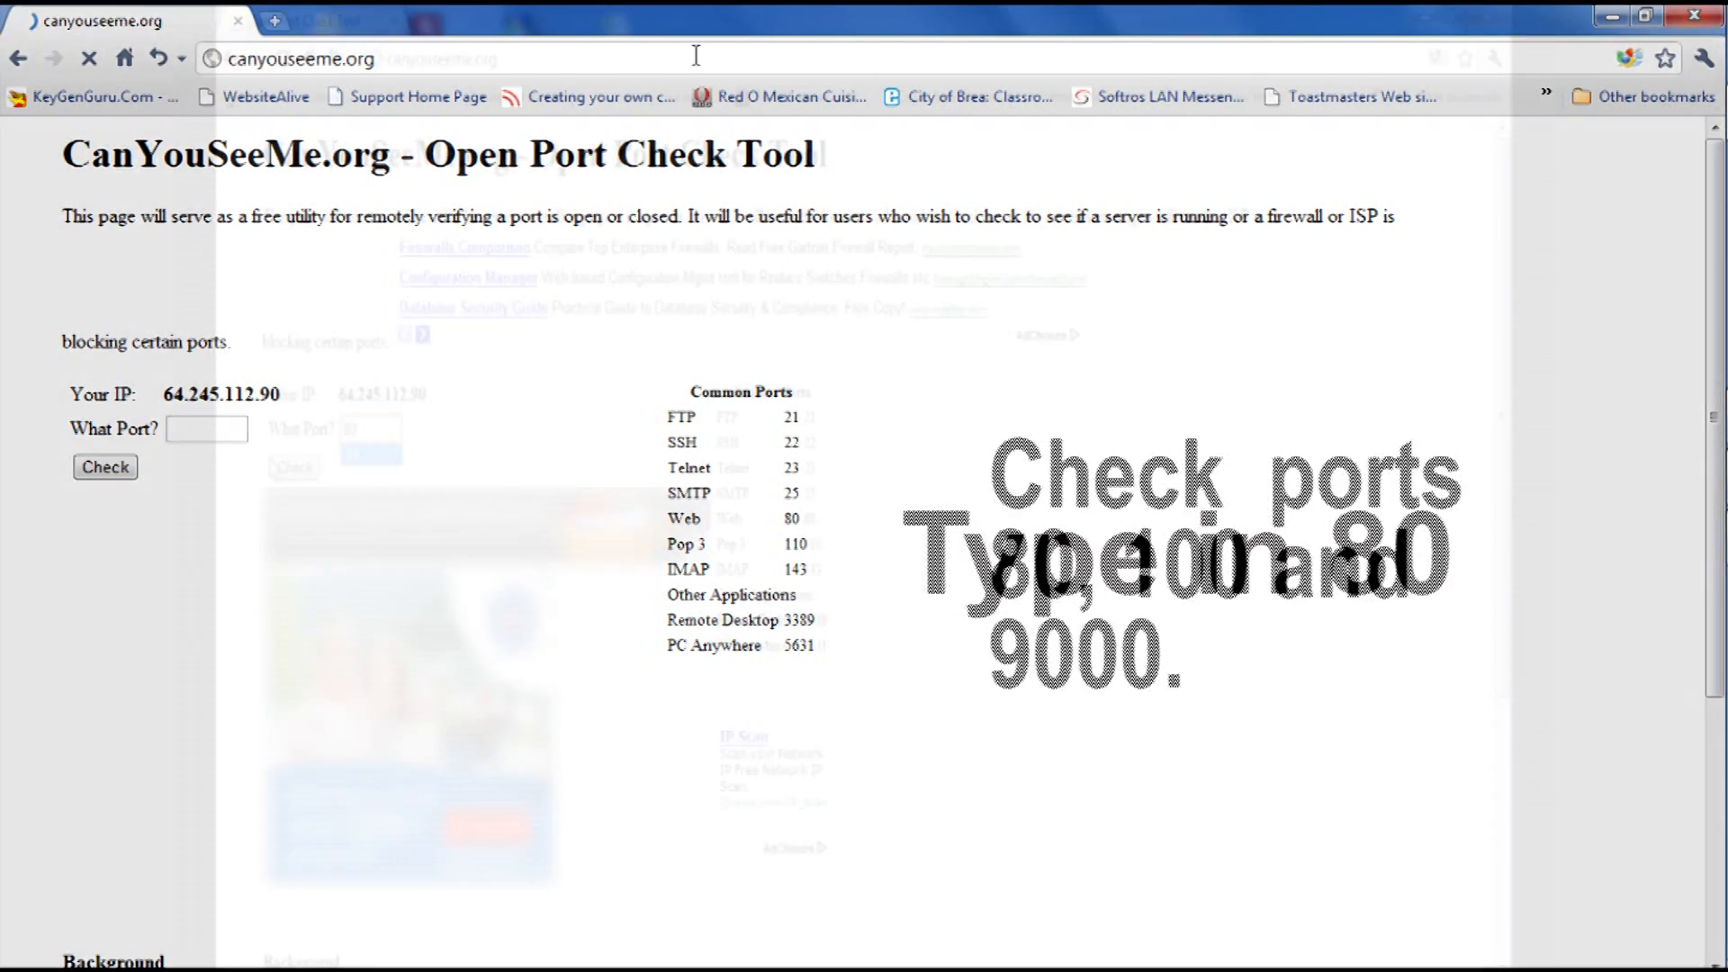
pyautogui.write('80')
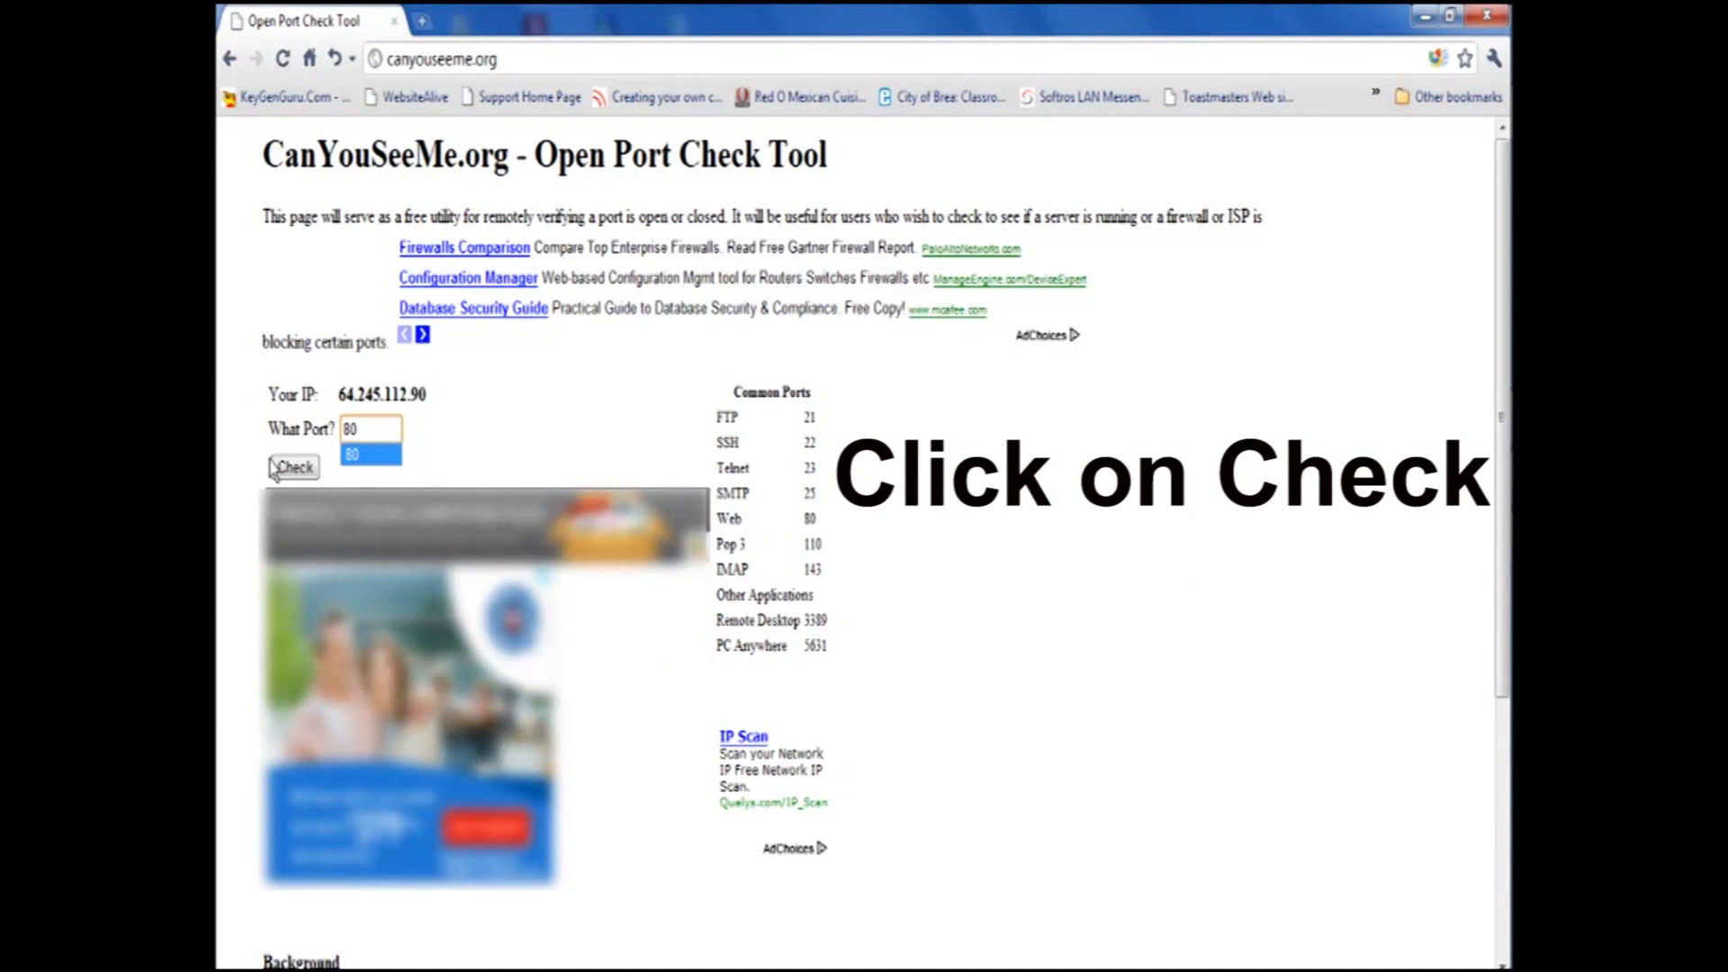
pyautogui.click(293, 467)
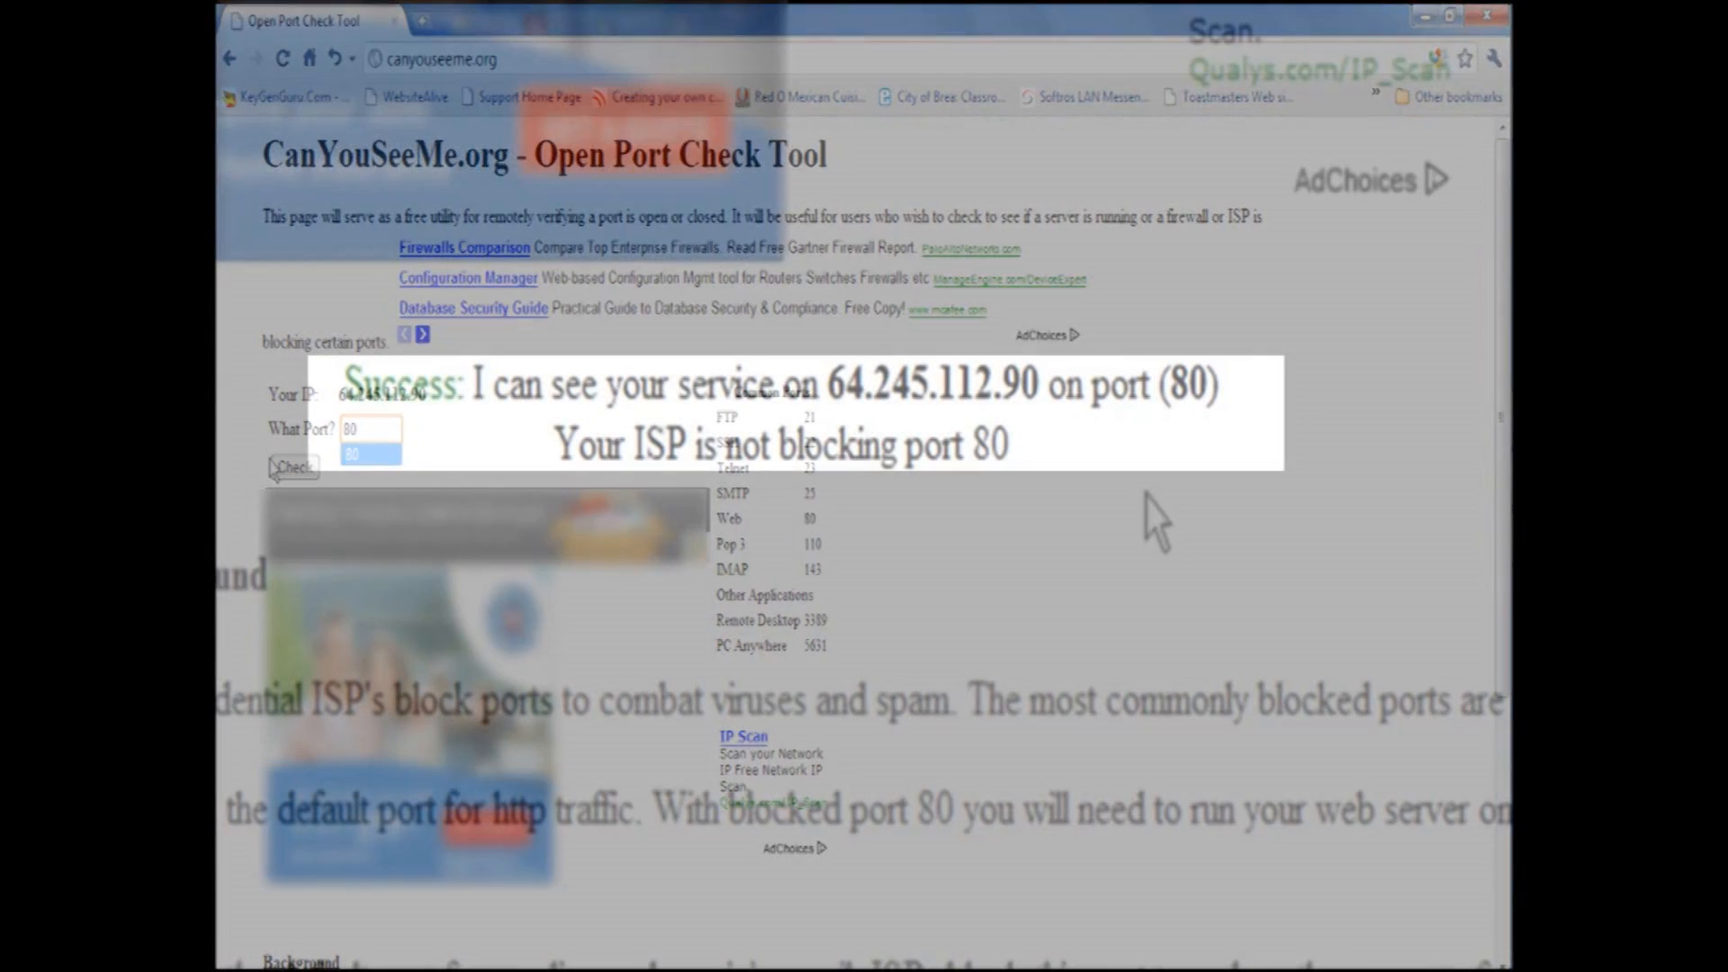
pyautogui.scroll(-3)
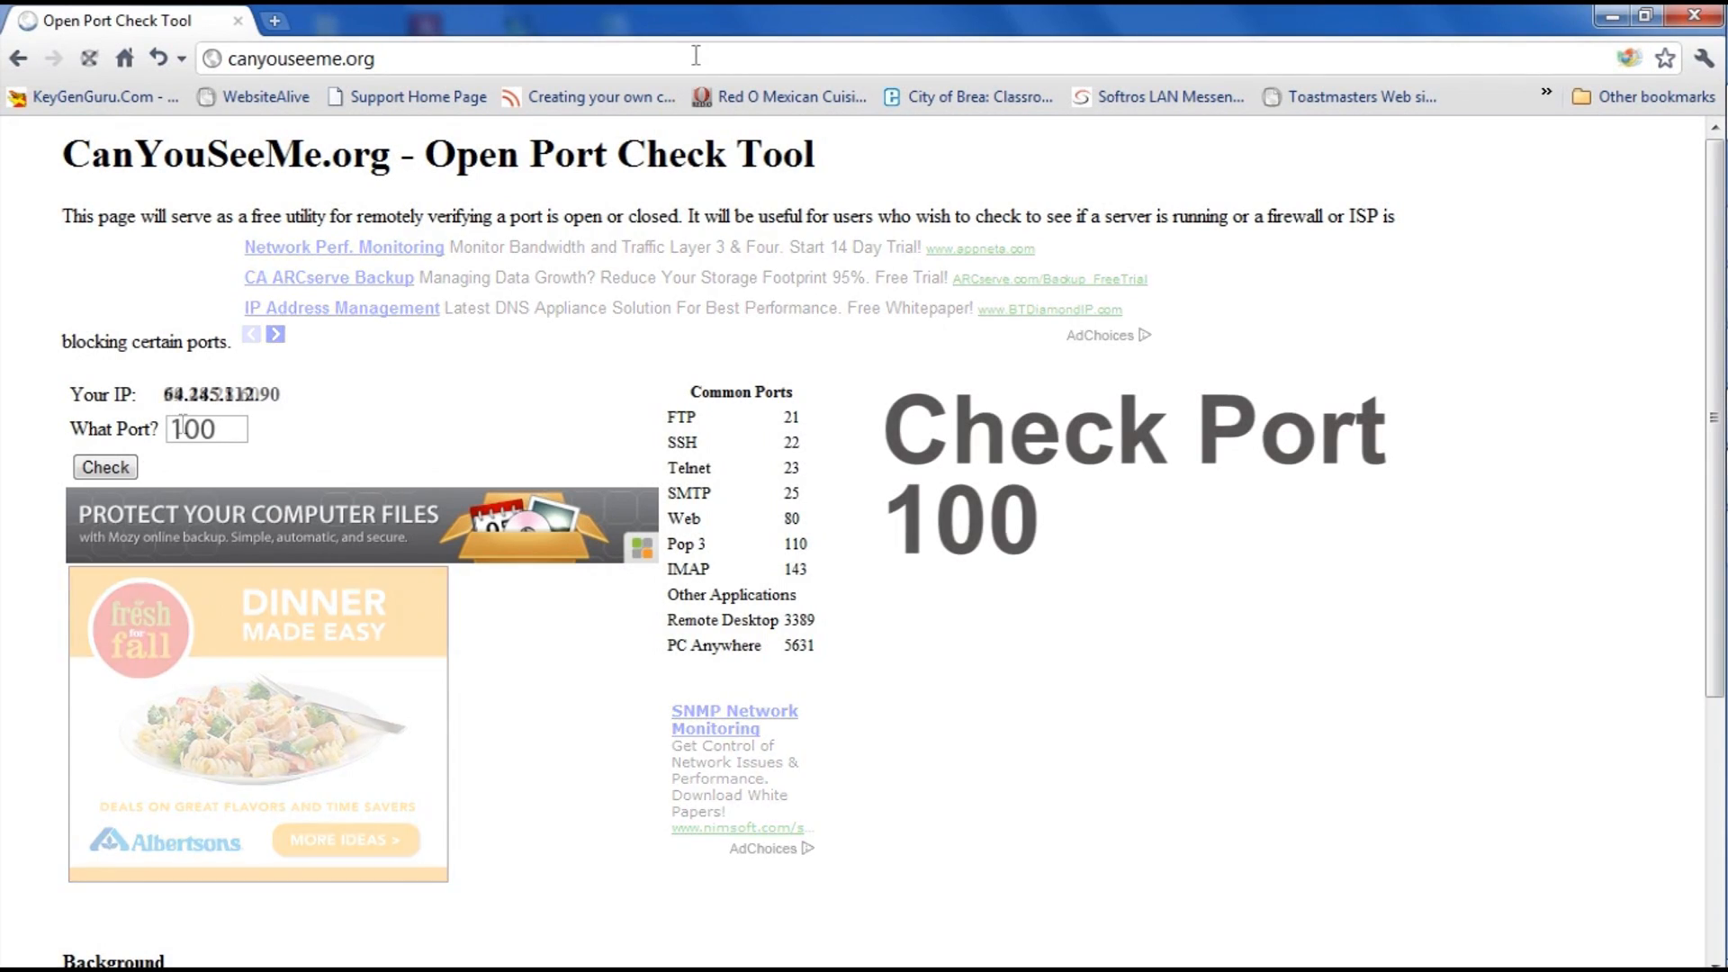
pyautogui.click(104, 467)
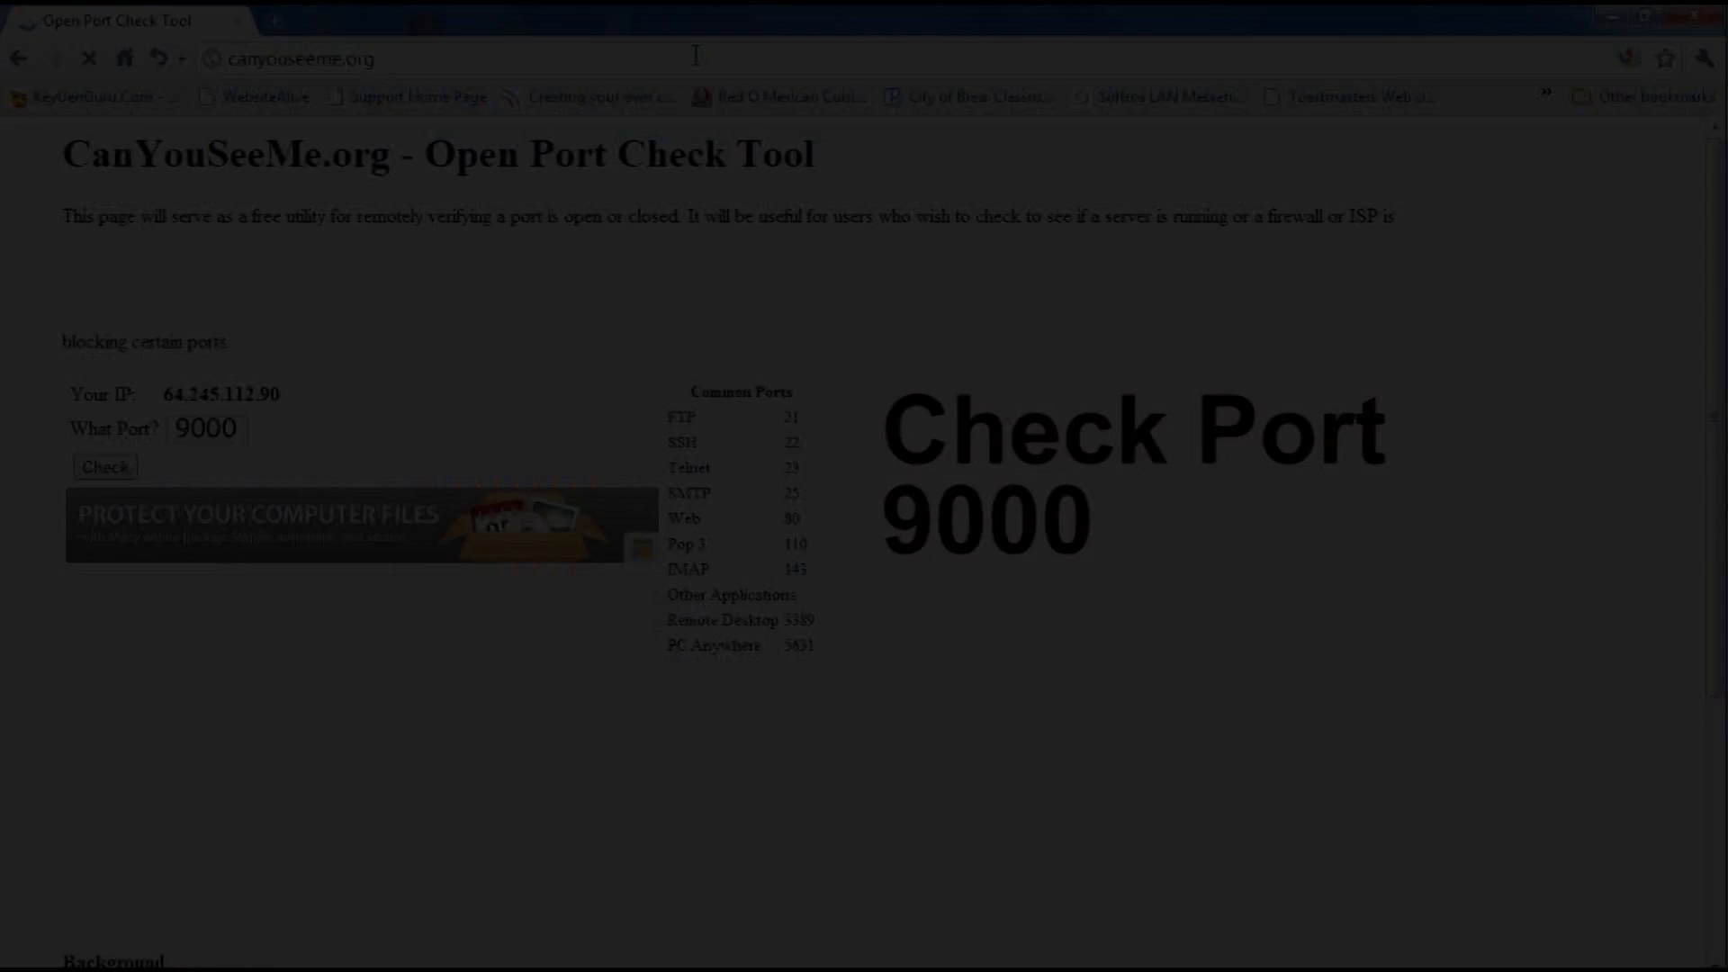
pyautogui.click(41, 946)
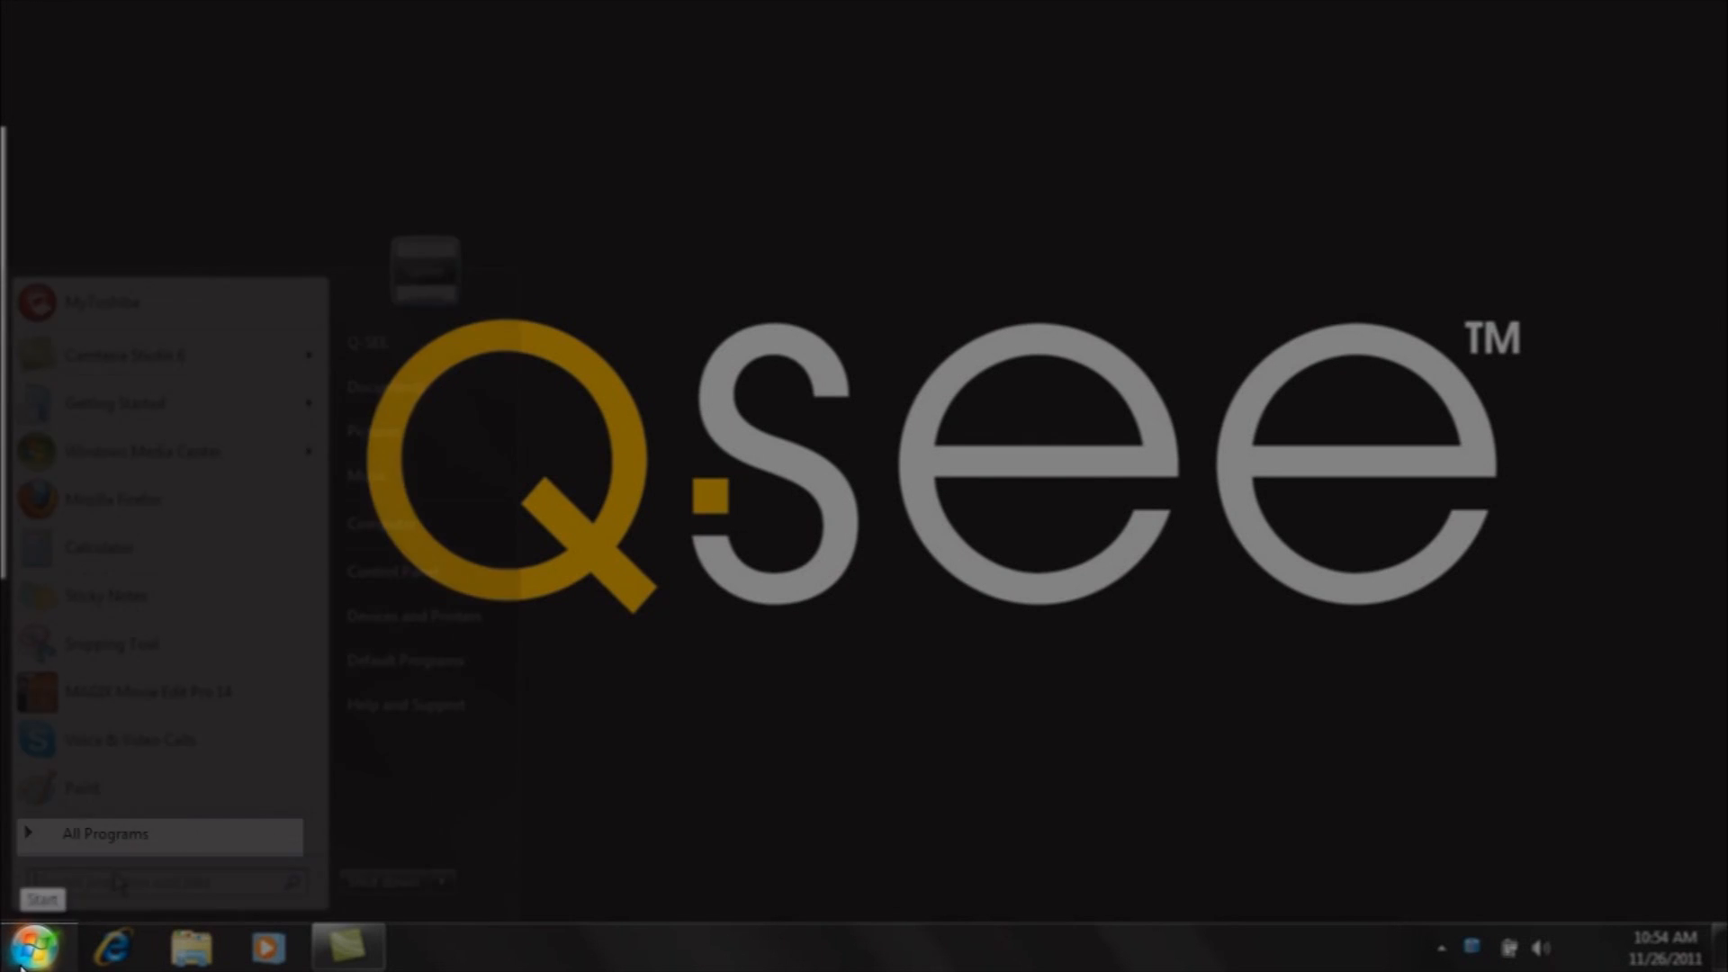
# Open Command Prompt from Accessories and enter ipconfig /all
pyautogui.click(104, 834)
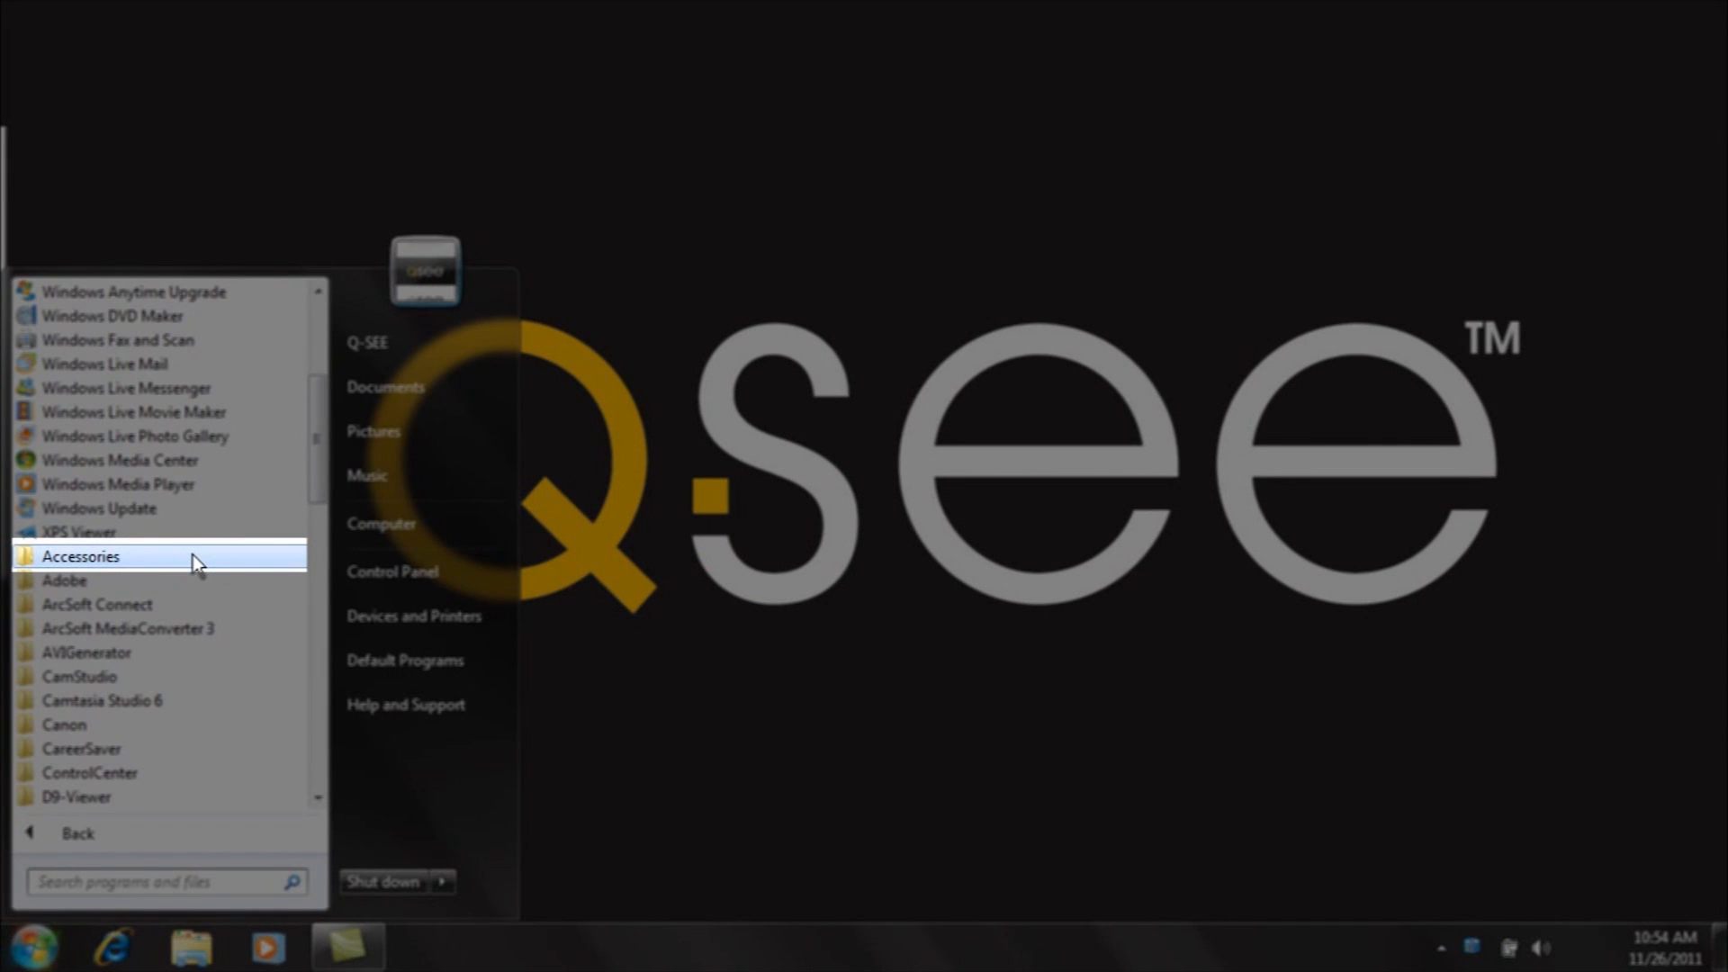
pyautogui.click(79, 555)
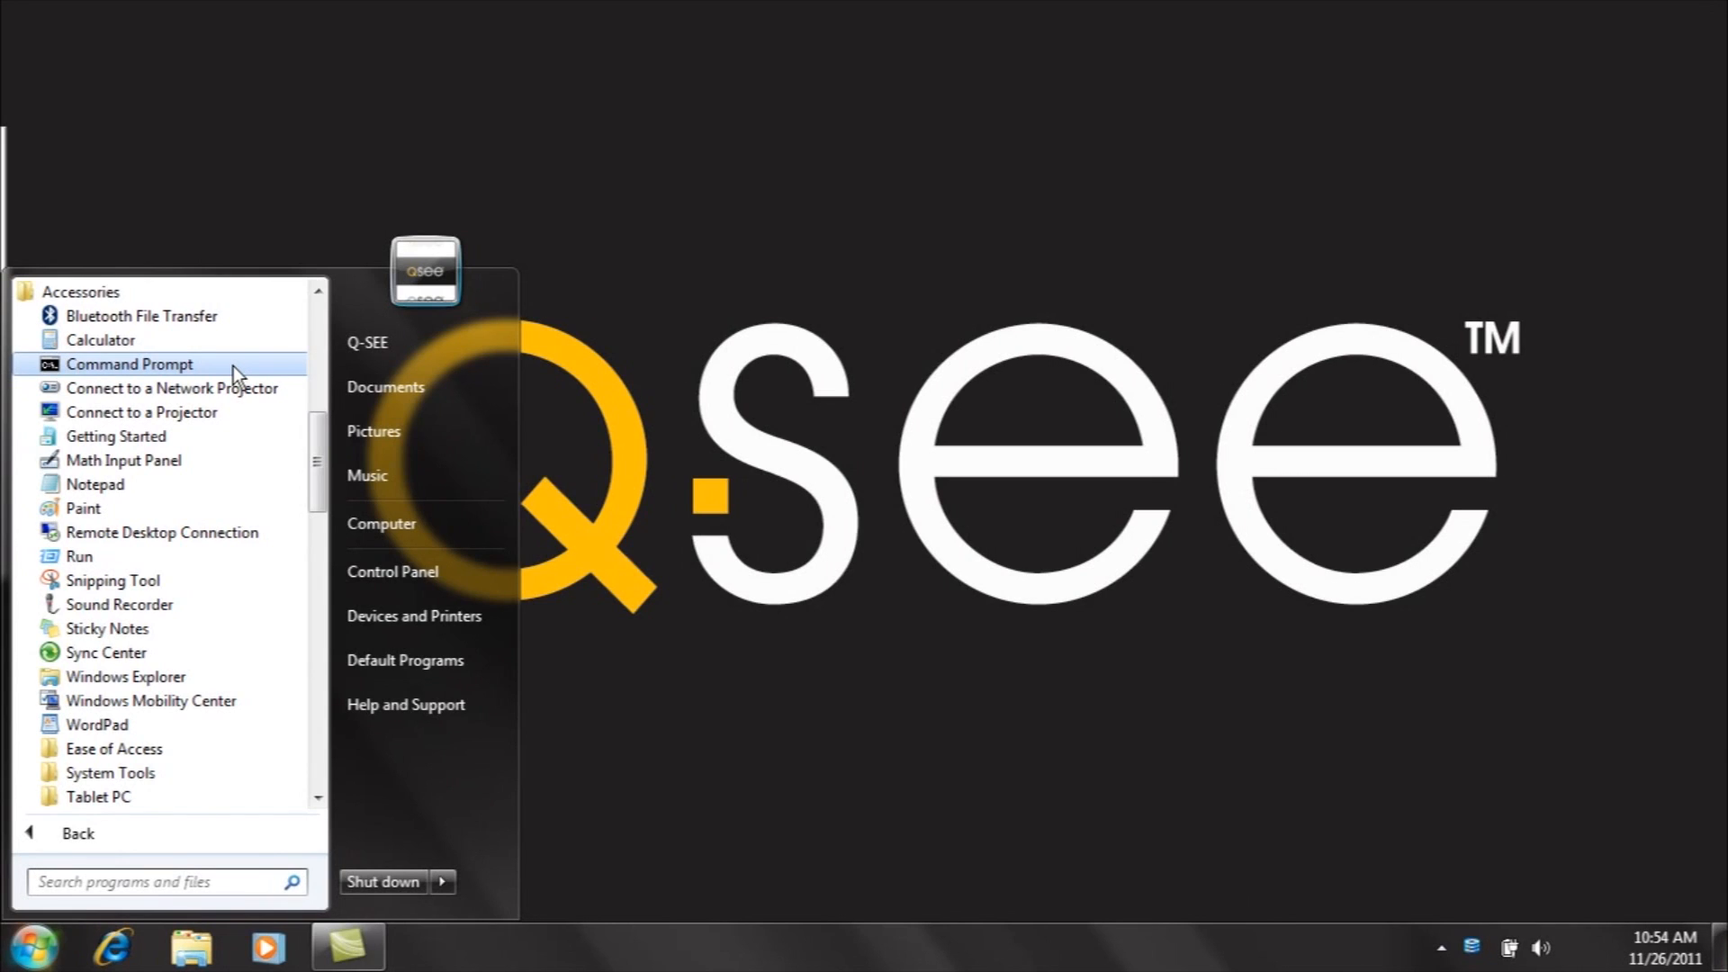
pyautogui.click(128, 364)
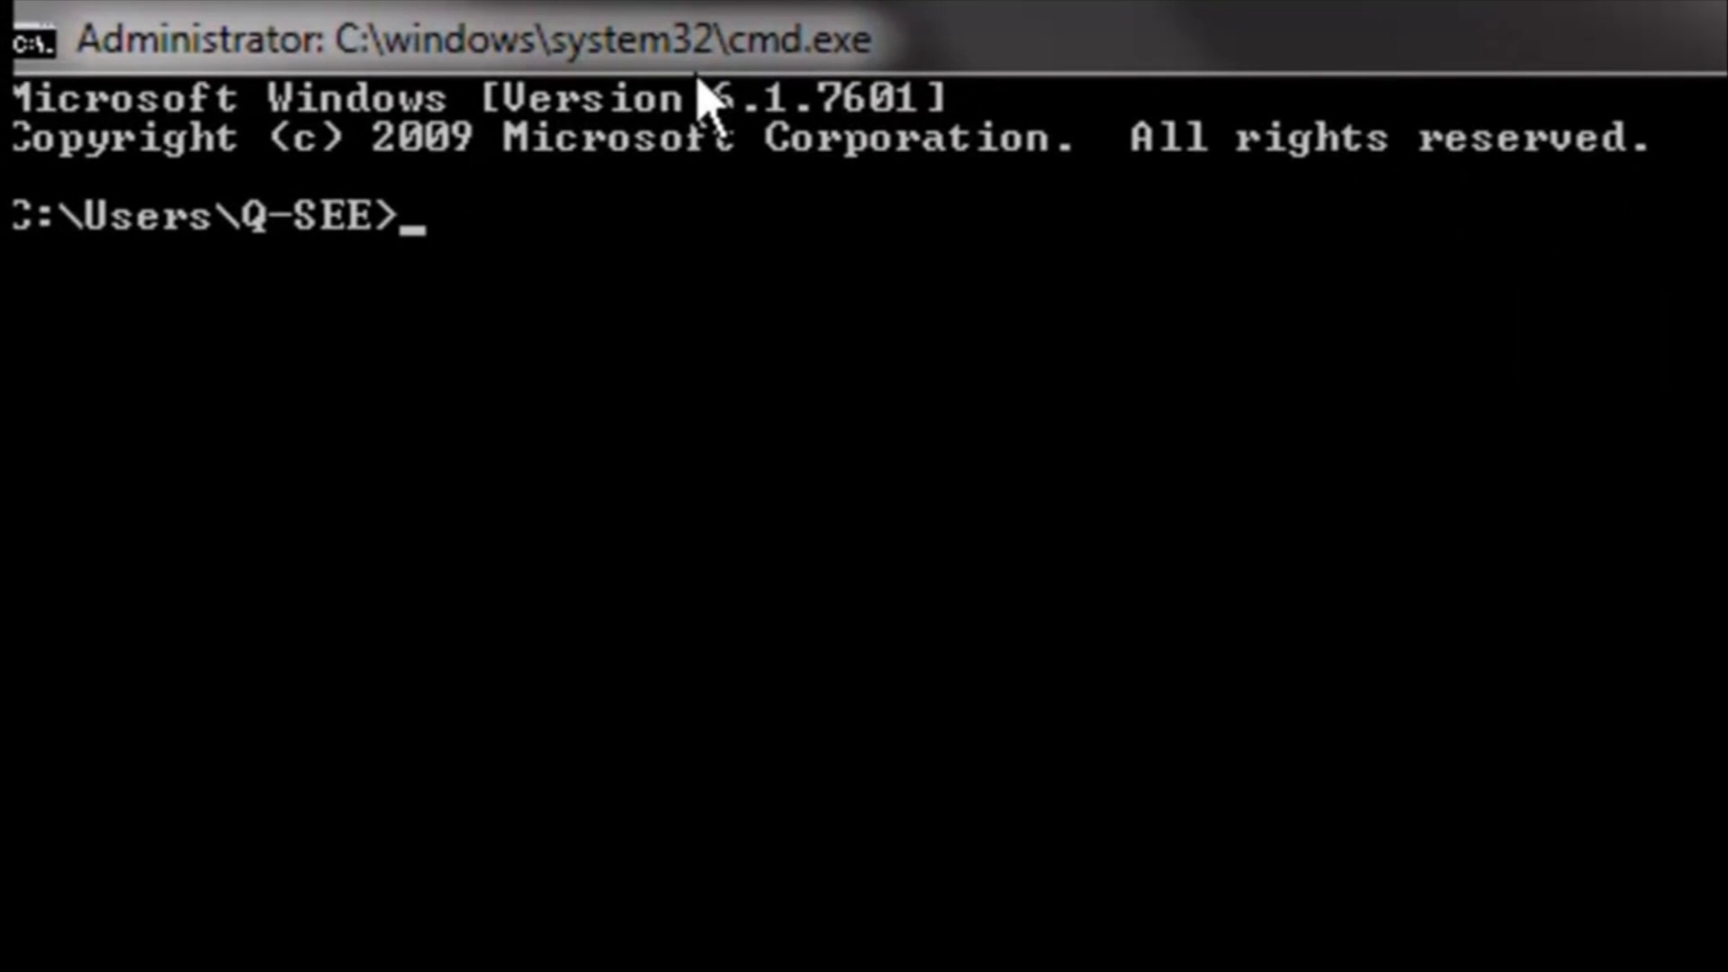
pyautogui.write('ip')
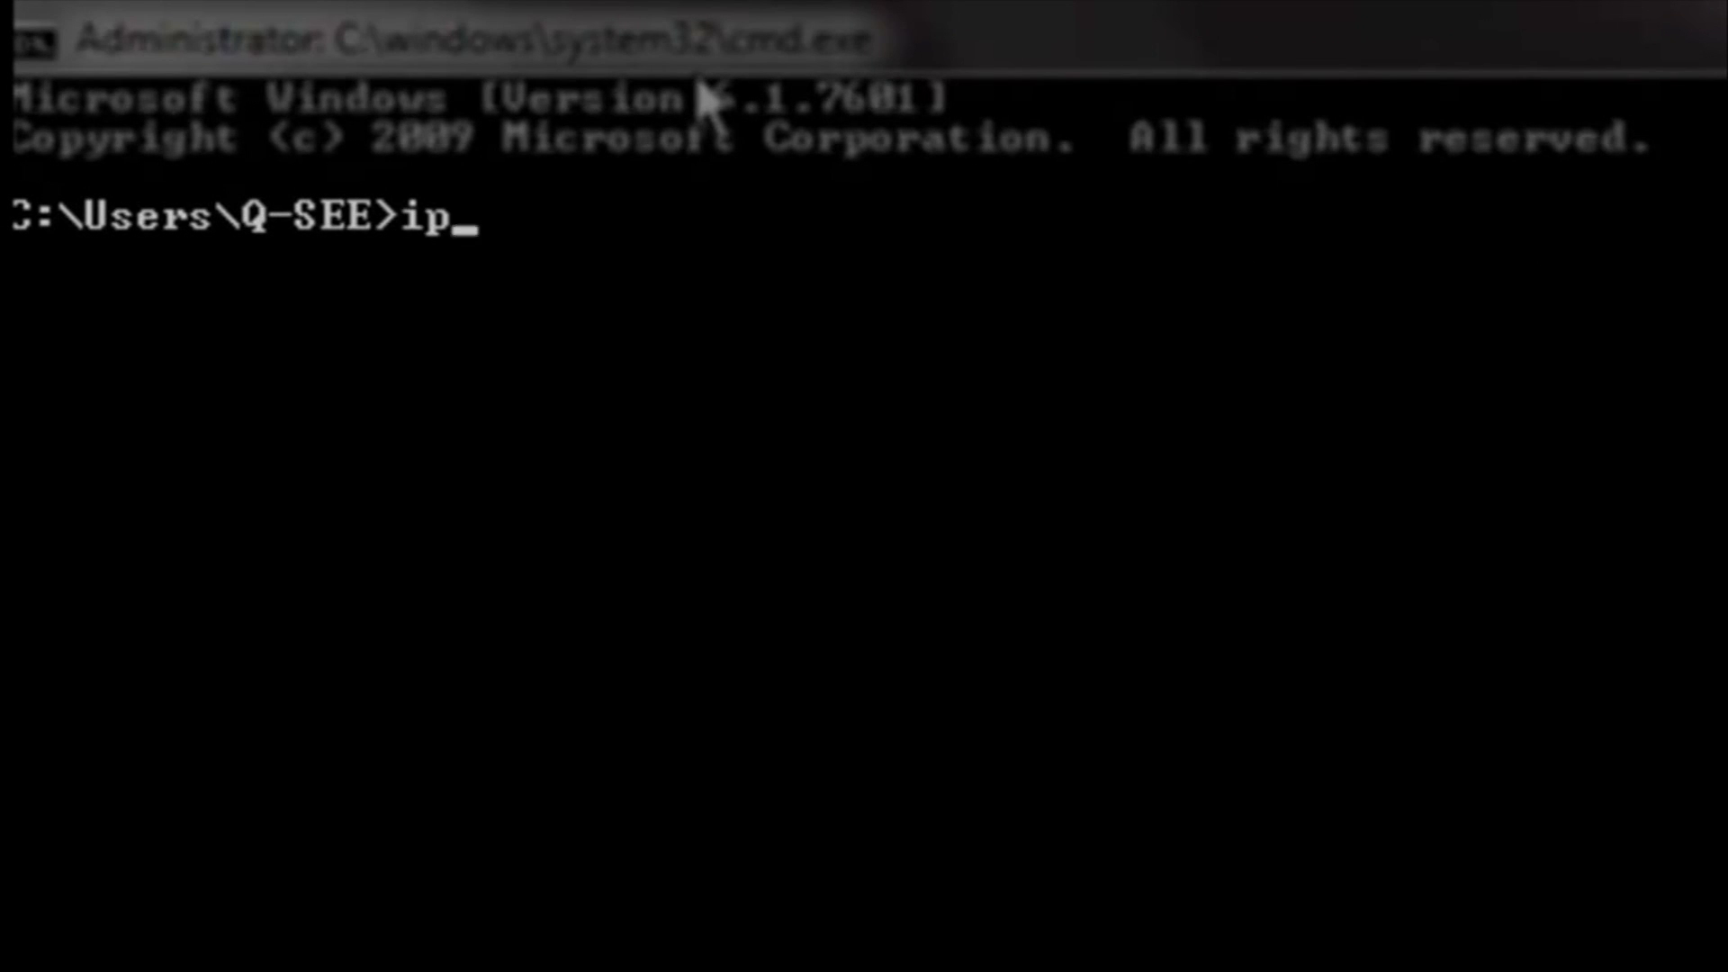
pyautogui.write('config')
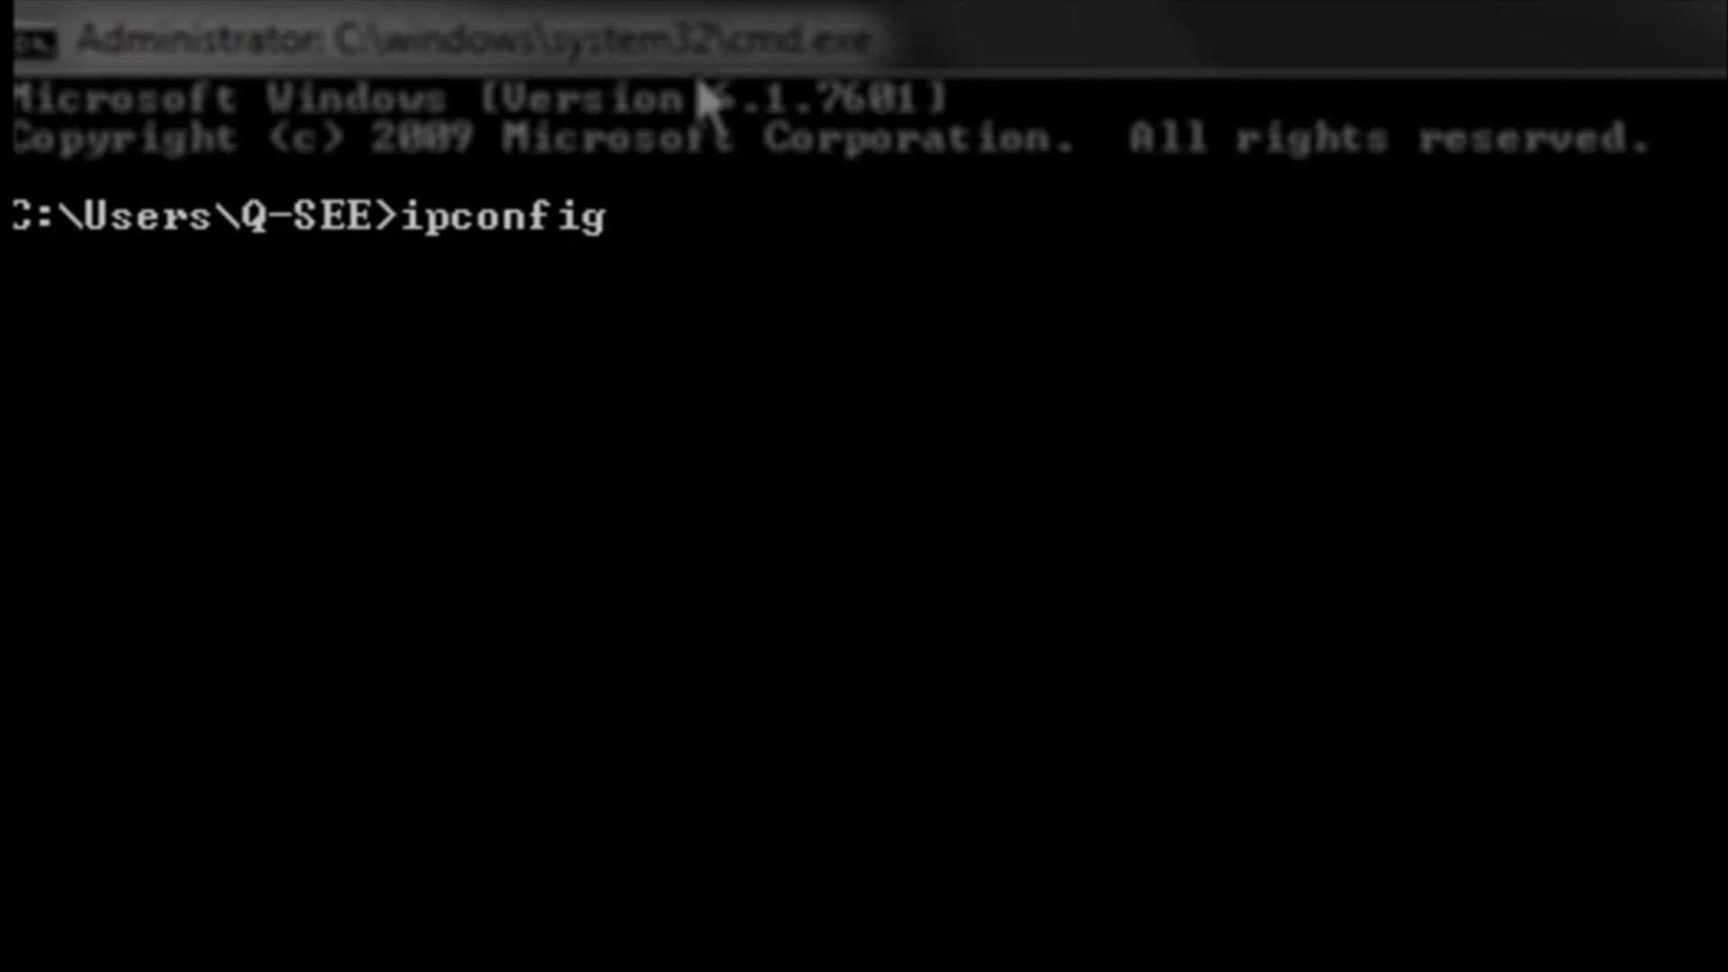
pyautogui.write('/a')
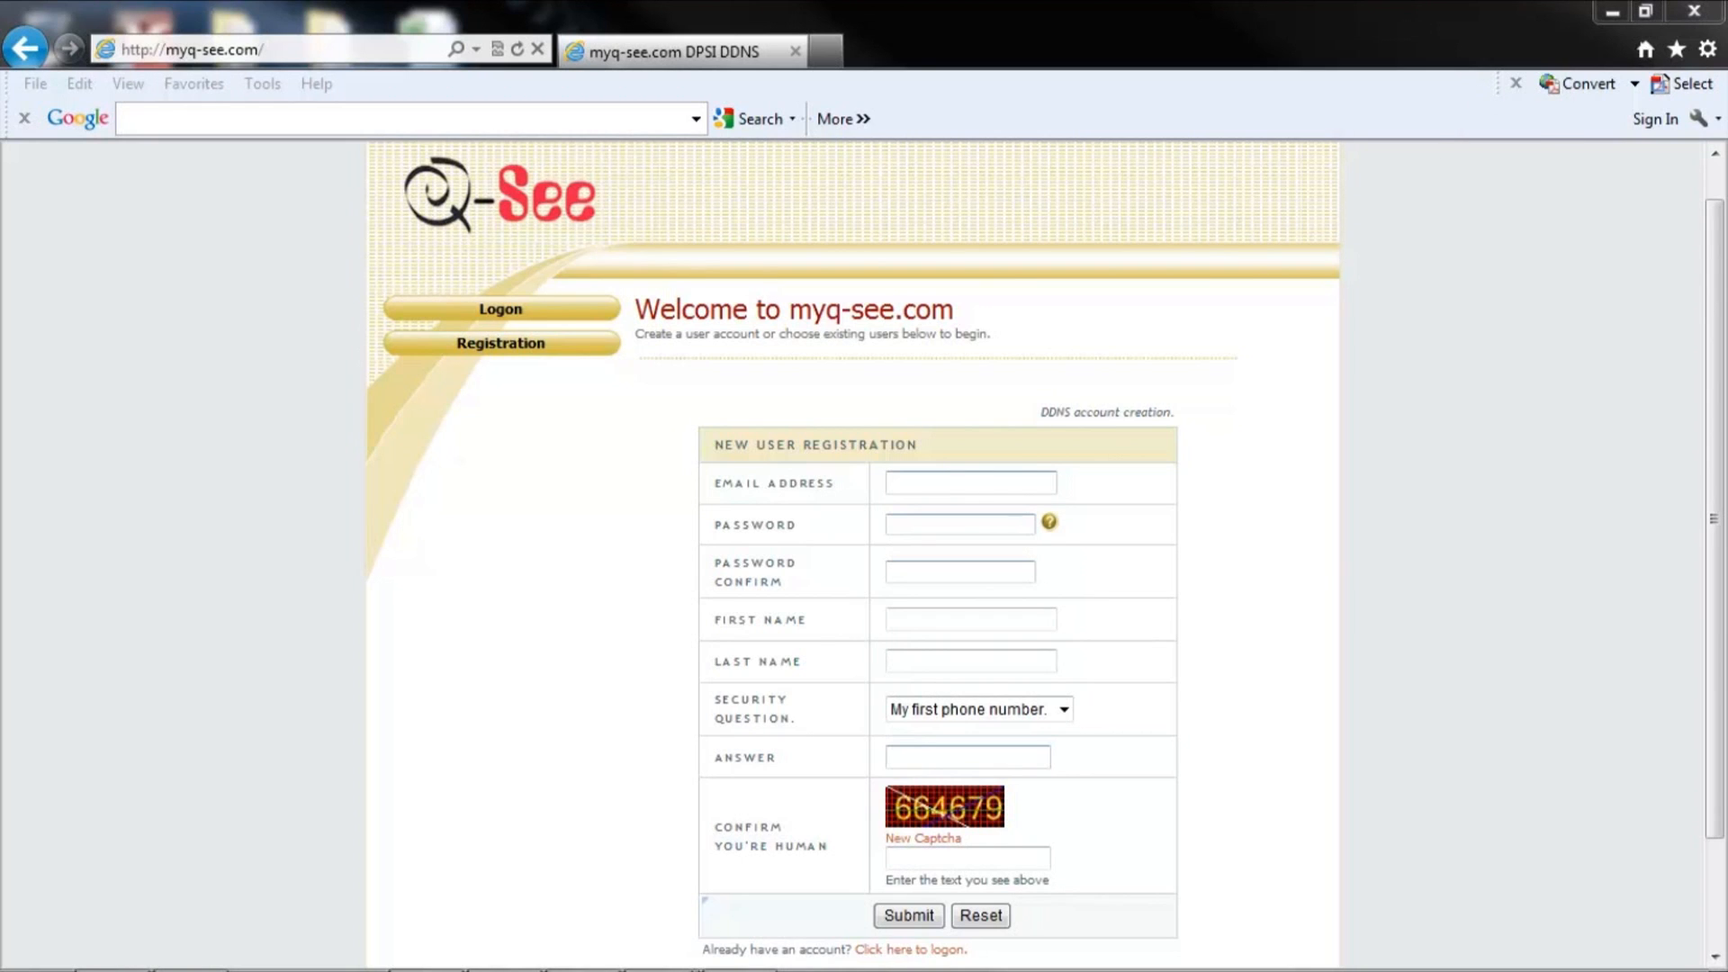
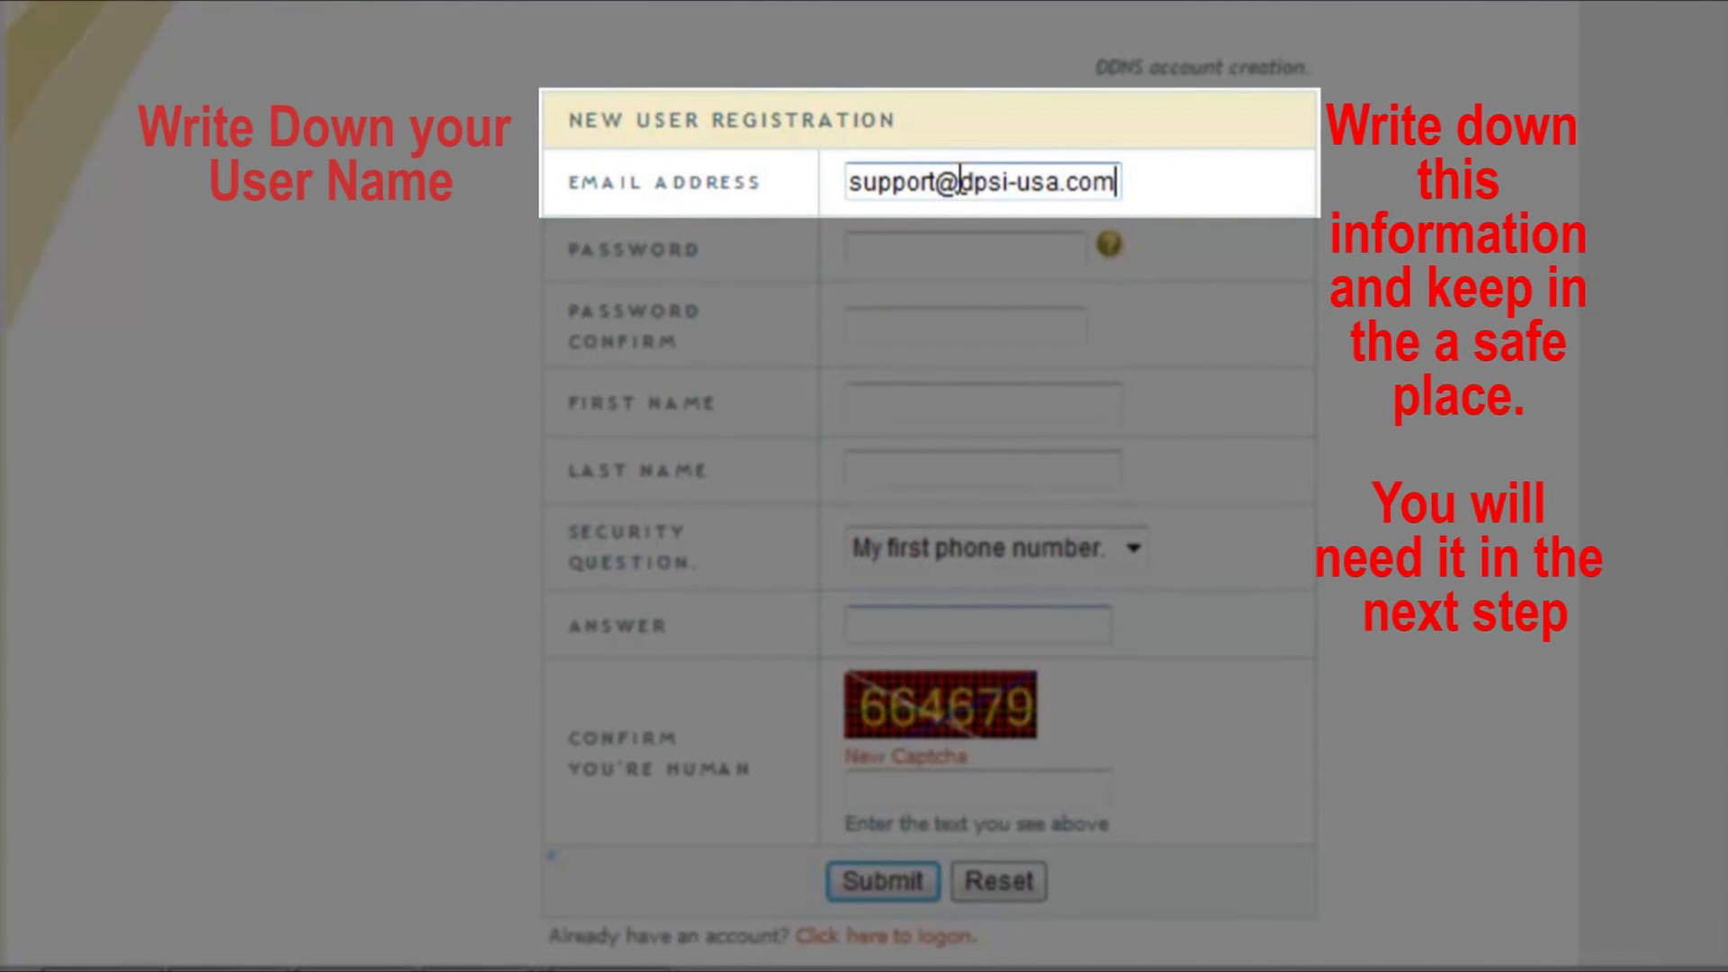
pyautogui.write('••••••')
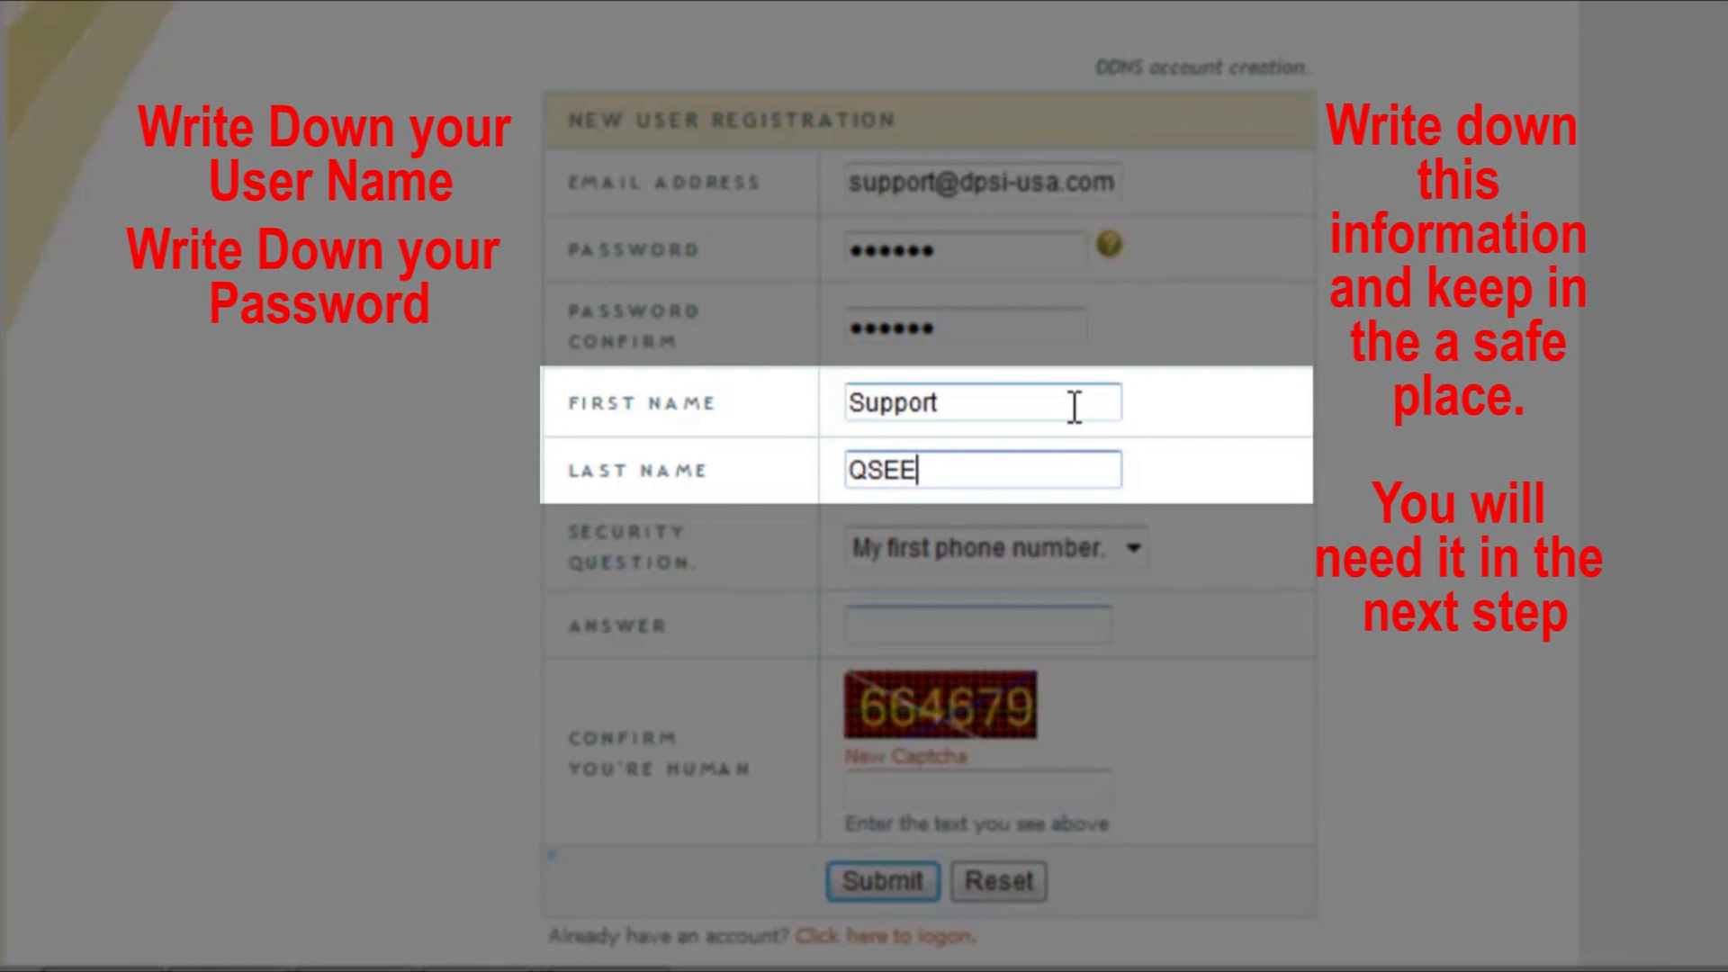
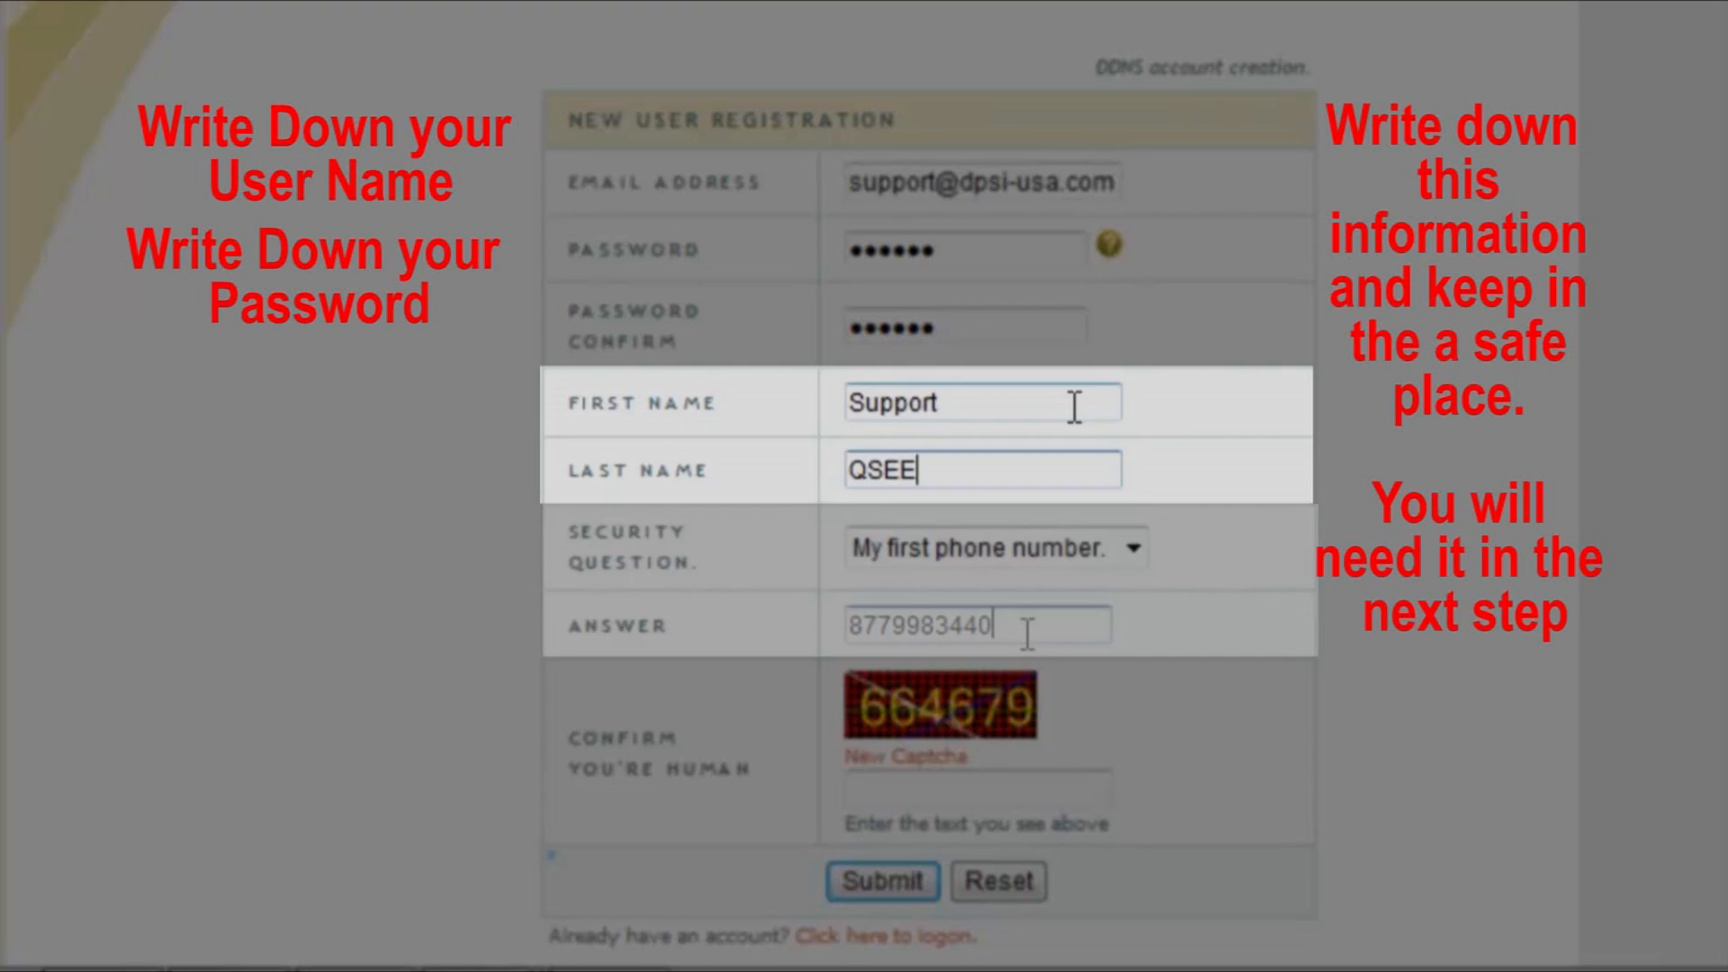
pyautogui.click(976, 624)
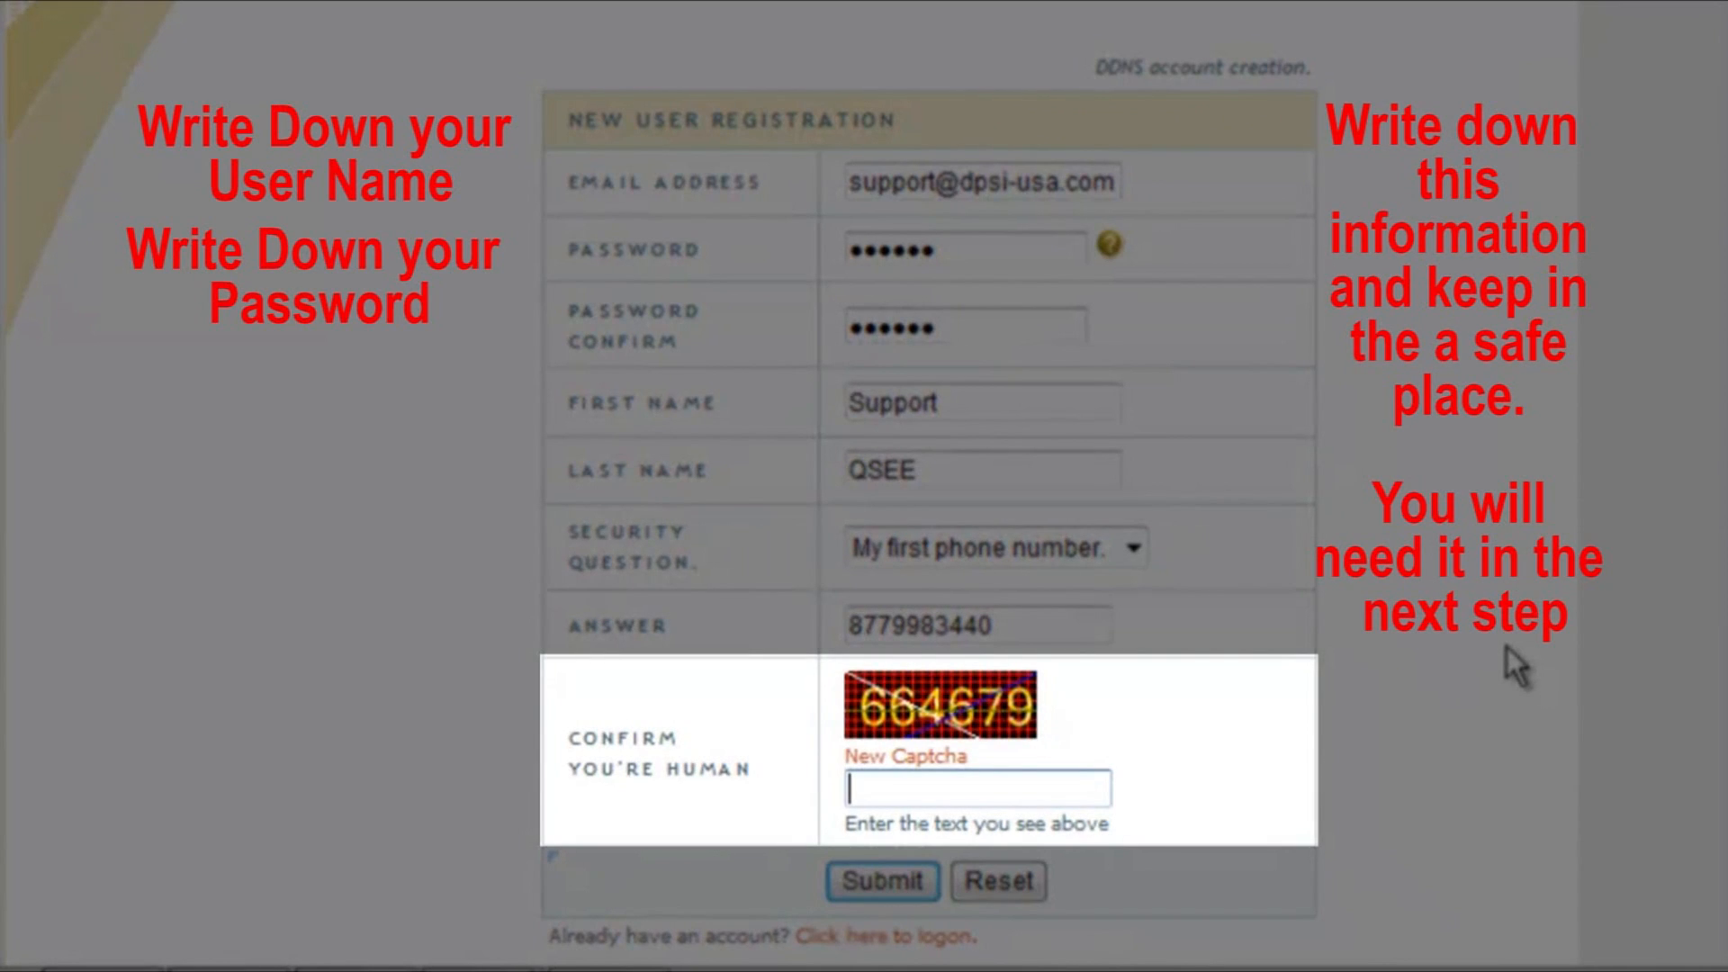
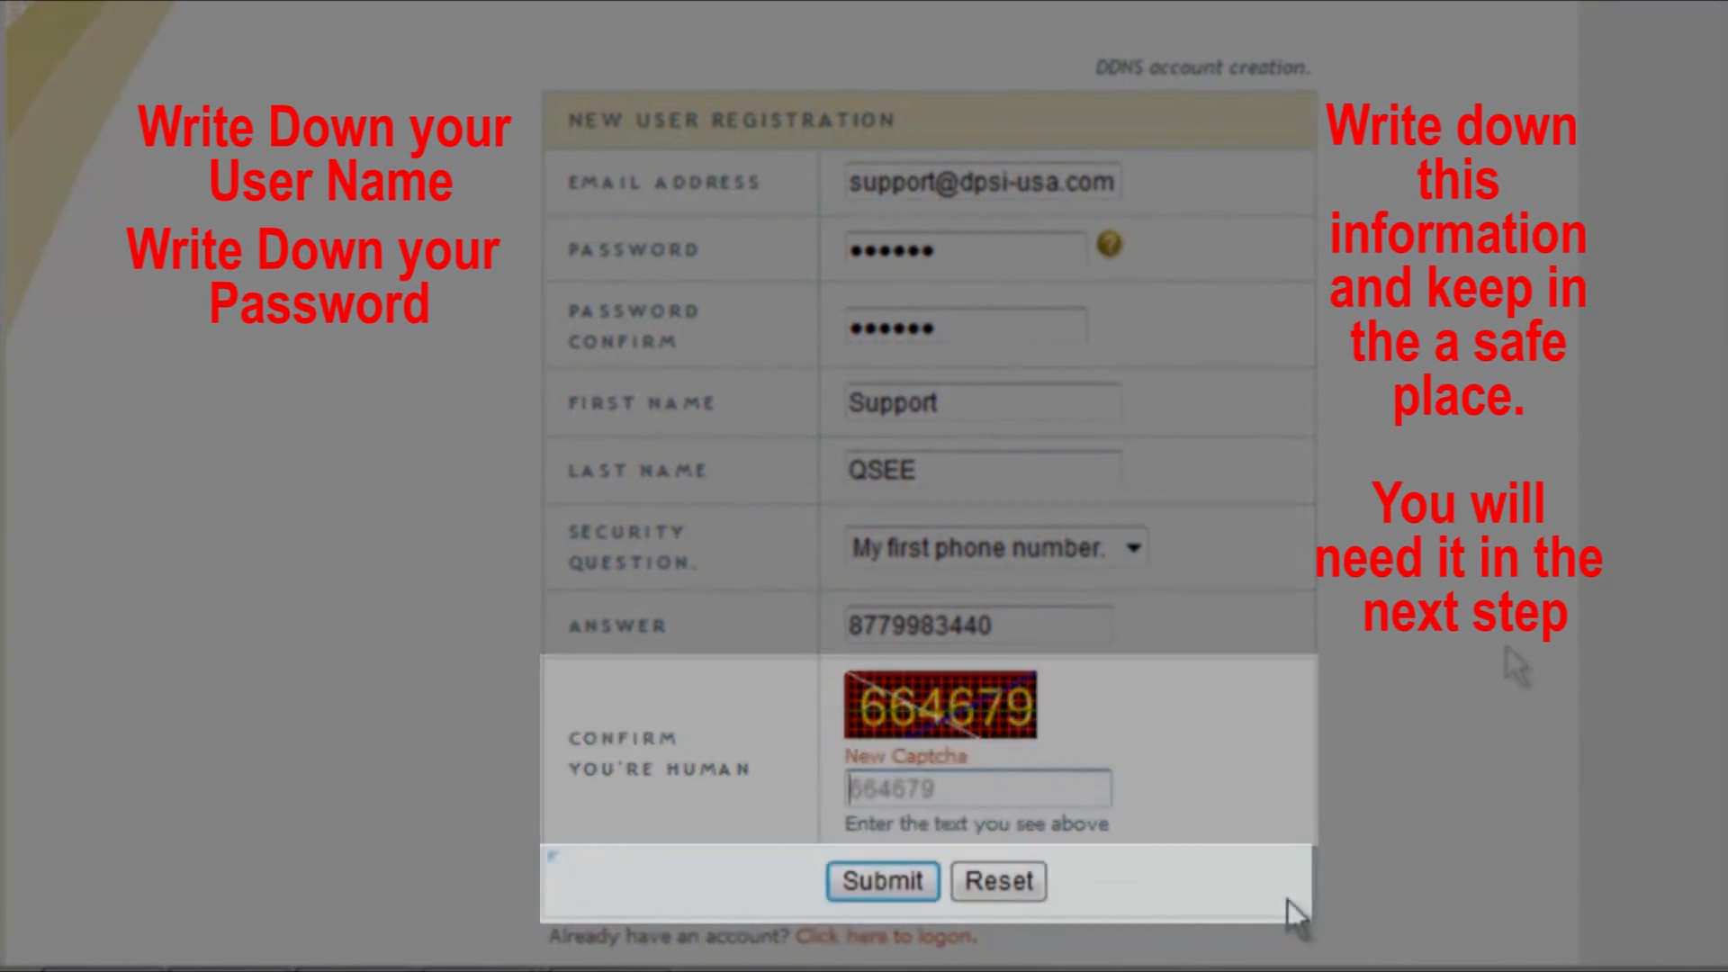
pyautogui.click(879, 880)
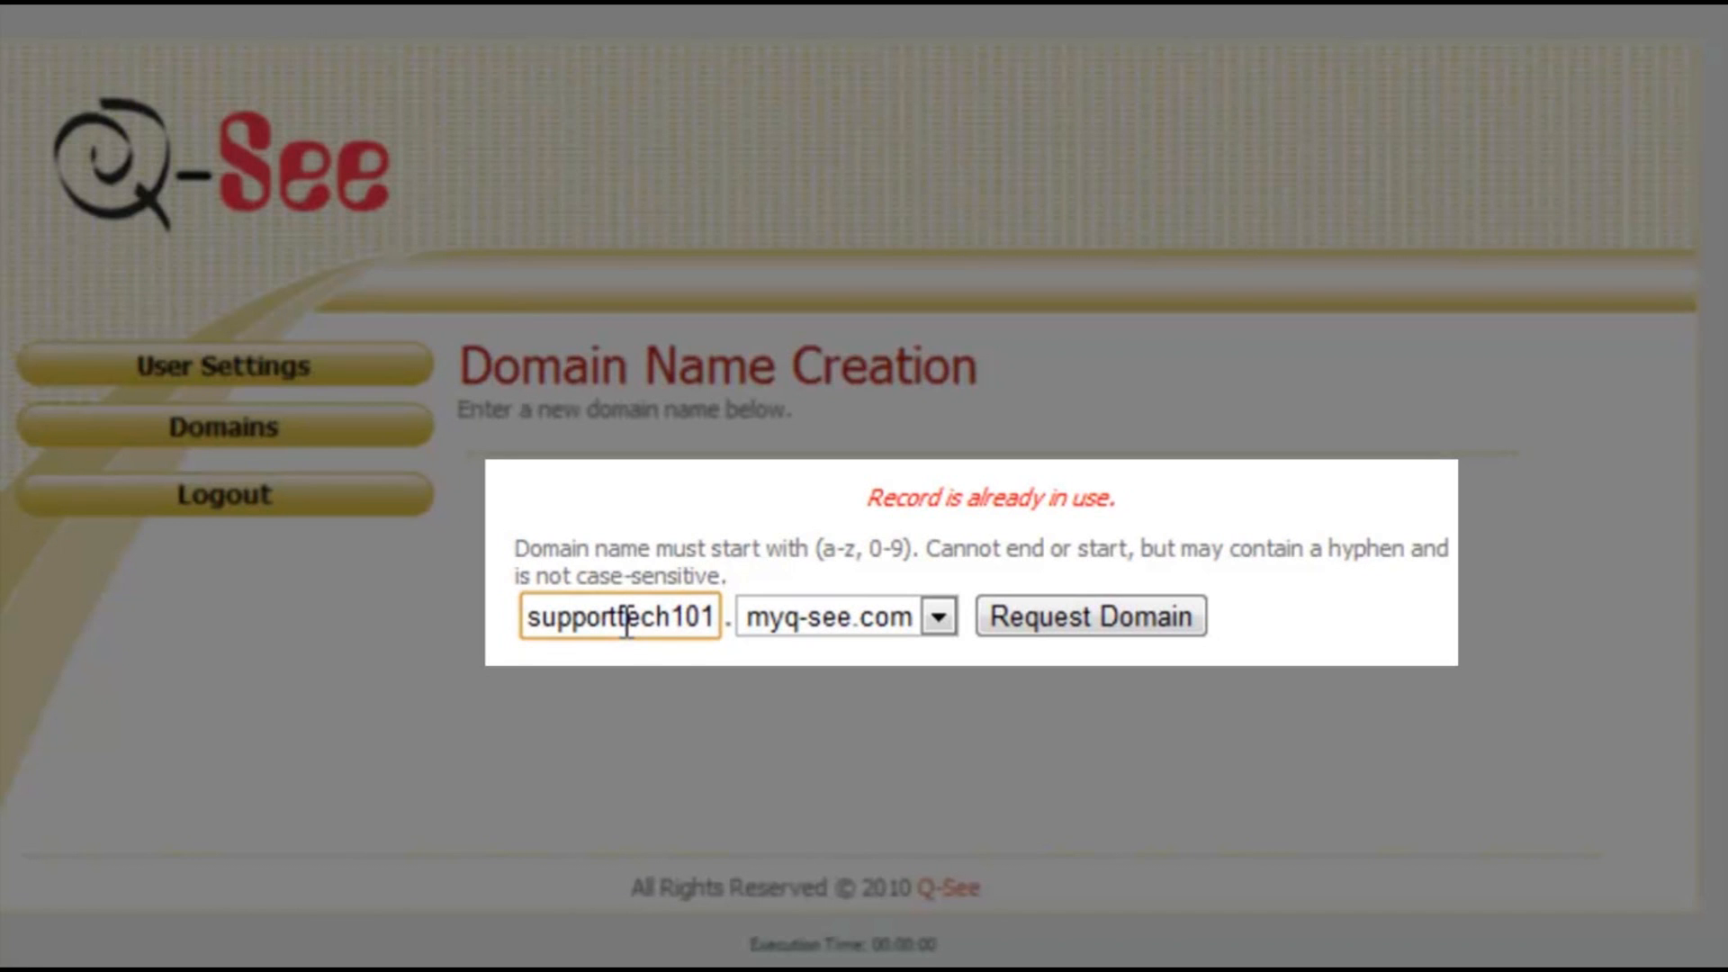
# Request a new myq-see.com host name for the DVR after the first choice was taken
pyautogui.click(1089, 614)
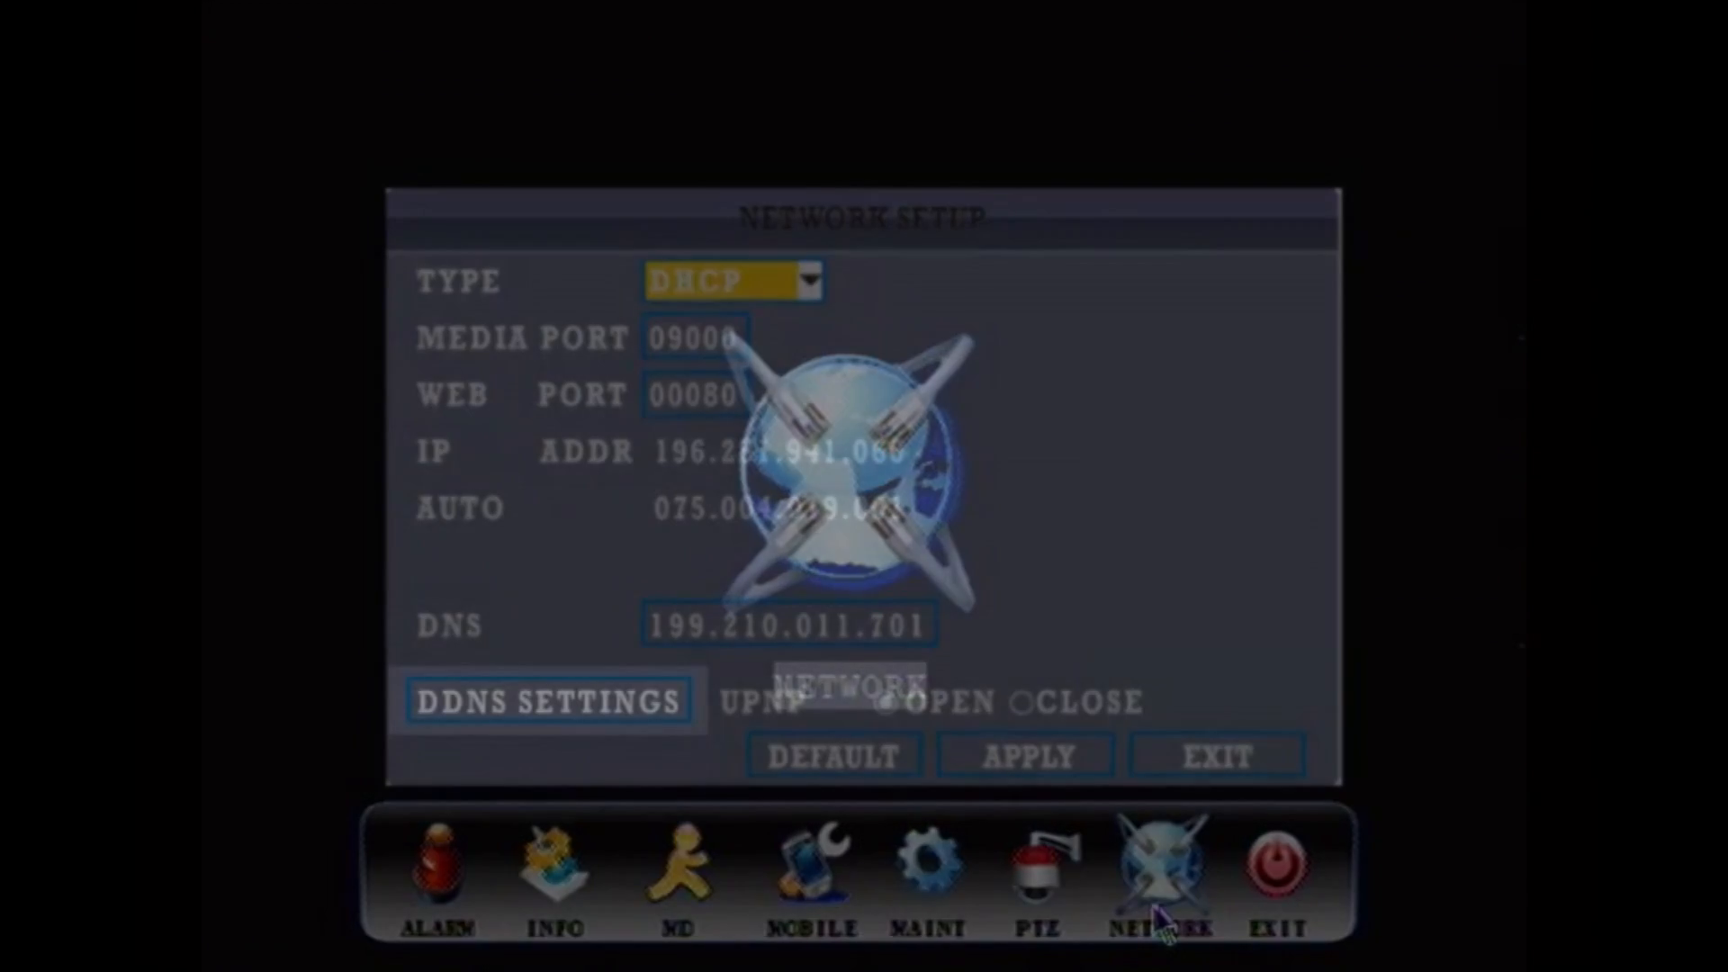
# Turn DVR DDNS on with MYQ-SEE.COM service and select the Host Name field
pyautogui.click(546, 701)
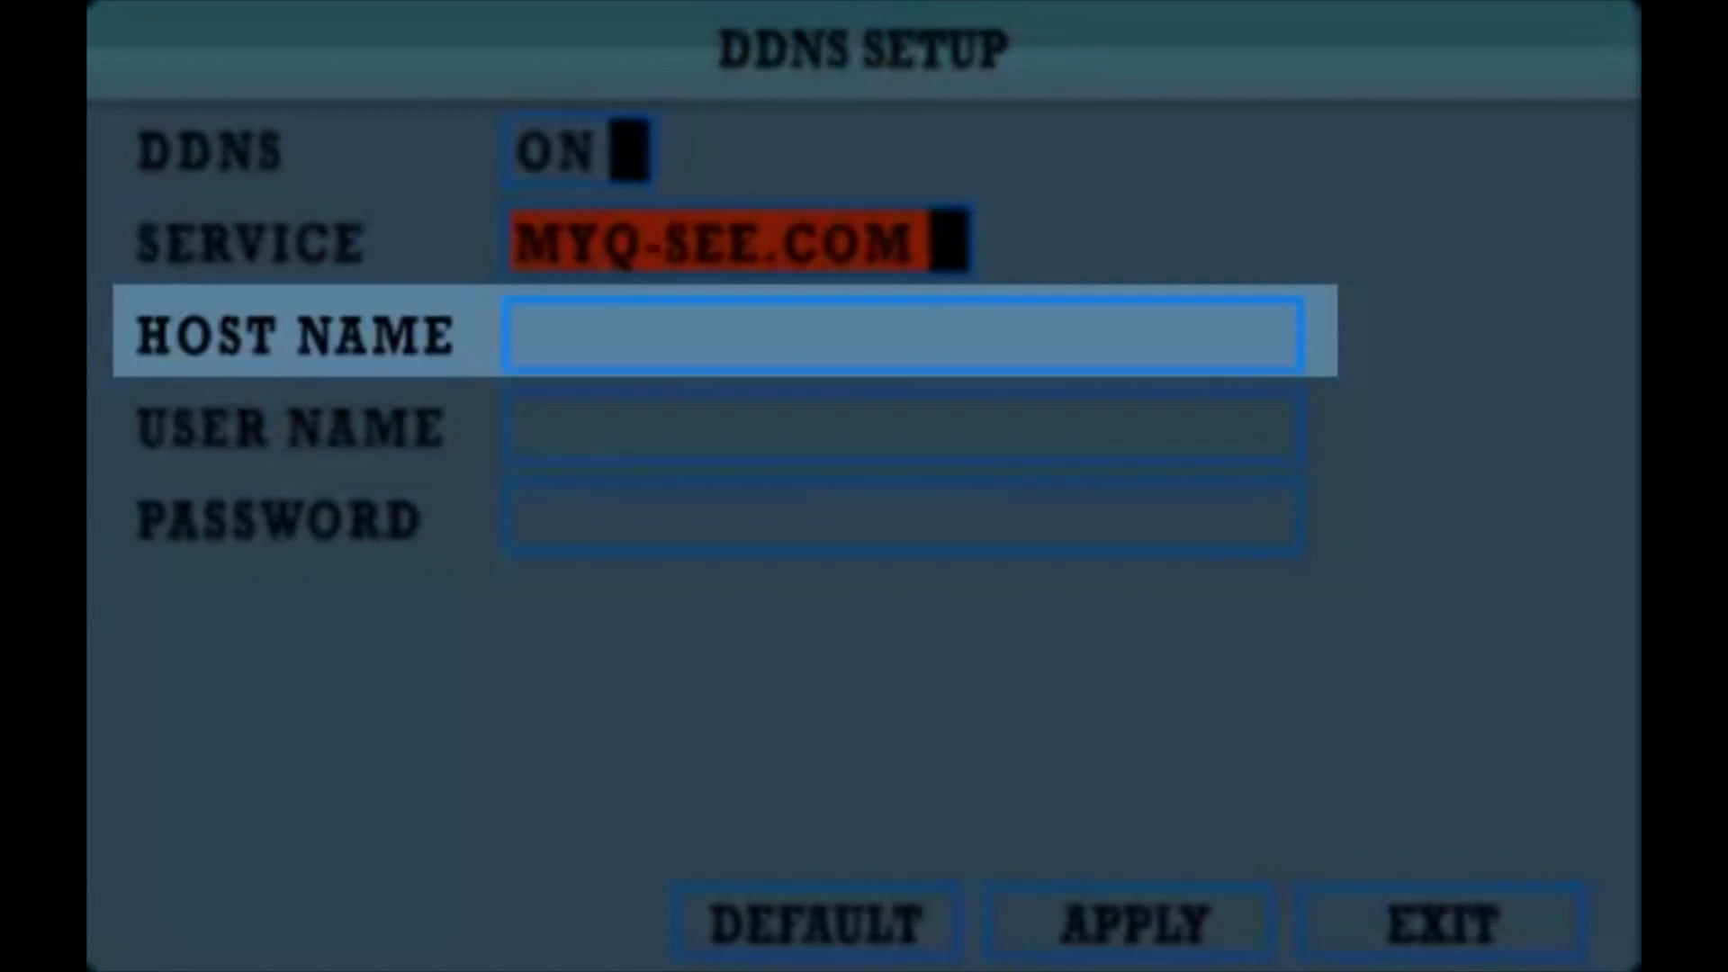
pyautogui.click(1125, 923)
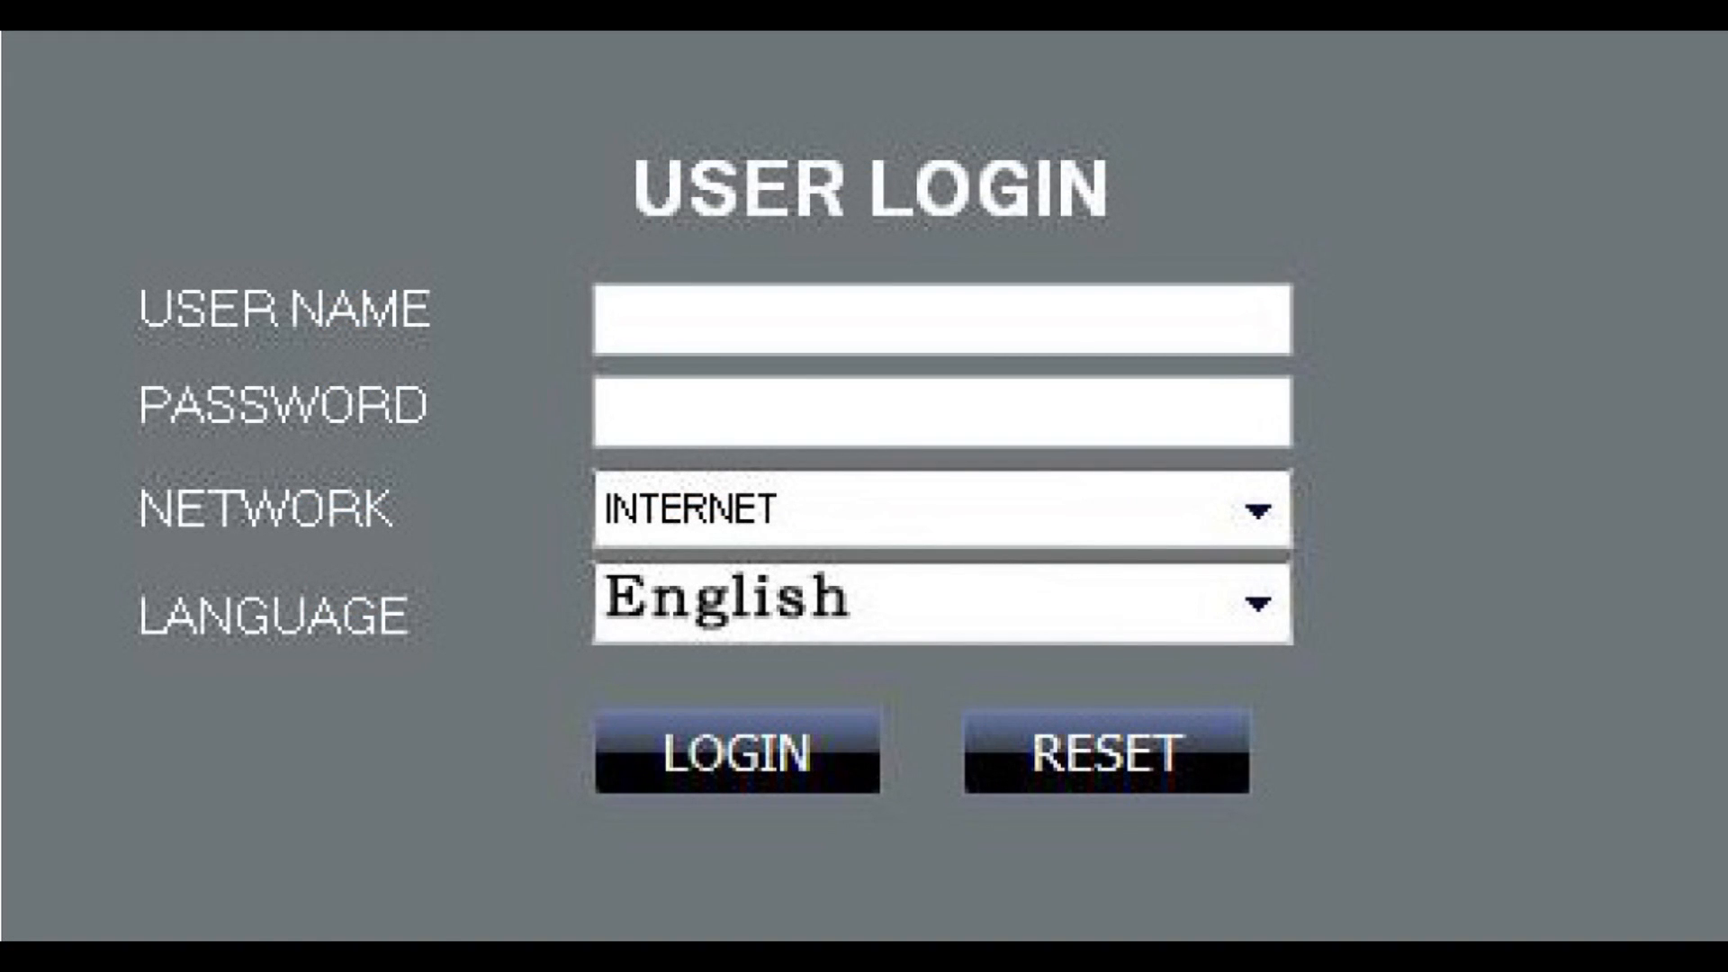
# Log in to the Q-See web viewer to display the live camera feeds
pyautogui.click(736, 753)
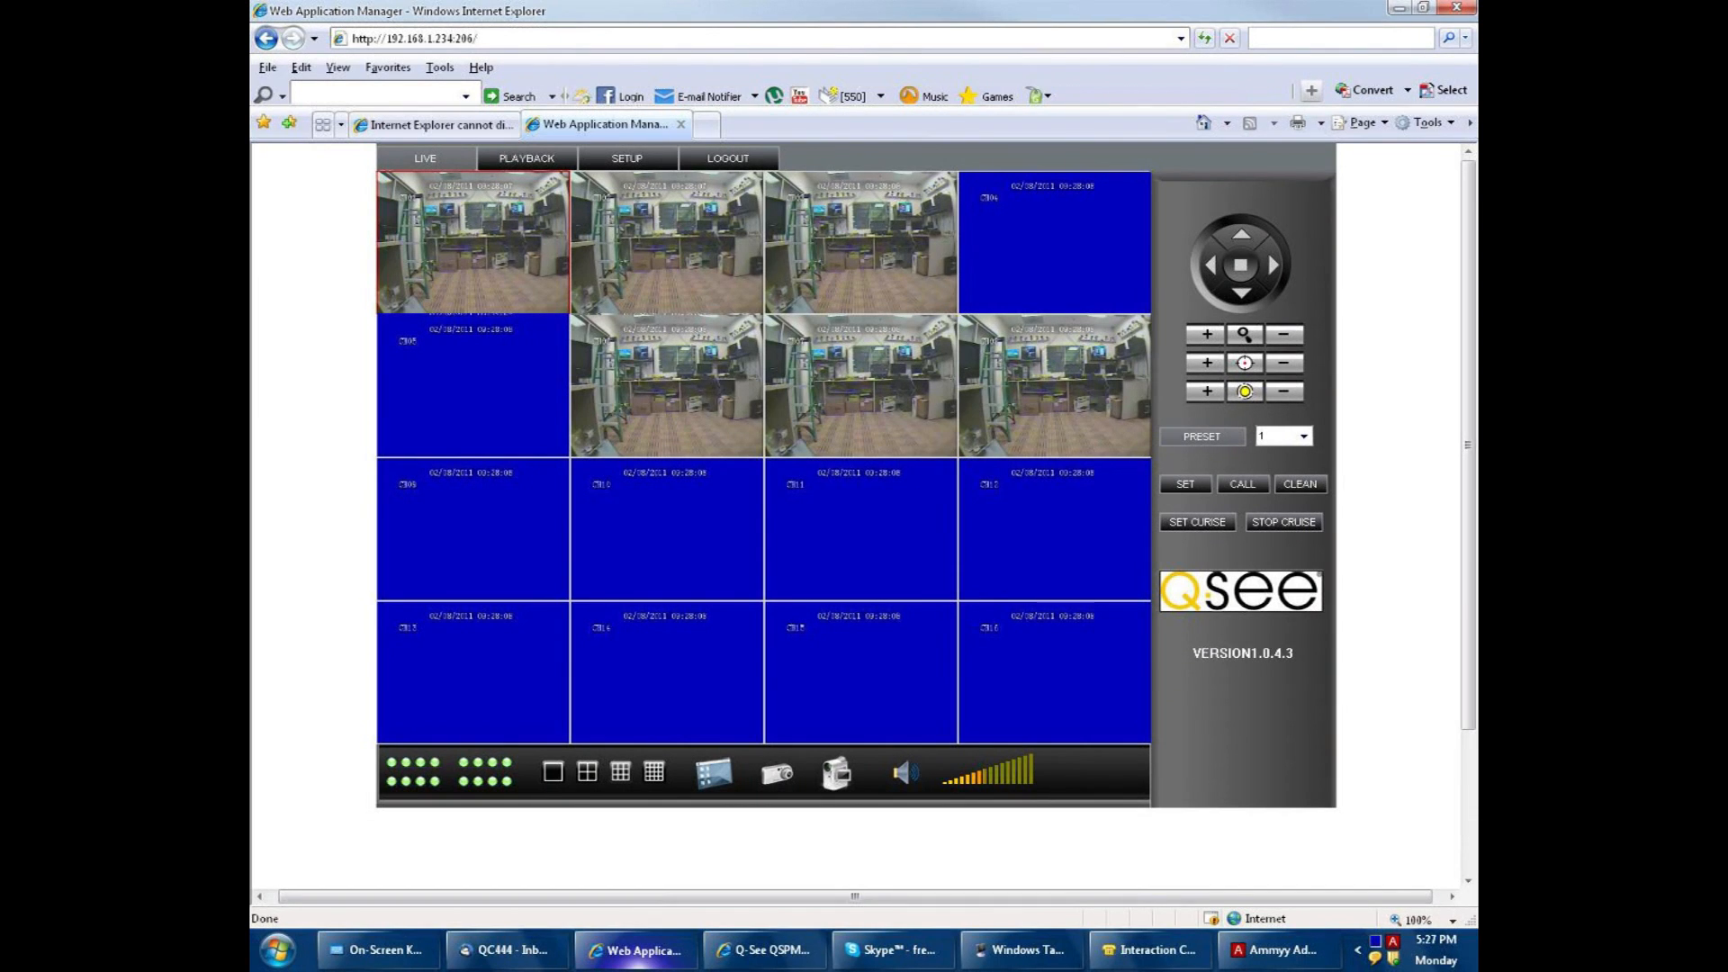